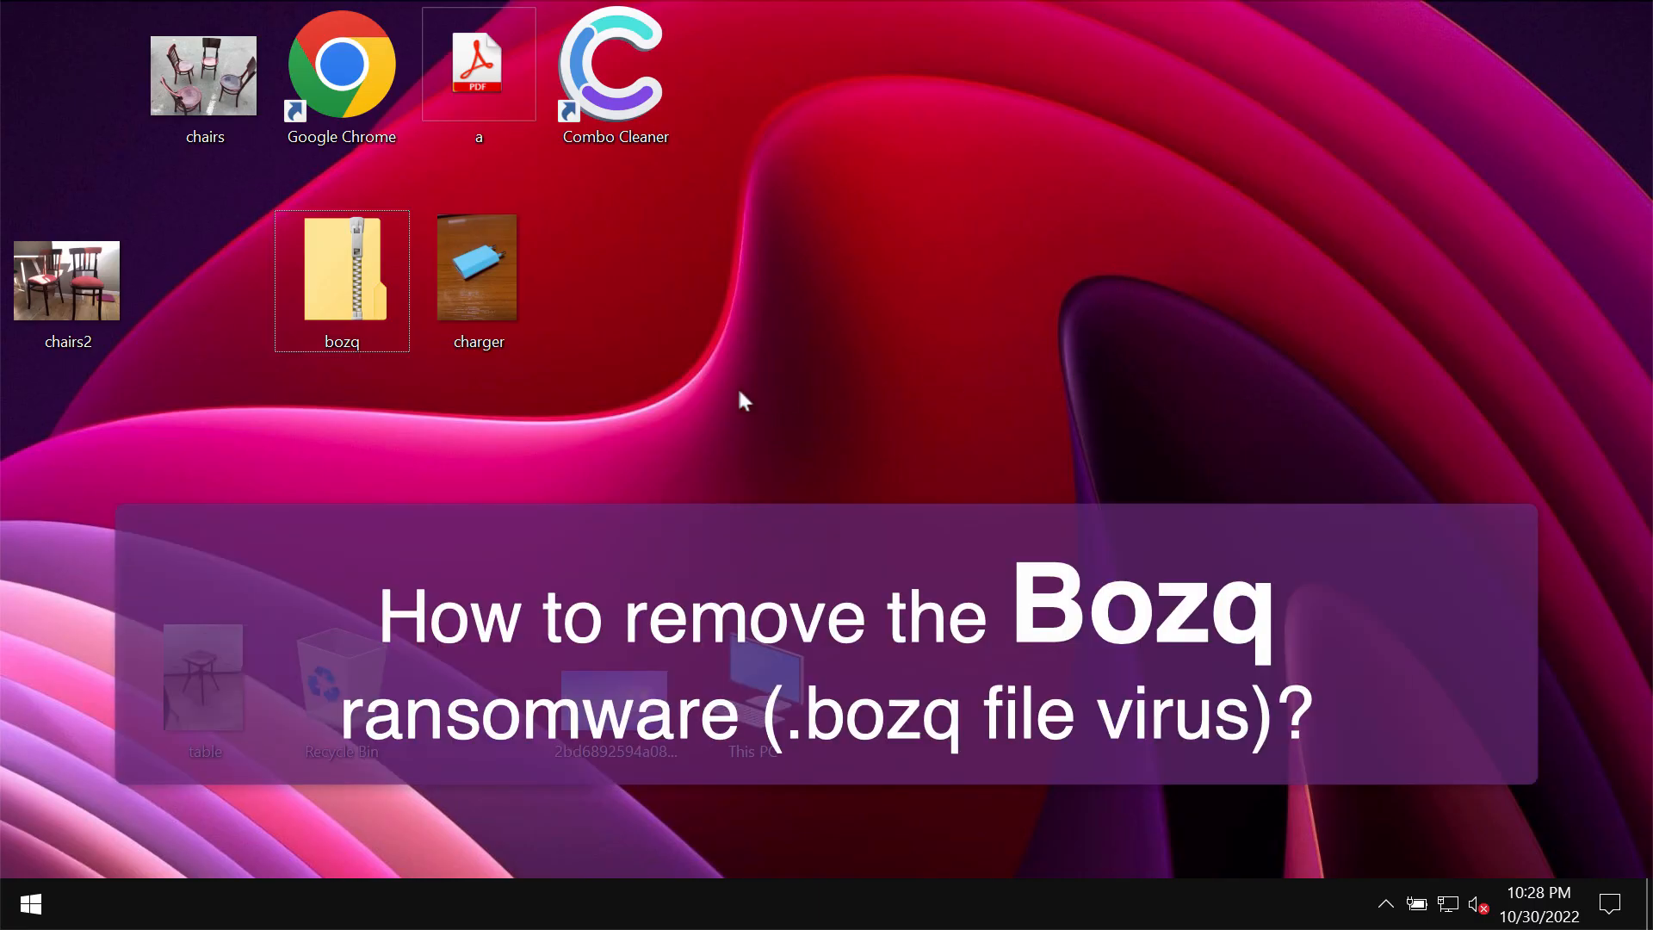
{"action": "mouse_move", "coordinate": [433, 384]}
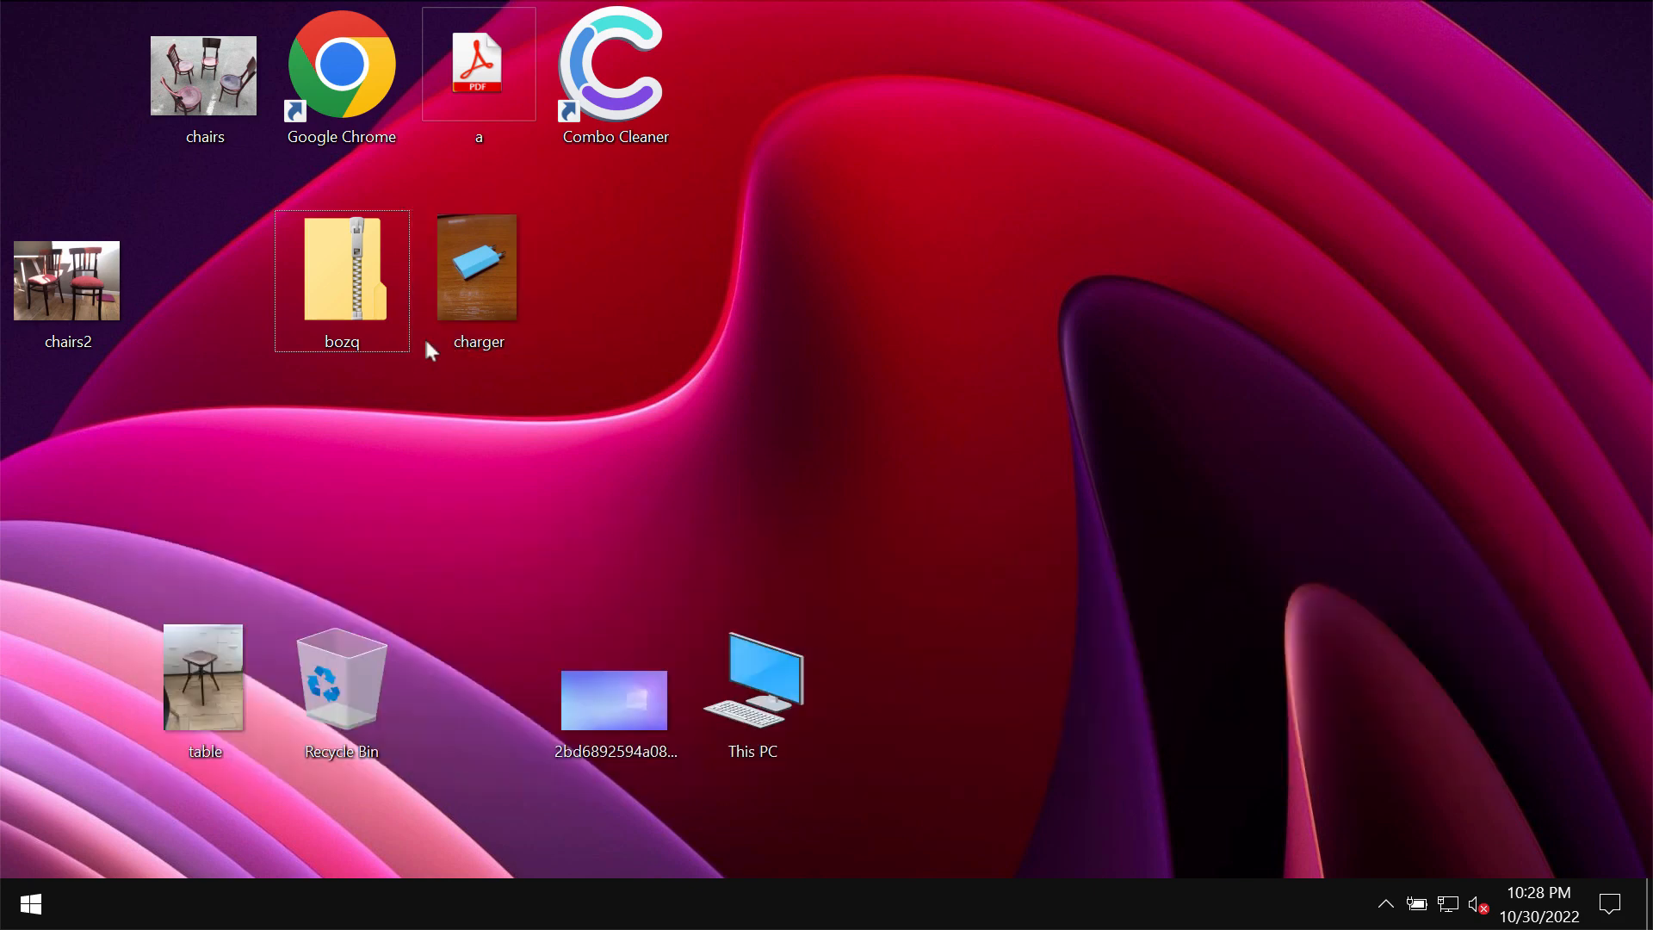
{"action": "mouse_move", "coordinate": [599, 422]}
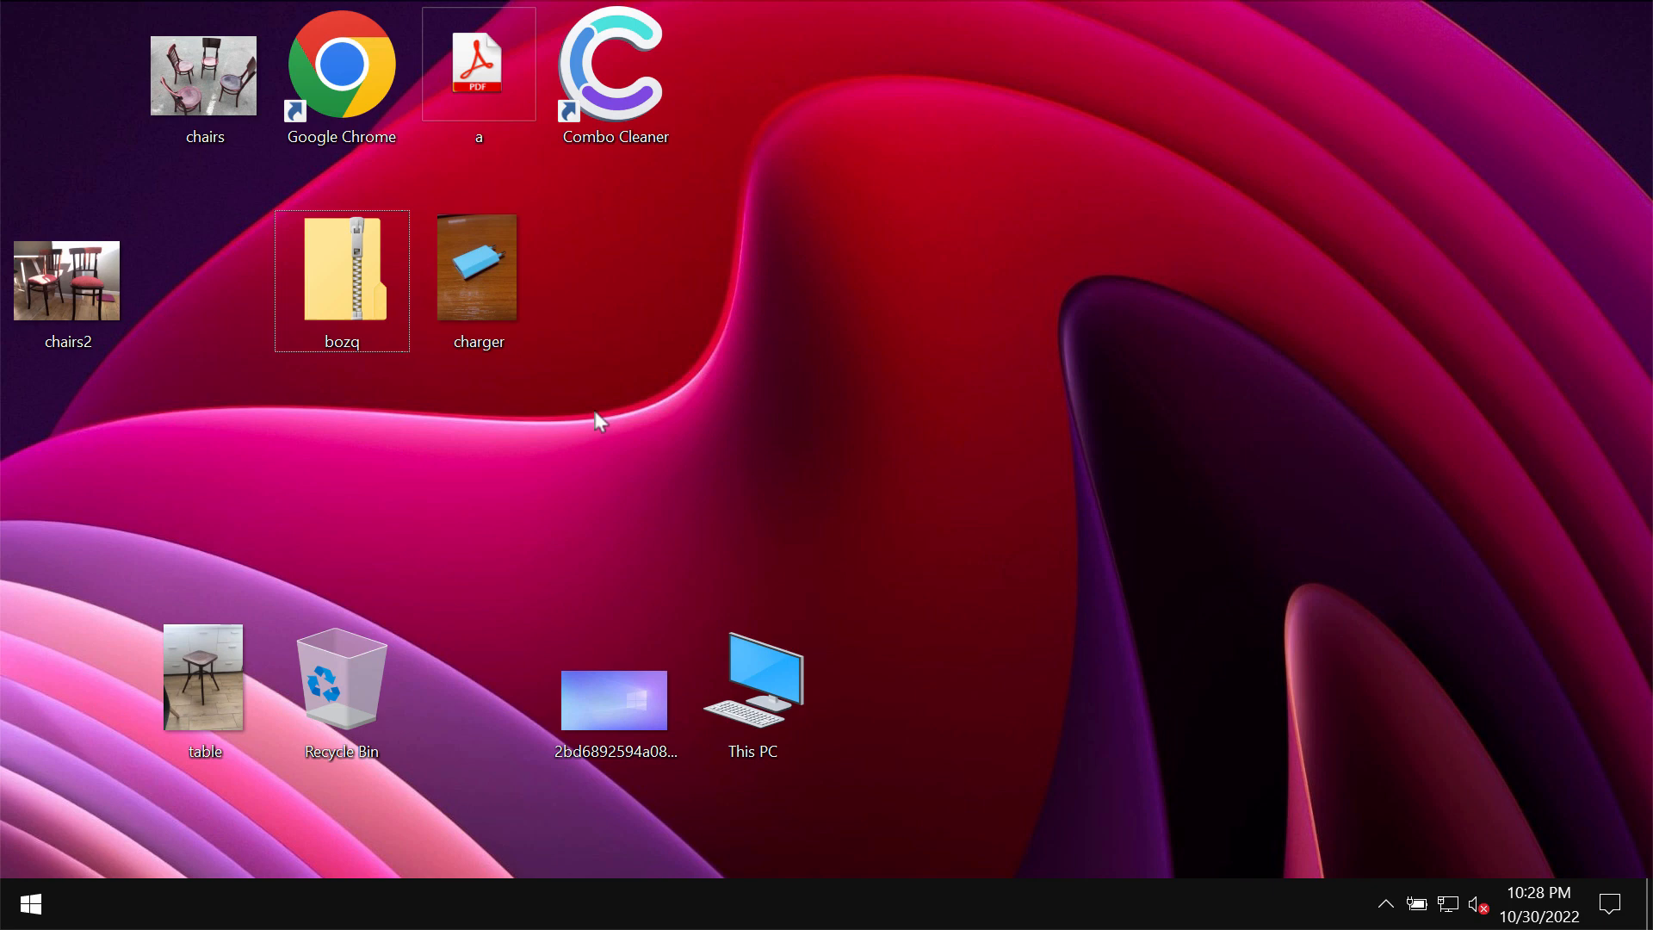
{"action": "mouse_move", "coordinate": [716, 374]}
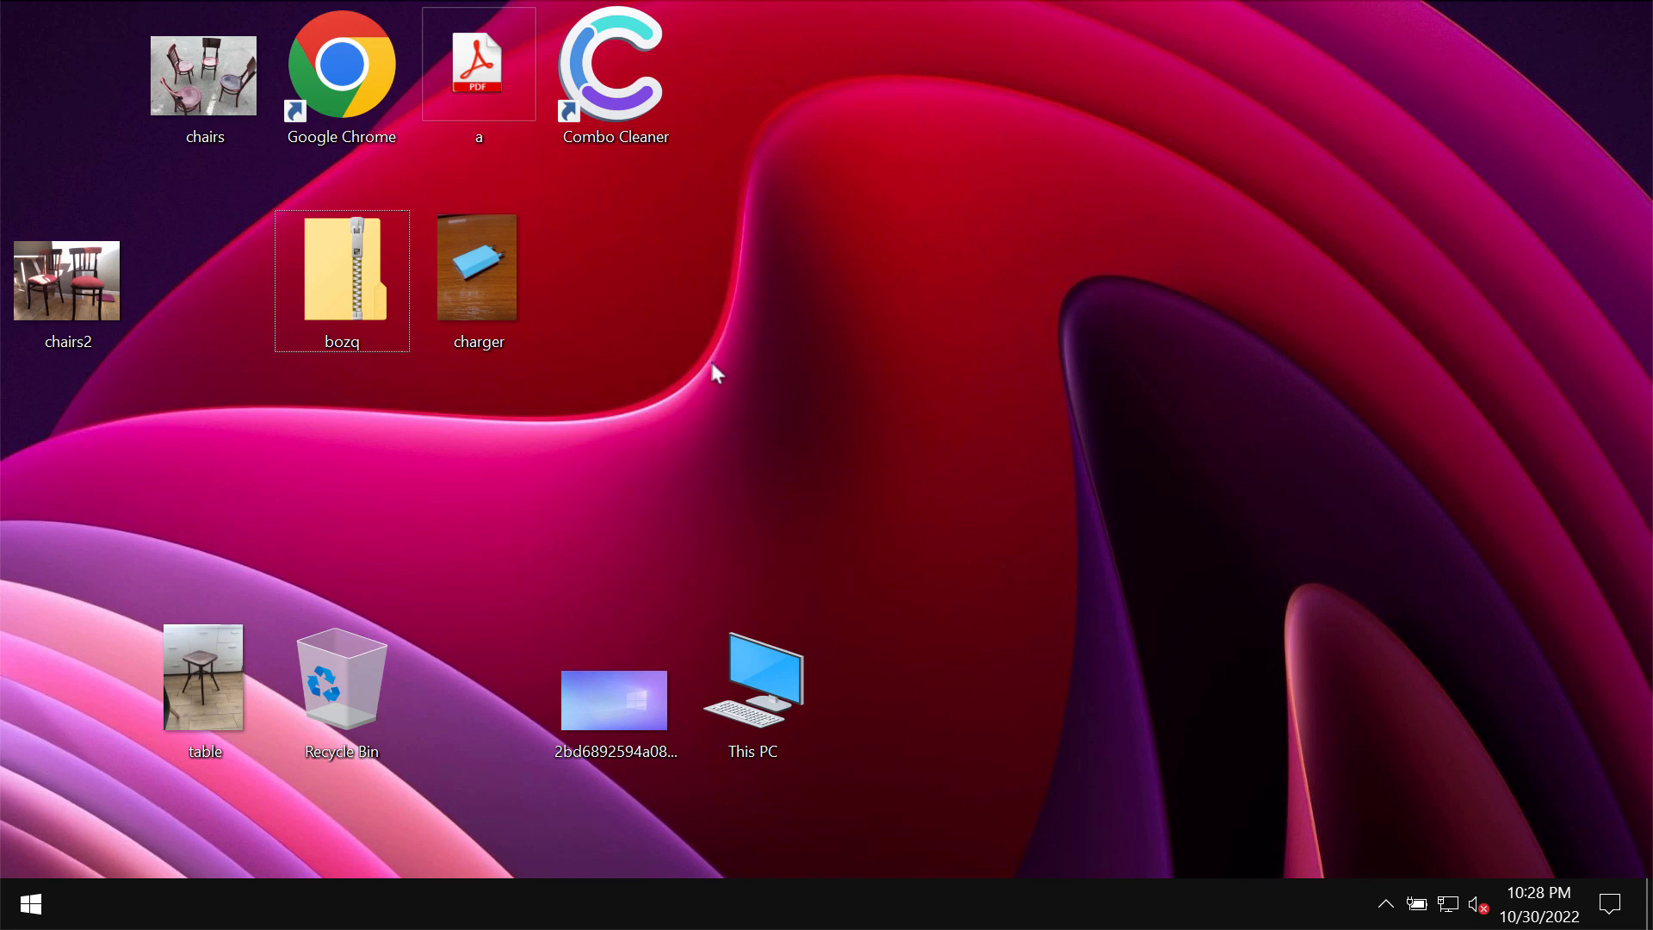
Extract the password-protected bozq zip into a new bozq folder on the desktop
{"action": "left_click", "coordinate": [341, 265]}
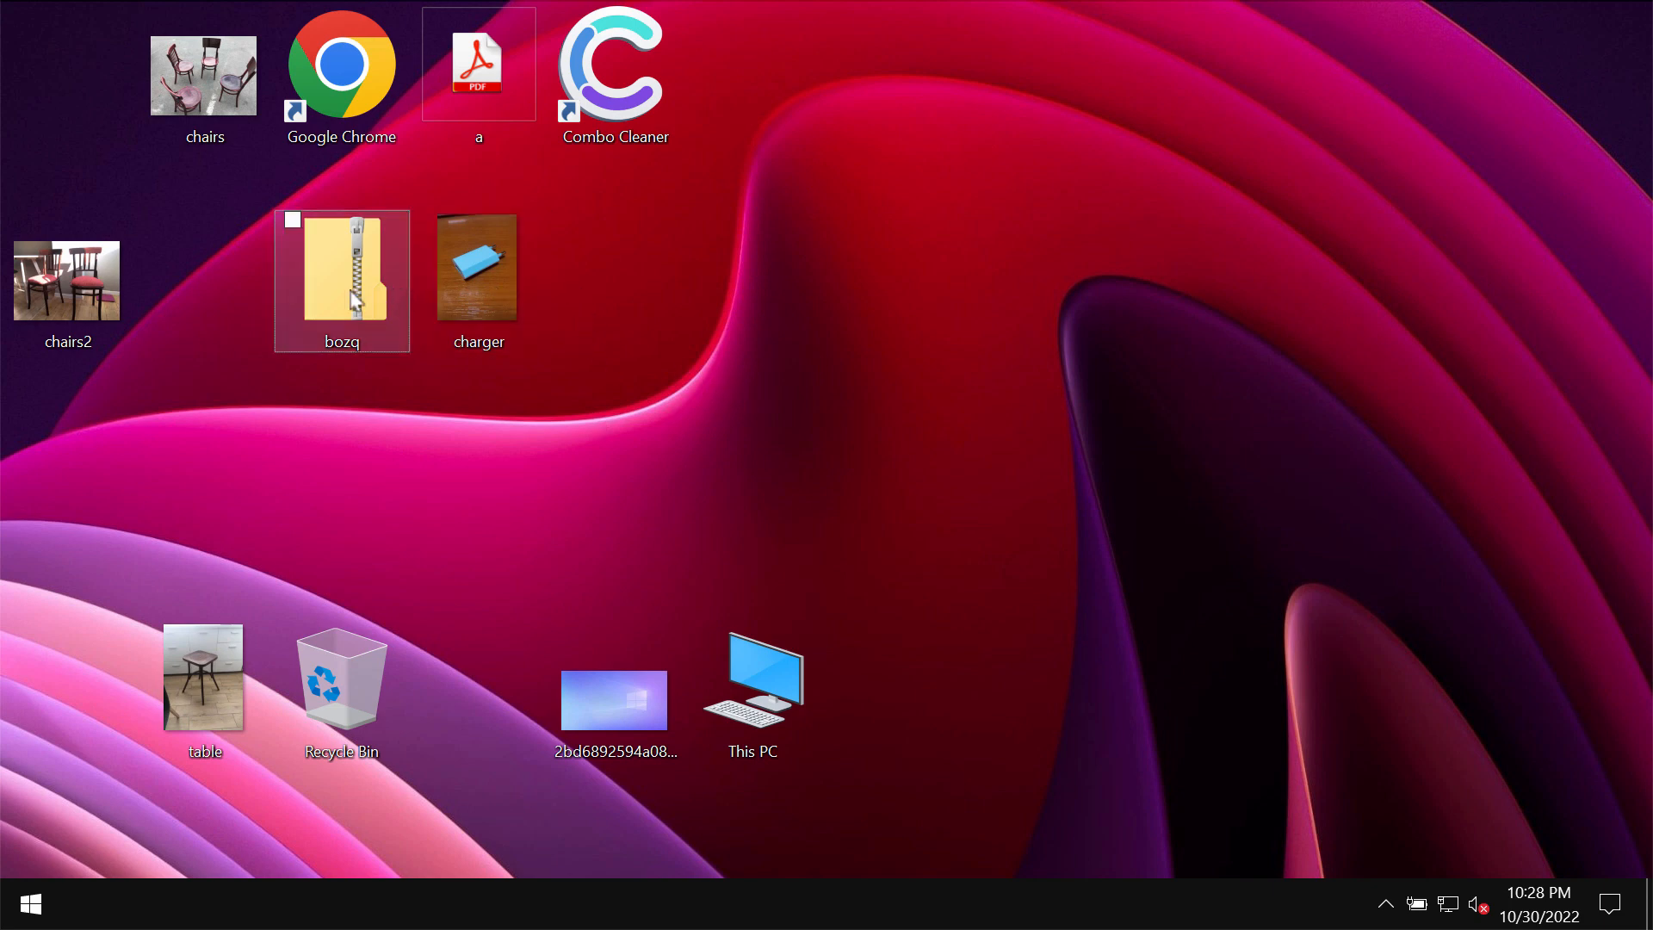
{"action": "right_click", "coordinate": [340, 280]}
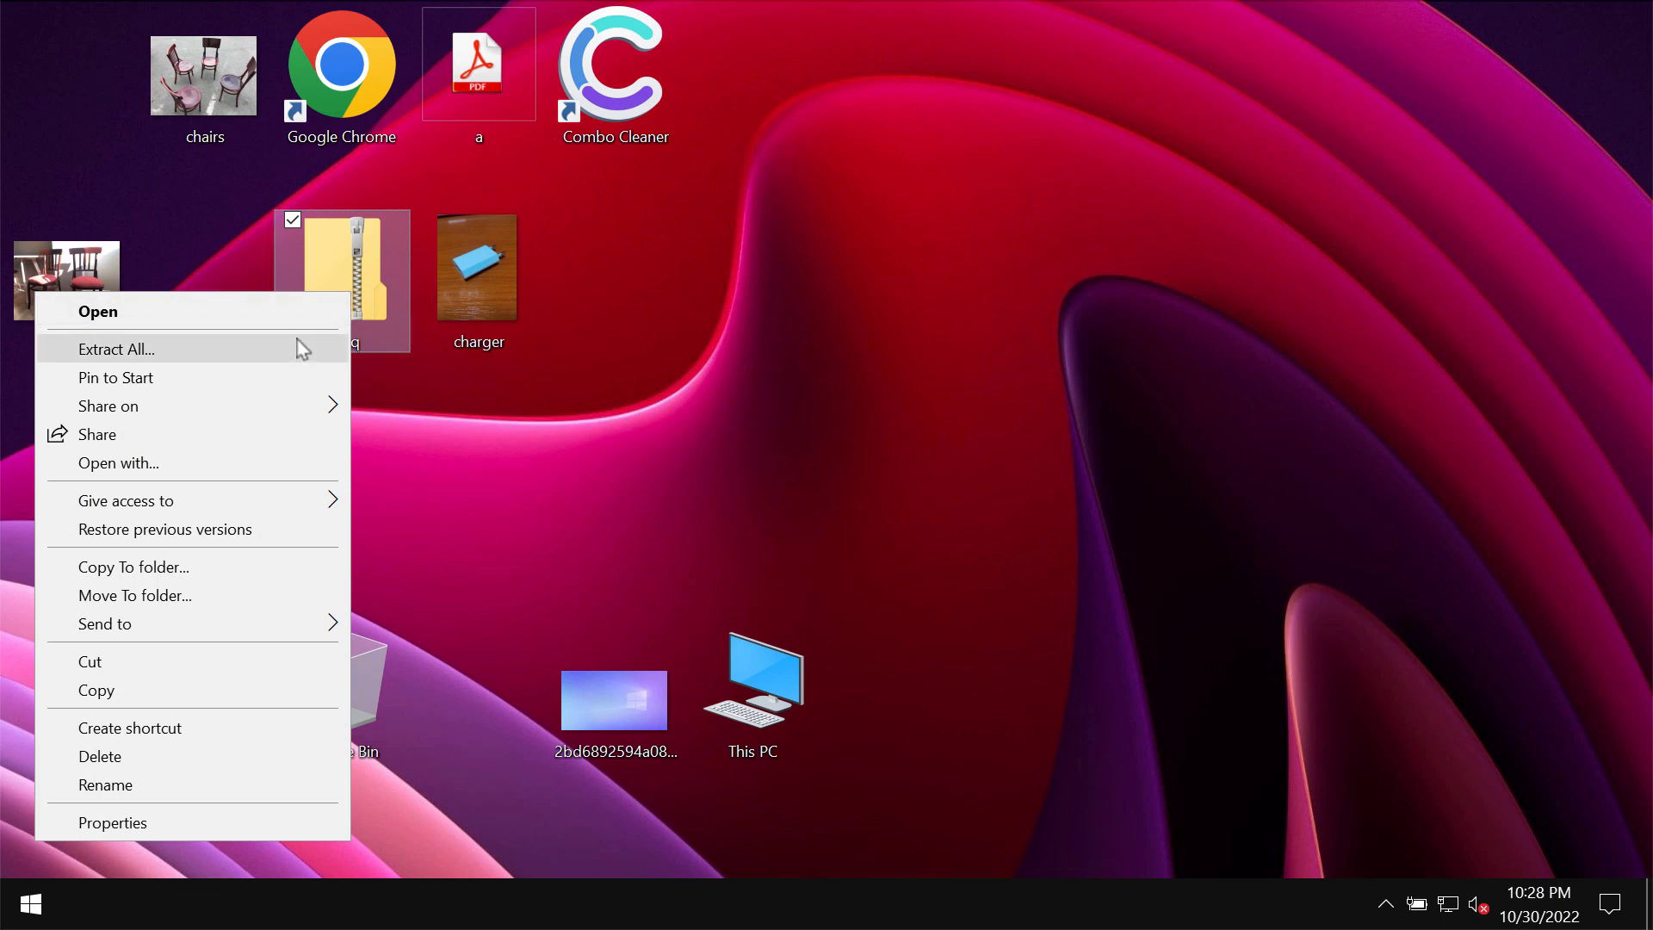
{"action": "left_click", "coordinate": [114, 348]}
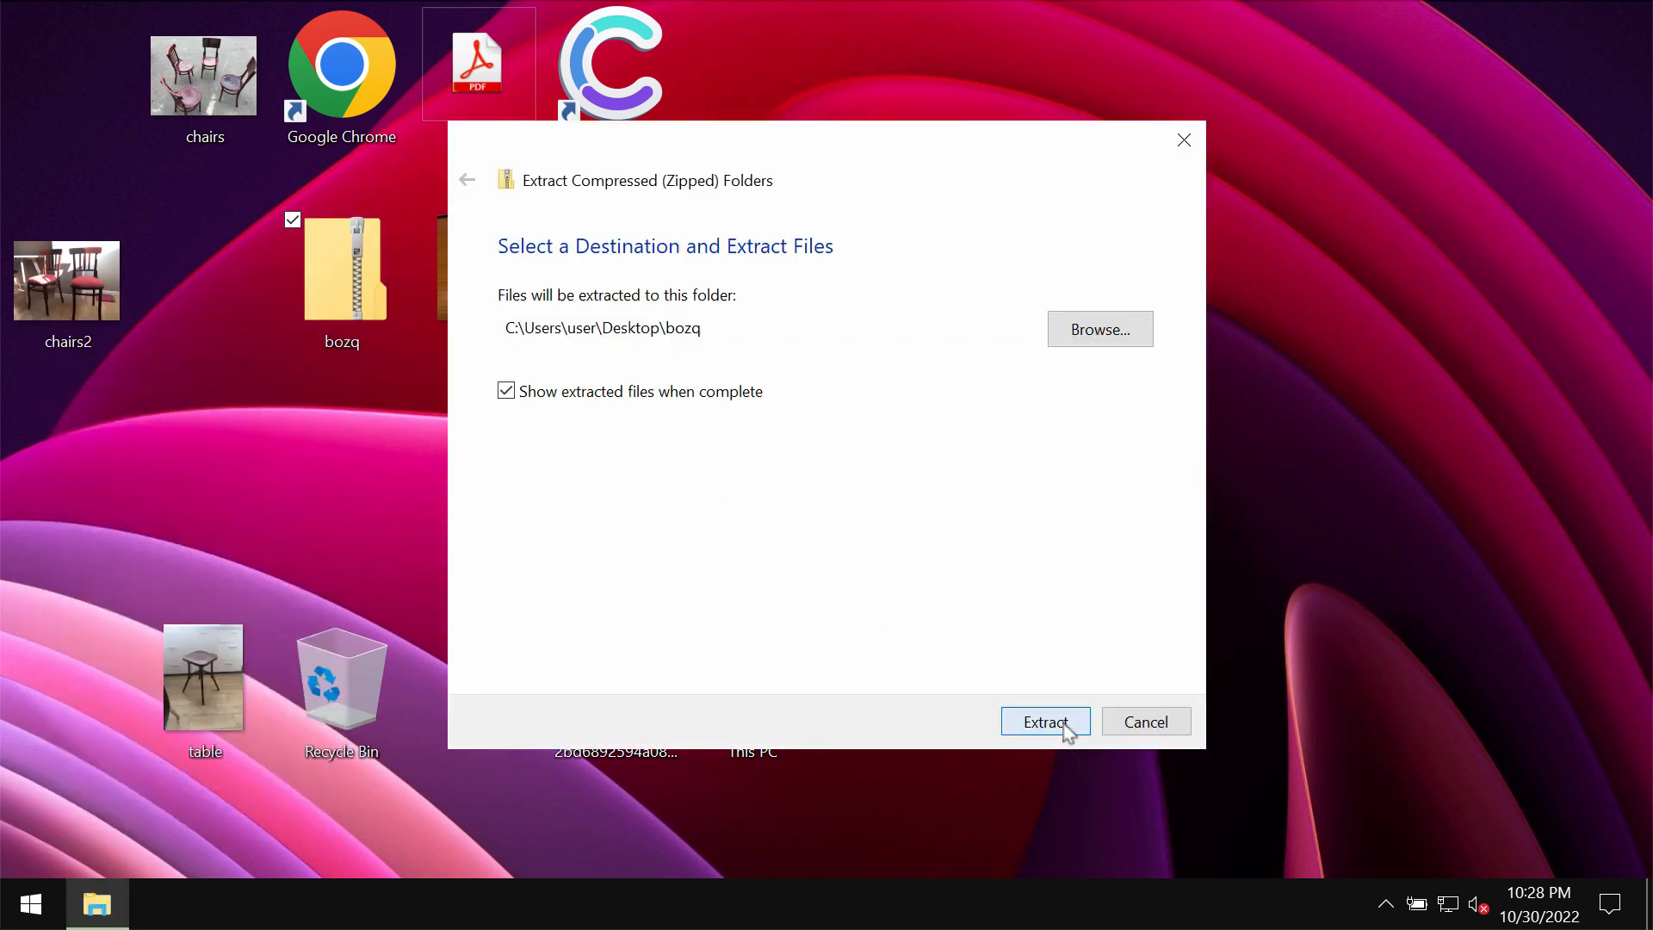
{"action": "left_click", "coordinate": [1045, 721]}
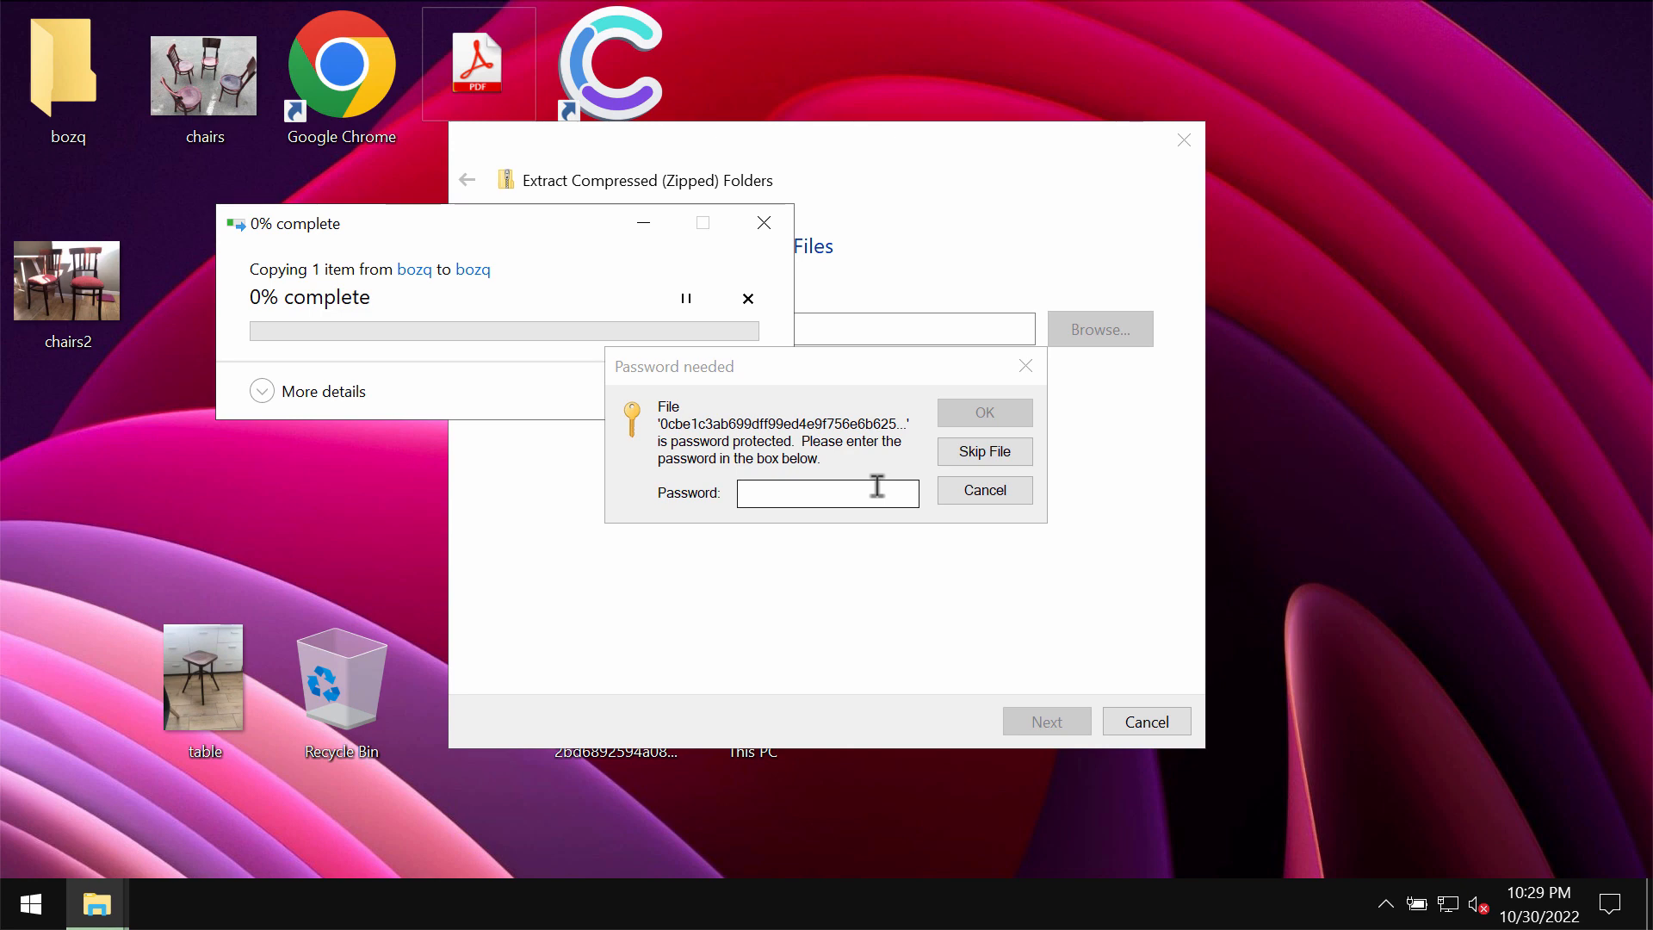
{"action": "type", "text": "••"}
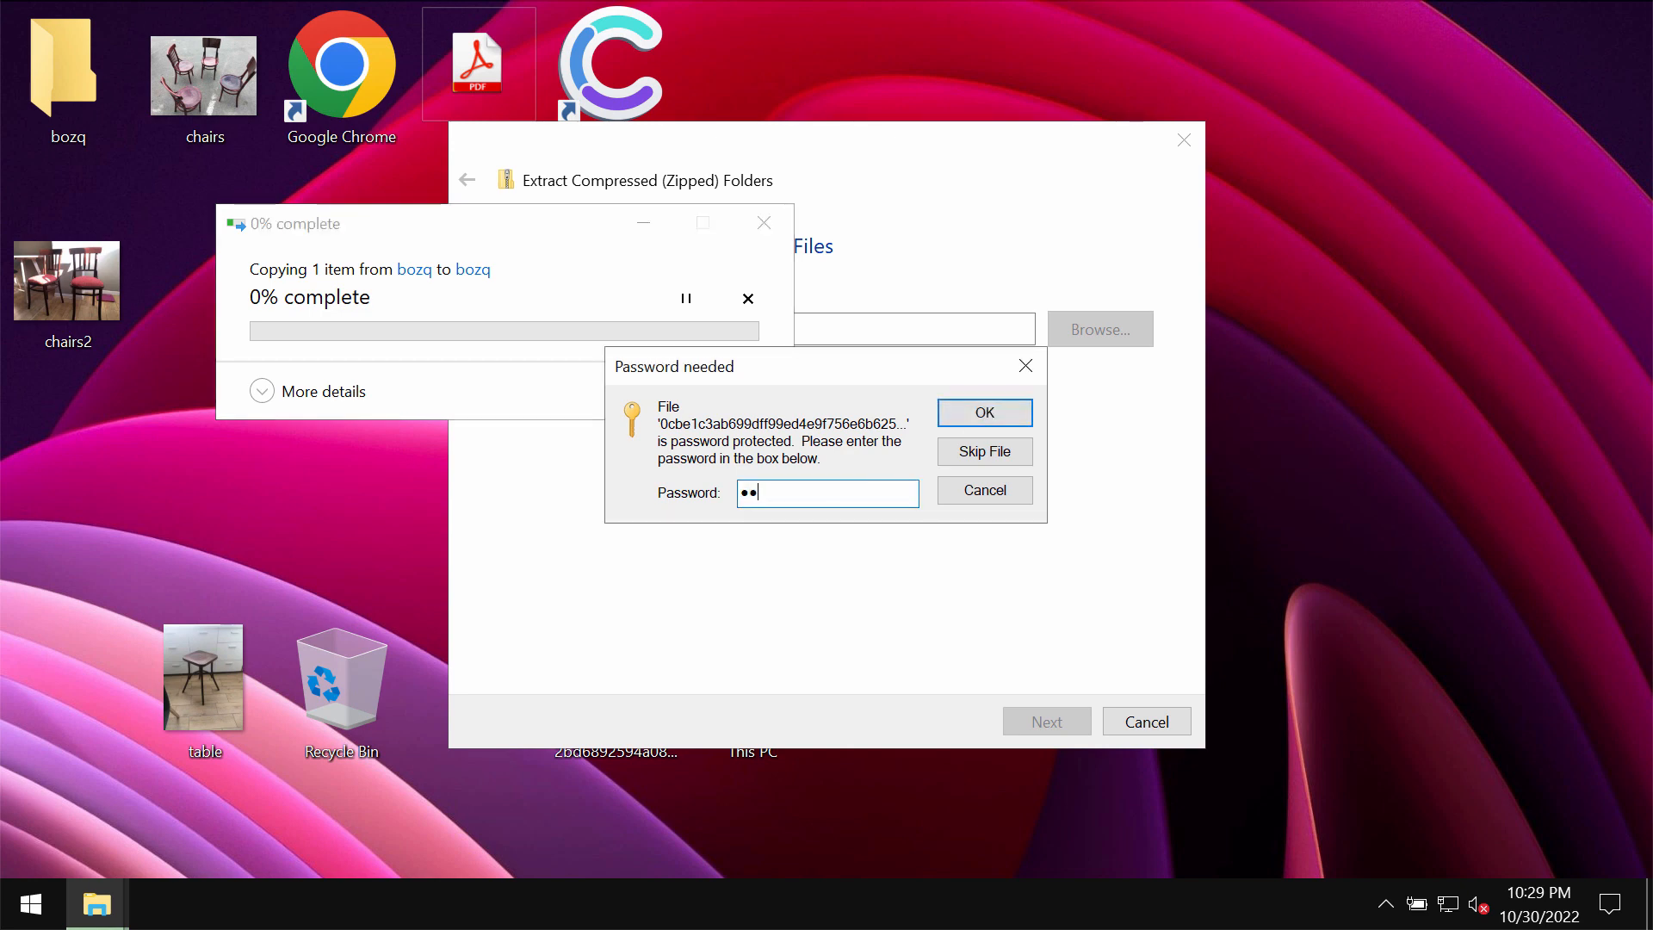
{"action": "left_click", "coordinate": [981, 412]}
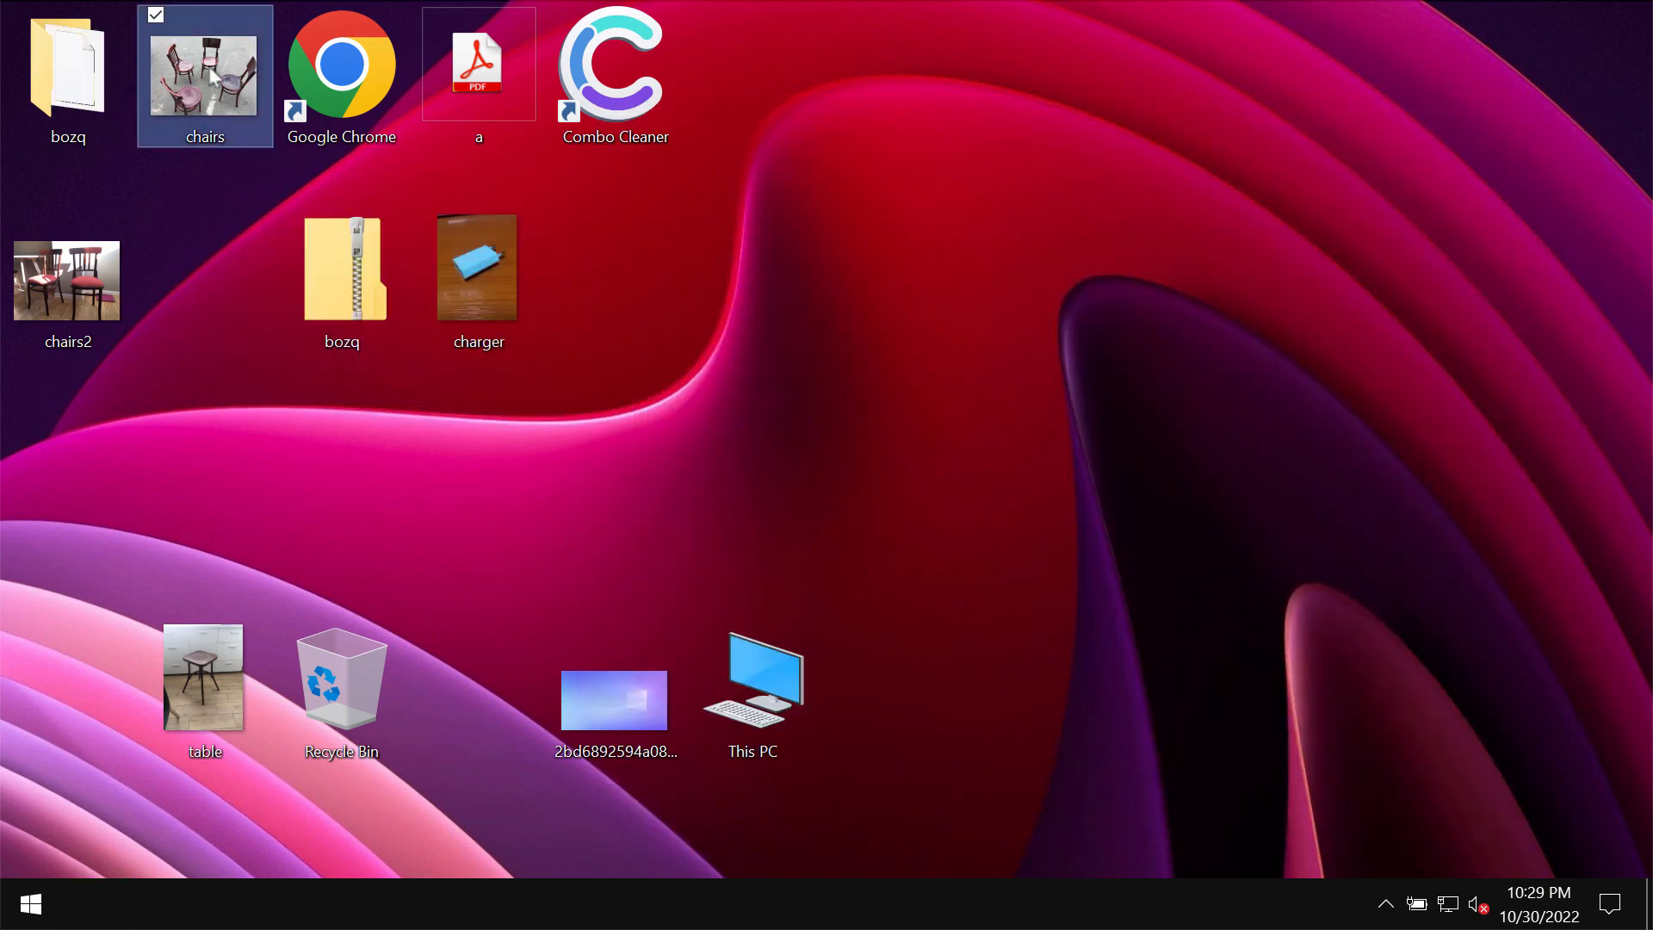
{"action": "left_click", "coordinate": [1100, 293]}
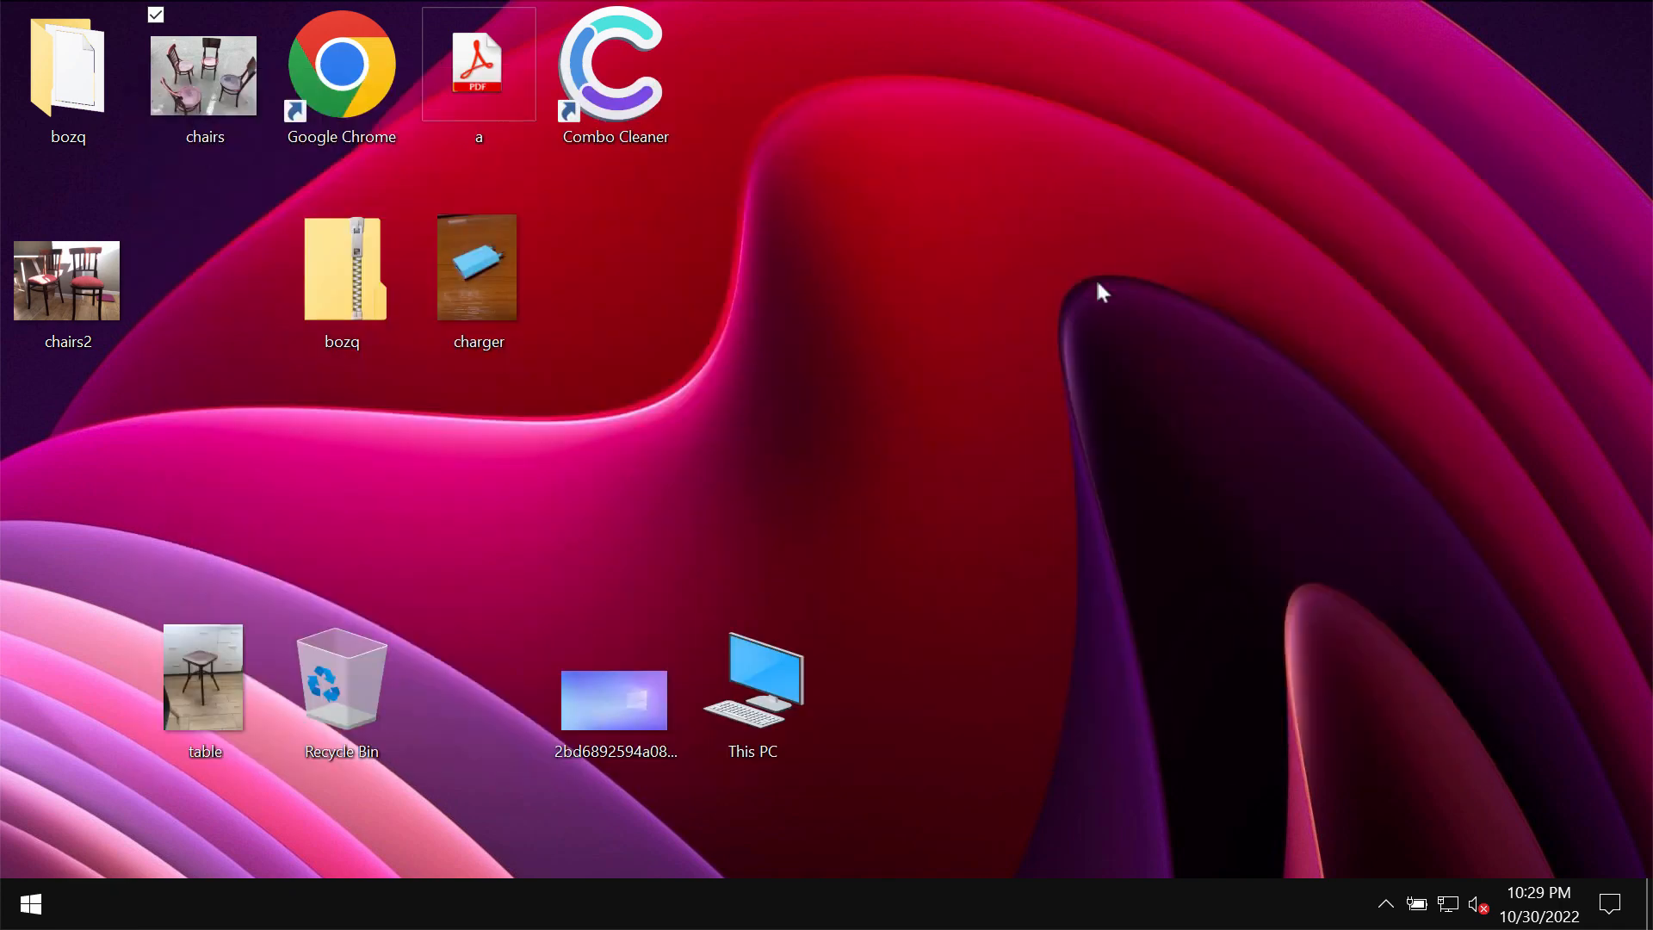
{"action": "double_click", "coordinate": [67, 280]}
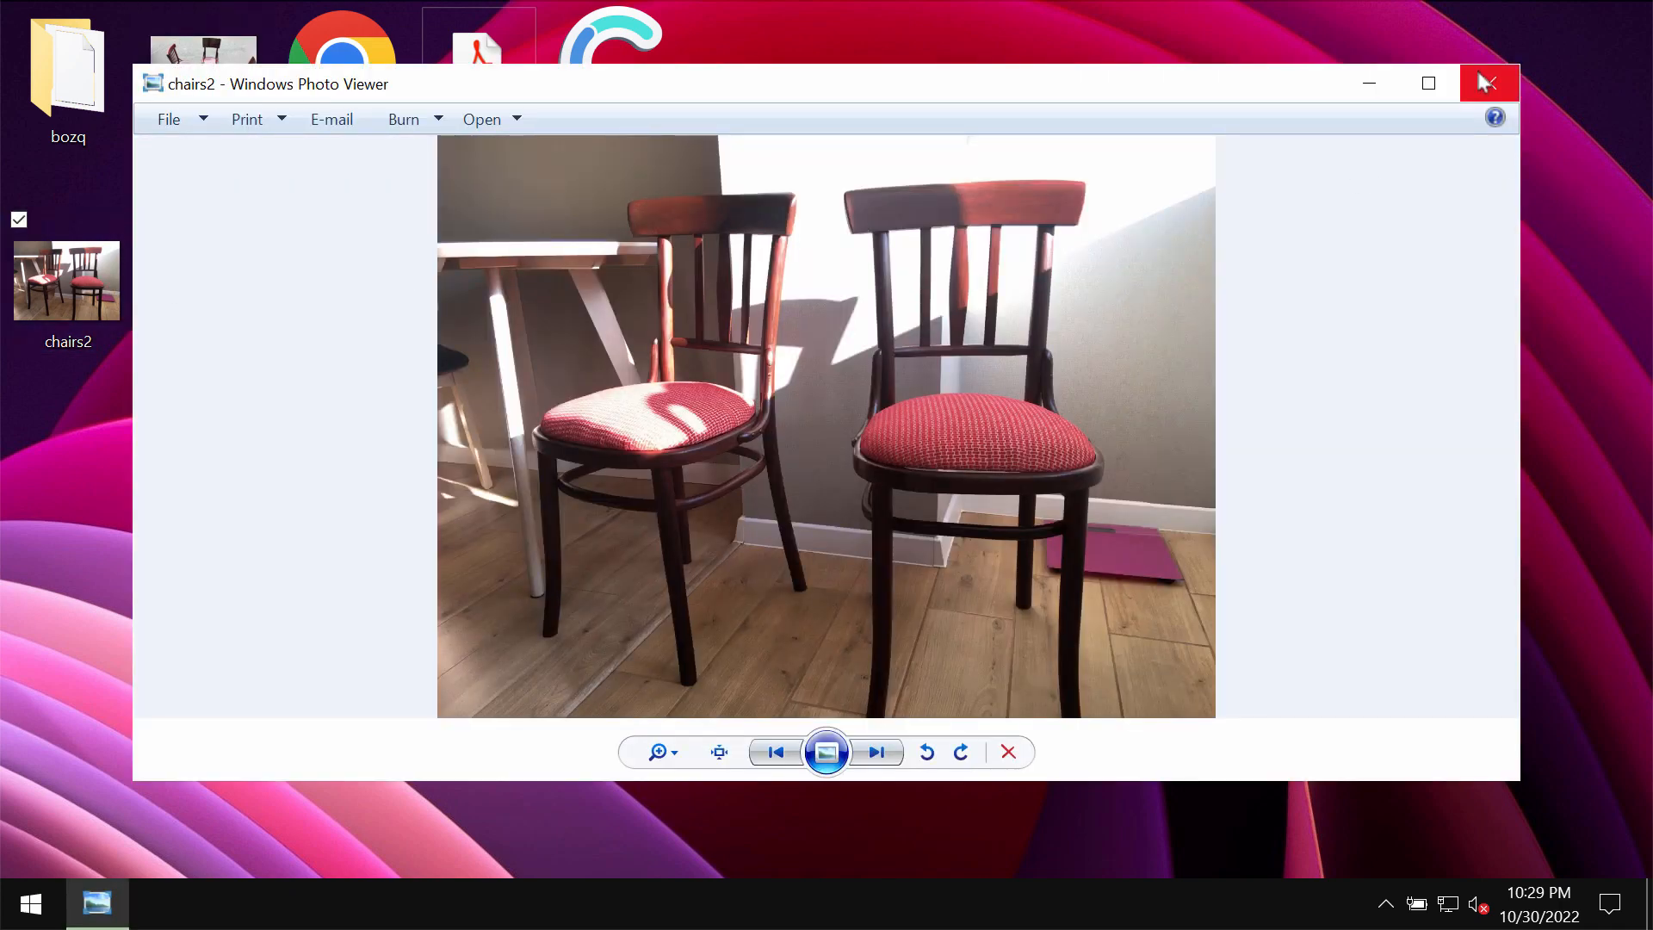
{"action": "left_click", "coordinate": [875, 753]}
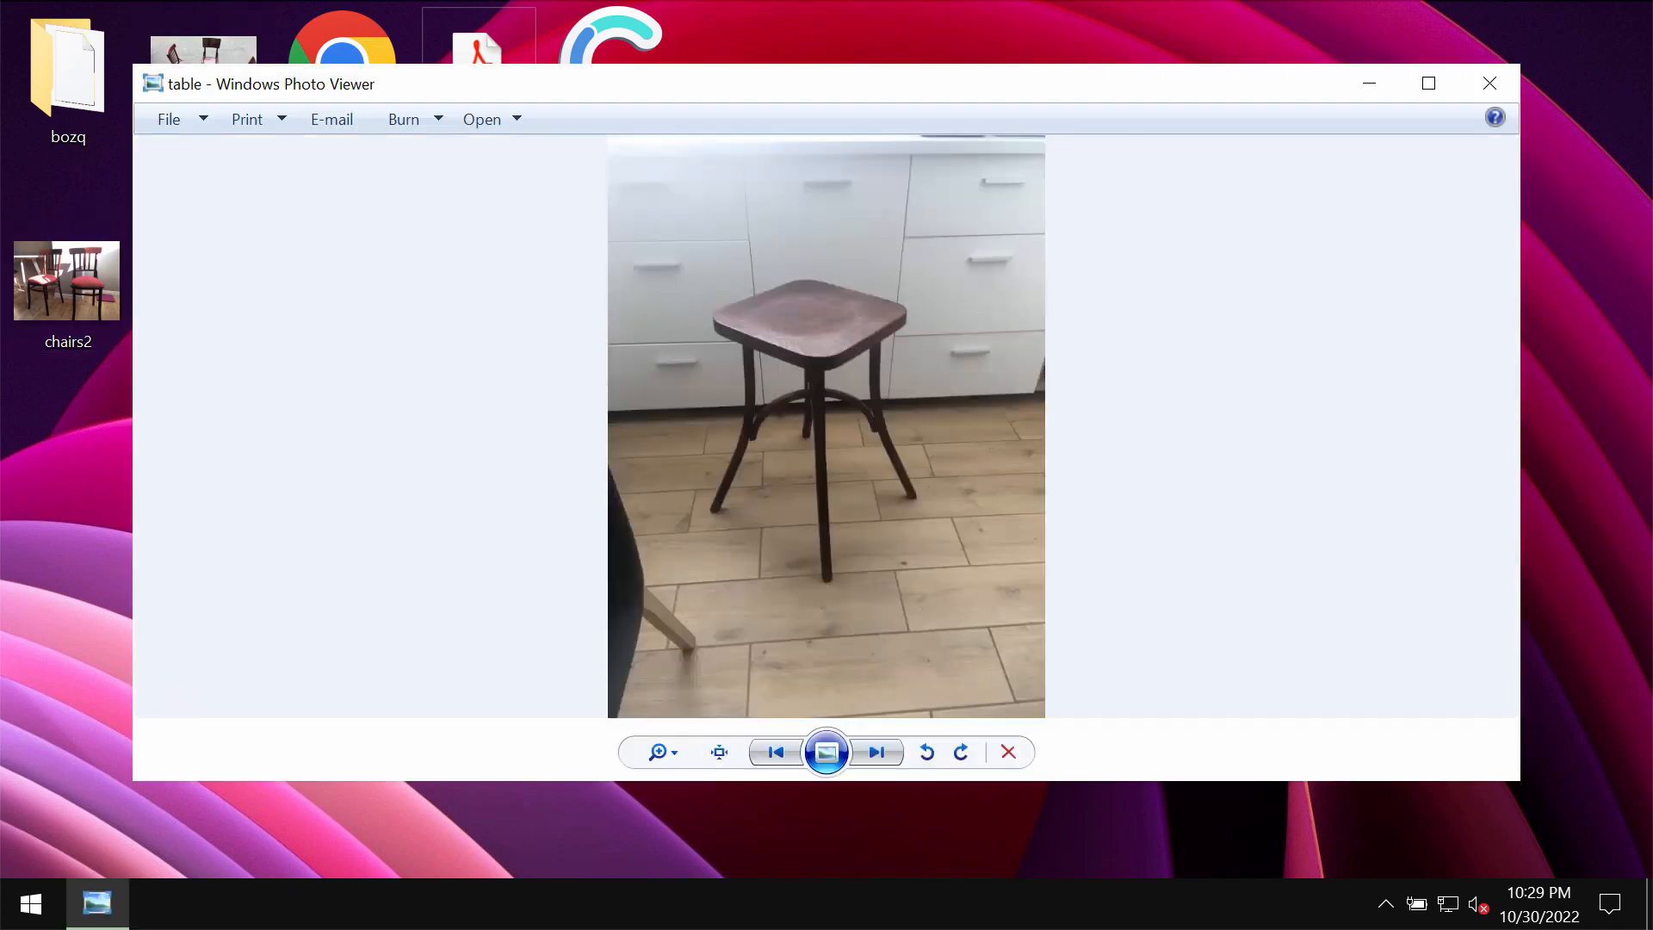
{"action": "left_click", "coordinate": [1488, 83]}
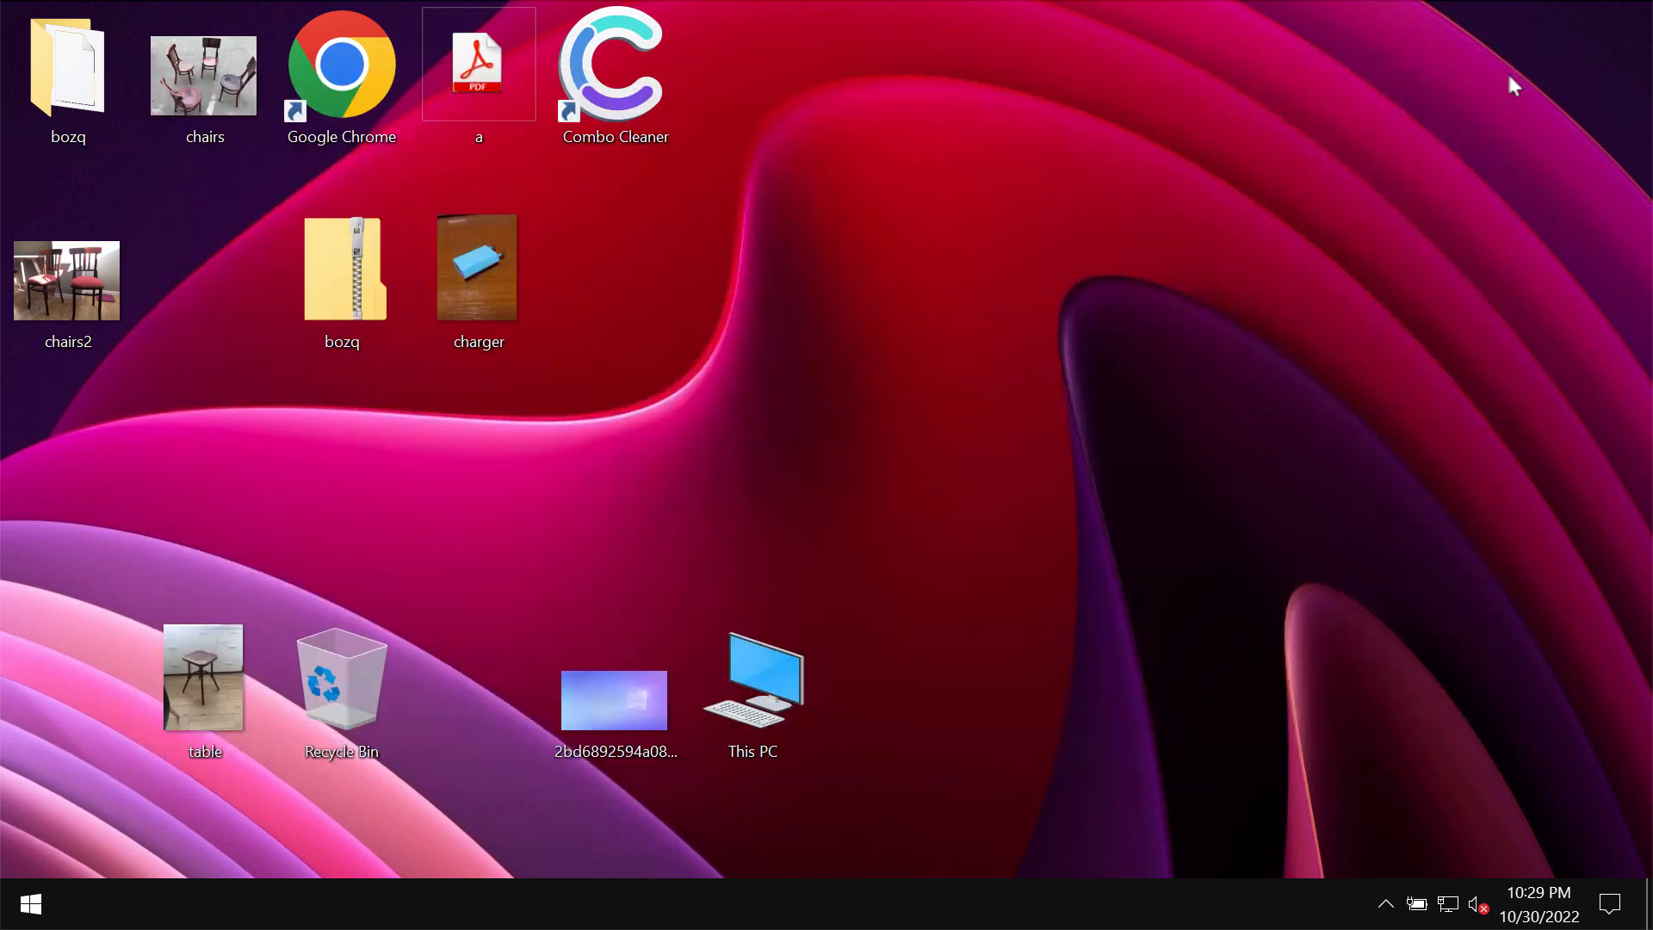
{"action": "left_click", "coordinate": [479, 266]}
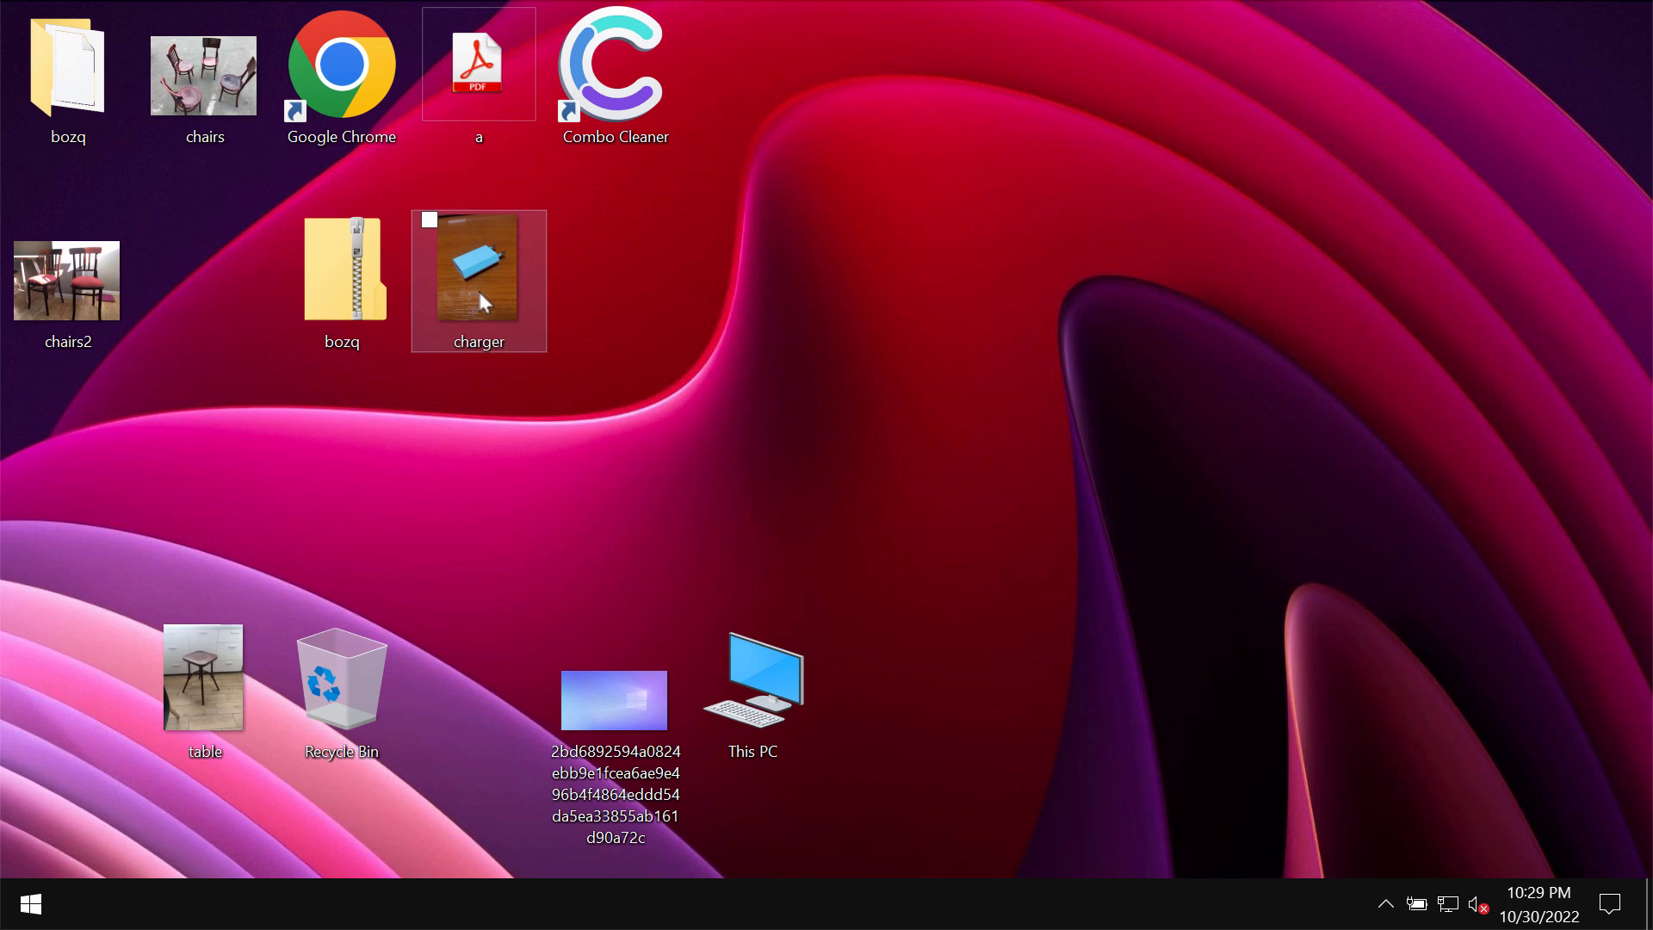
{"action": "left_click", "coordinate": [780, 350]}
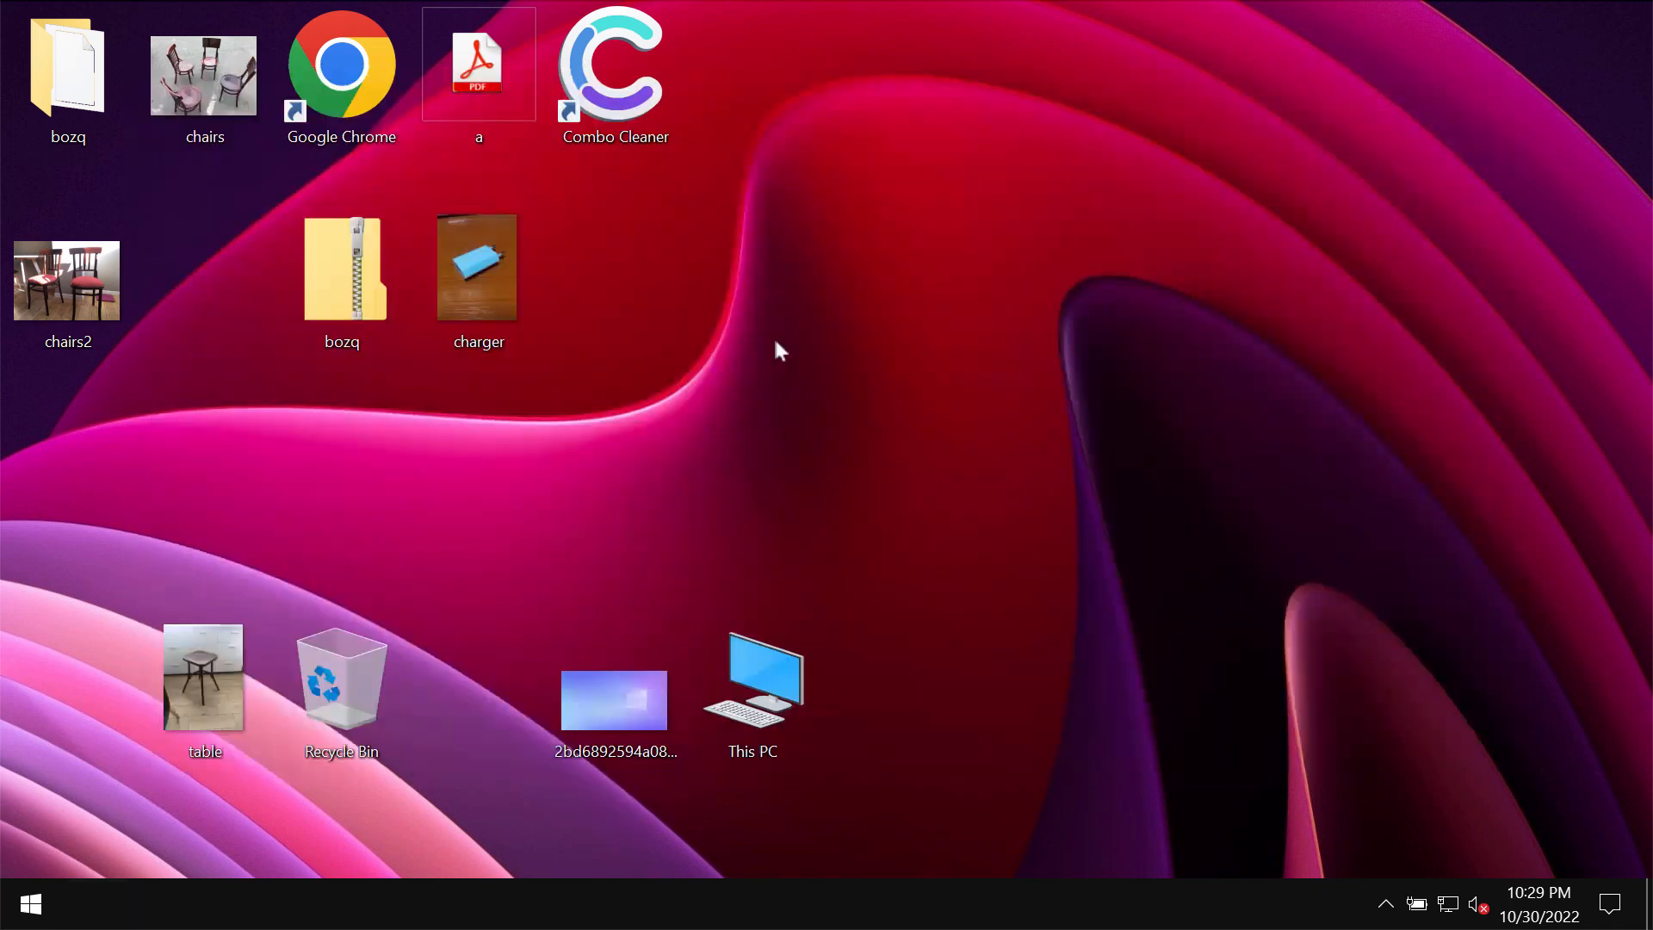
{"action": "left_click", "coordinate": [67, 64]}
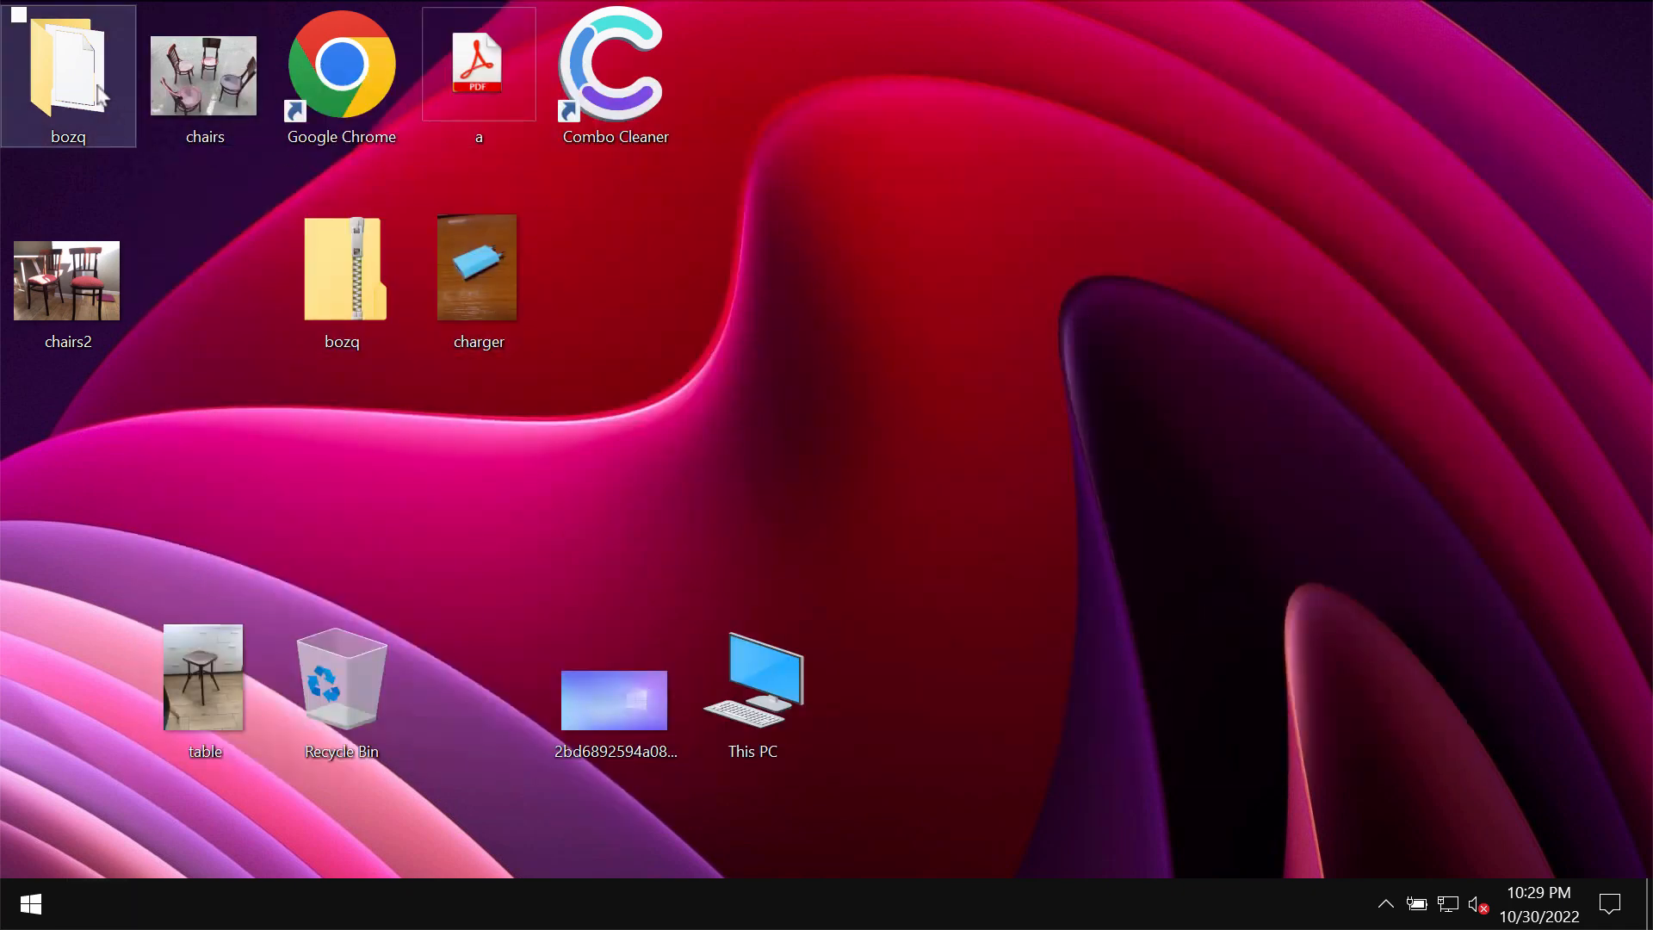
Rename the hex-named file in the bozq folder with a .exe extension so it lists as an Application
{"action": "double_click", "coordinate": [68, 76]}
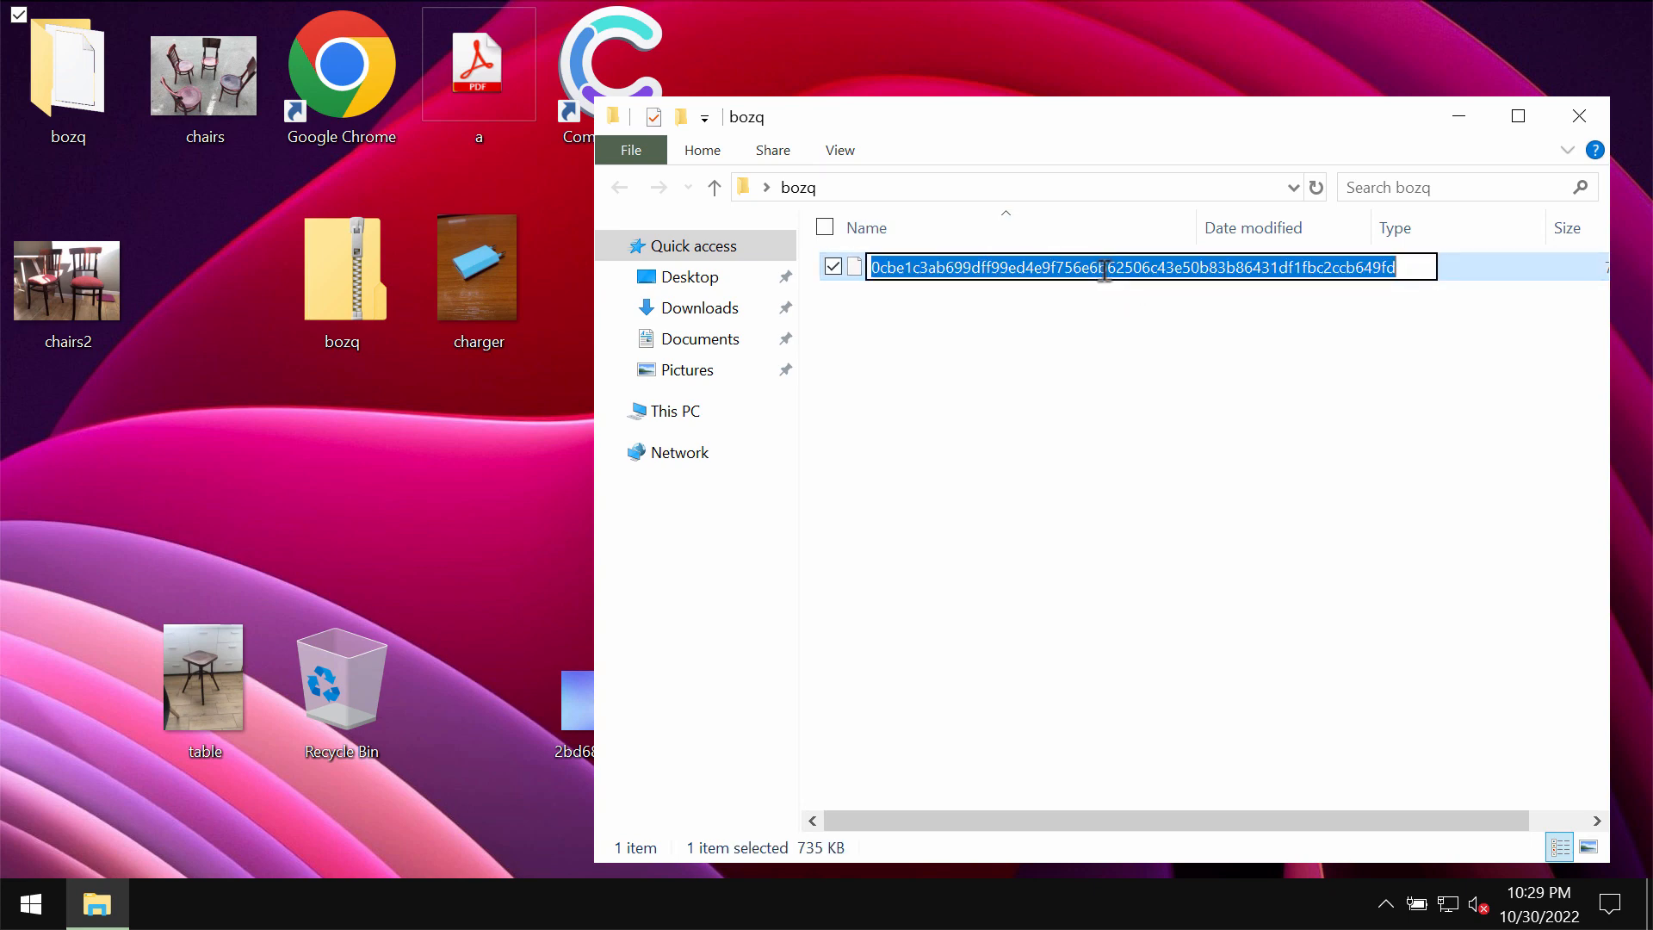
{"action": "type", "text": ".exe"}
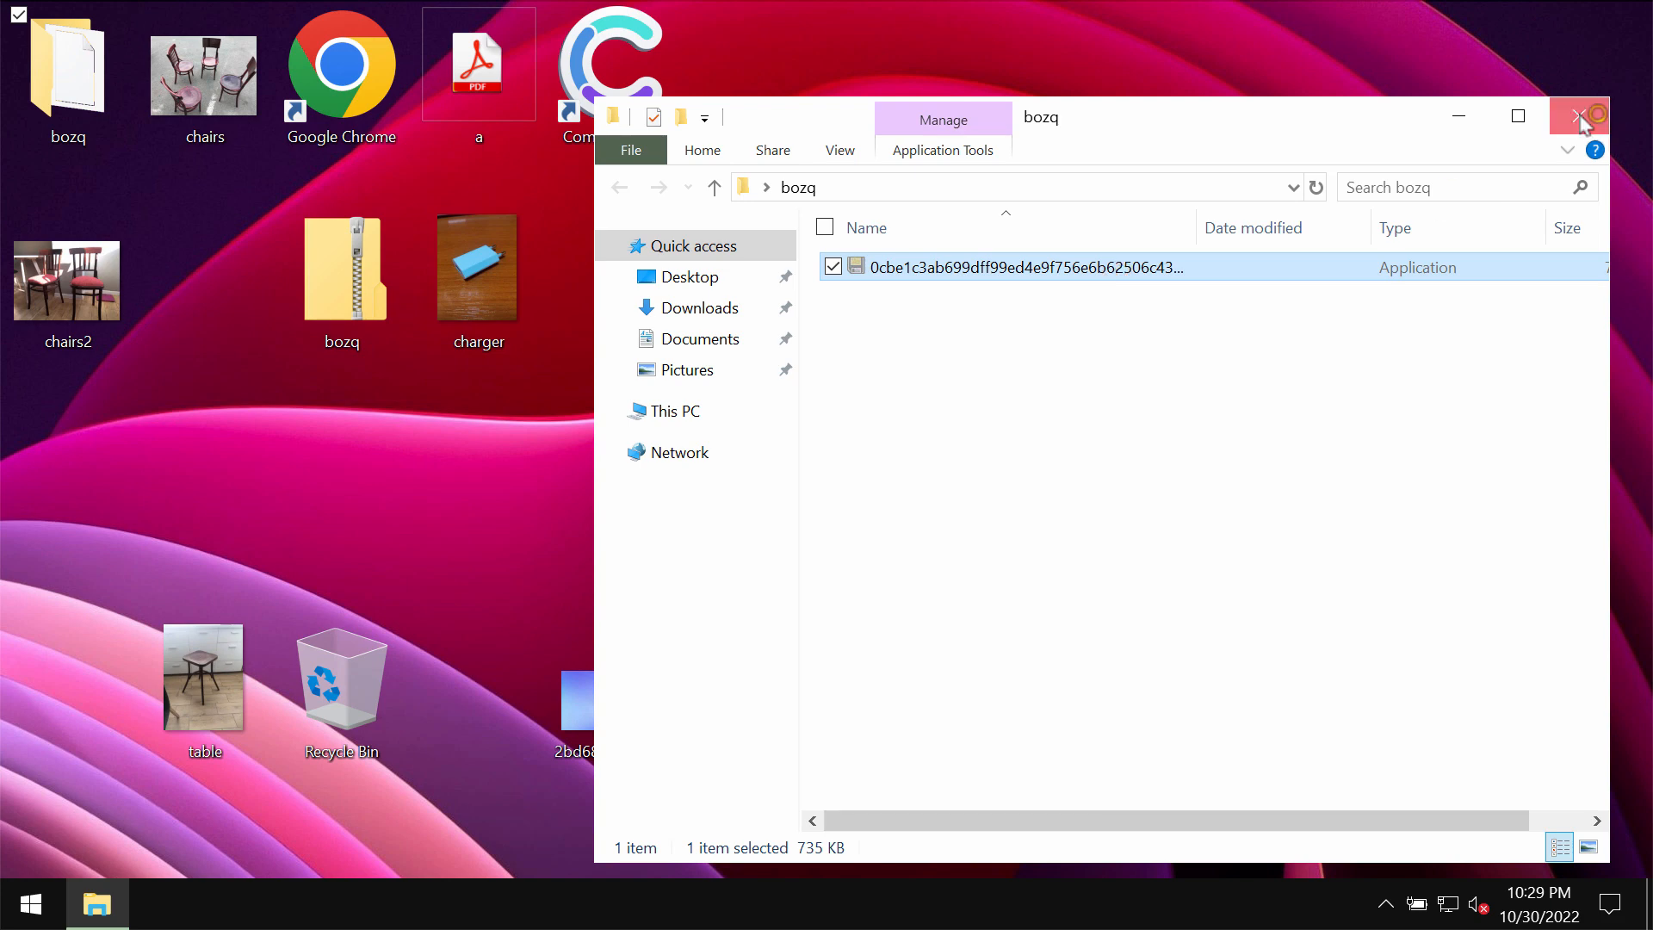
{"action": "left_click", "coordinate": [1578, 115]}
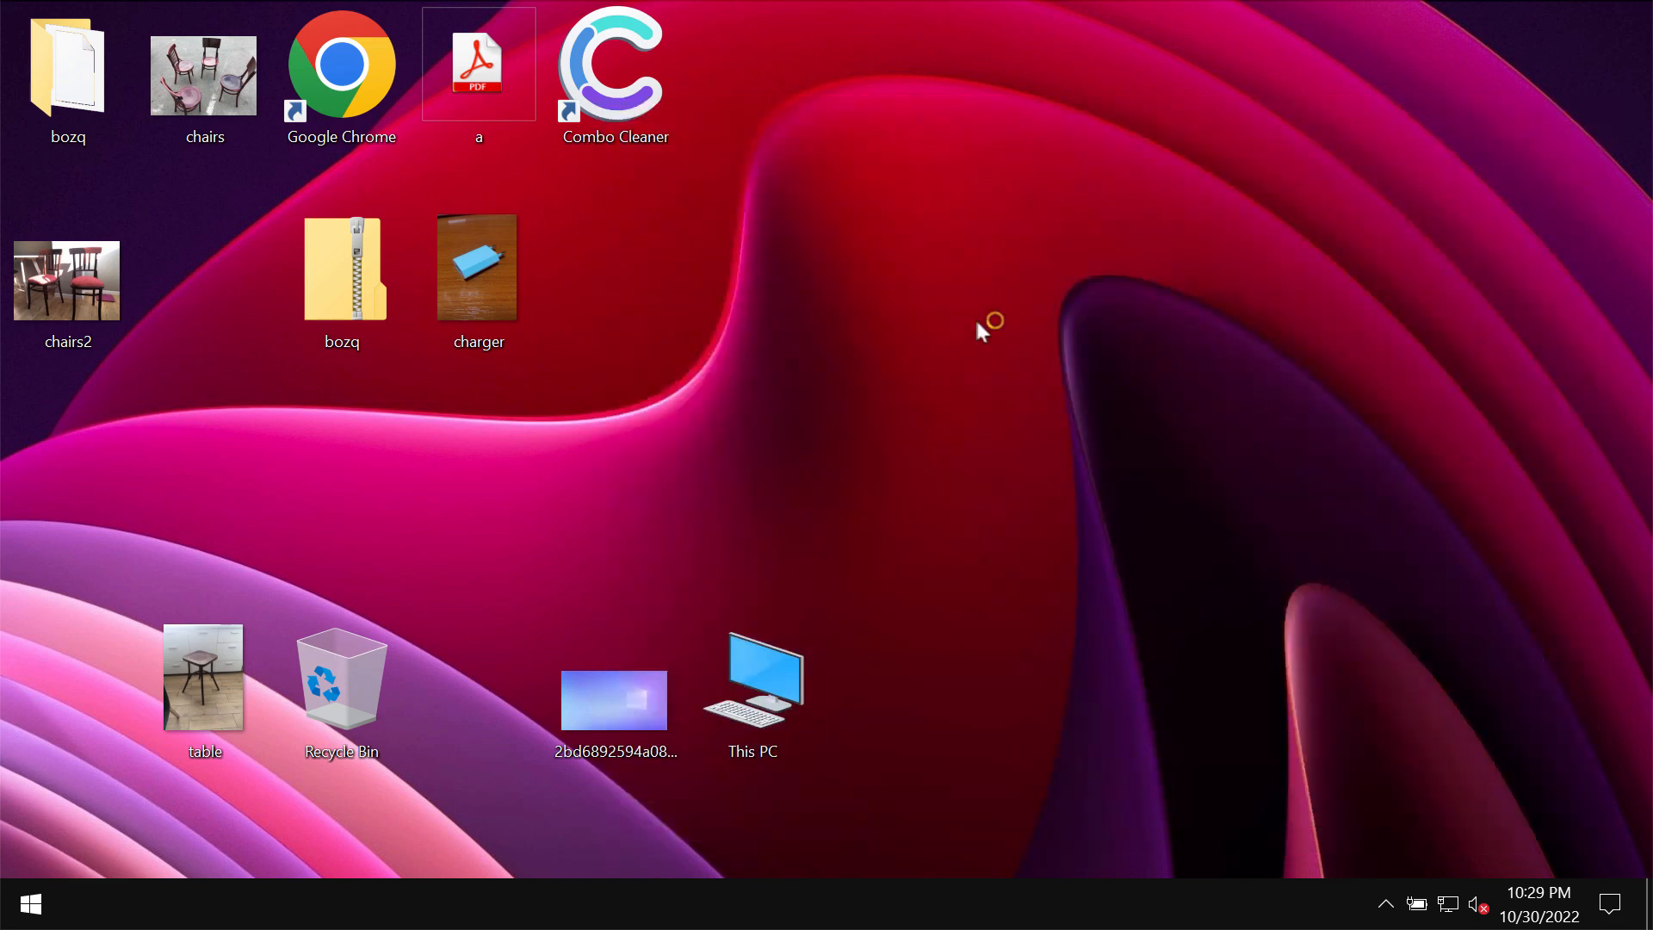
{"action": "mouse_move", "coordinate": [983, 332]}
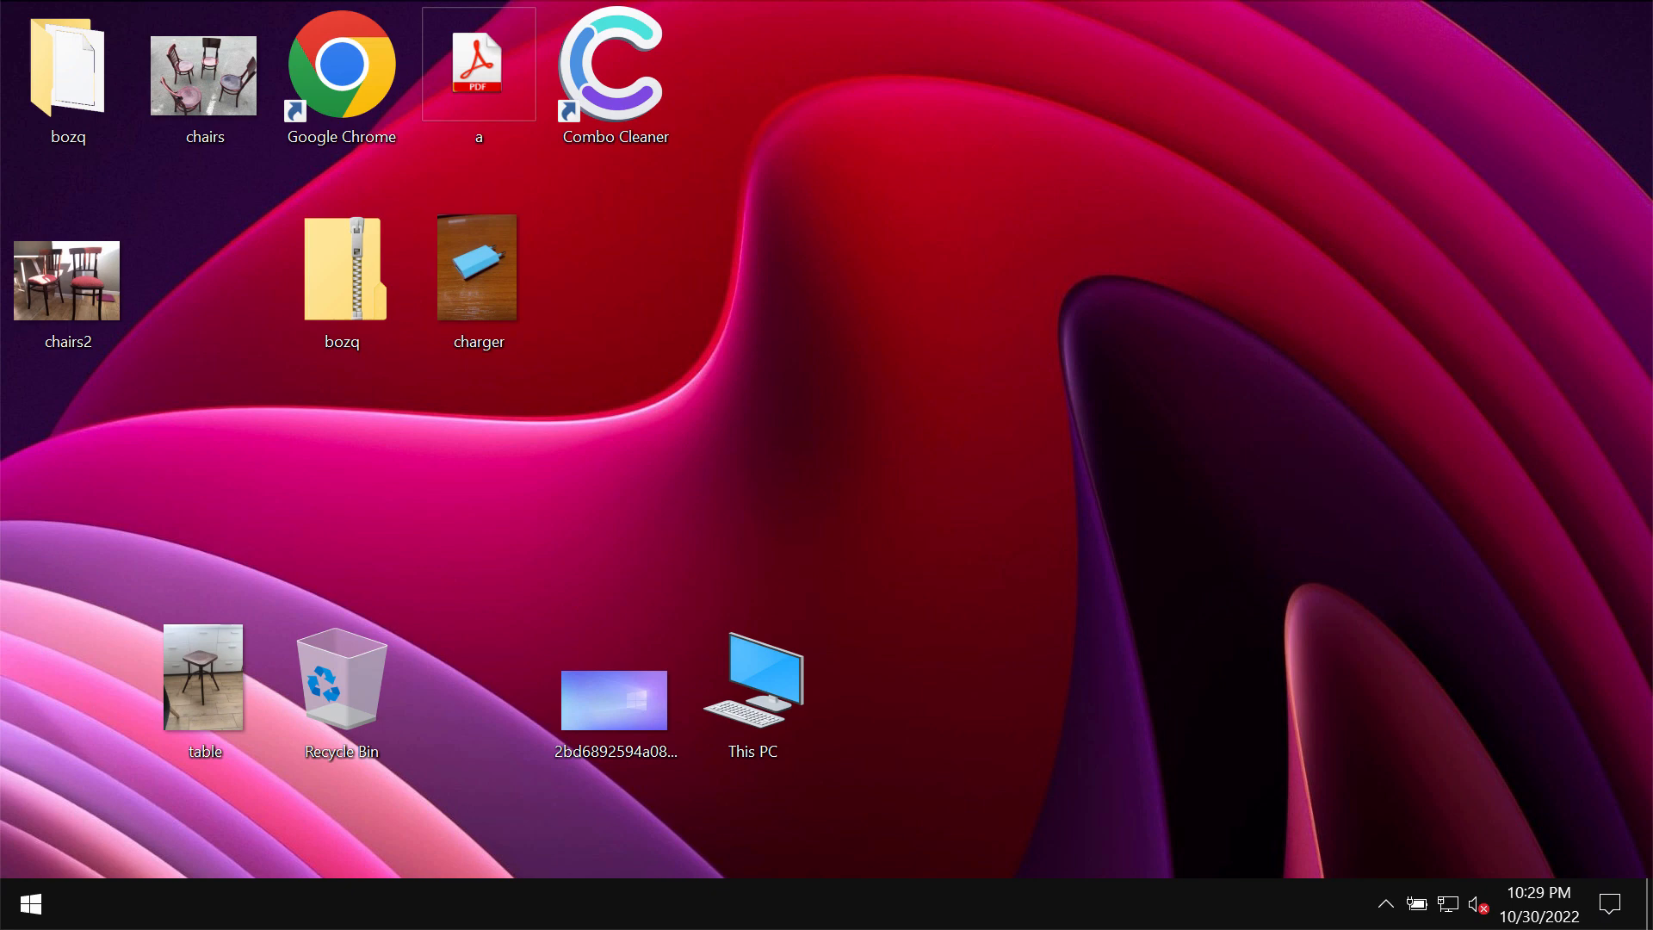
{"action": "mouse_move", "coordinate": [100, 899]}
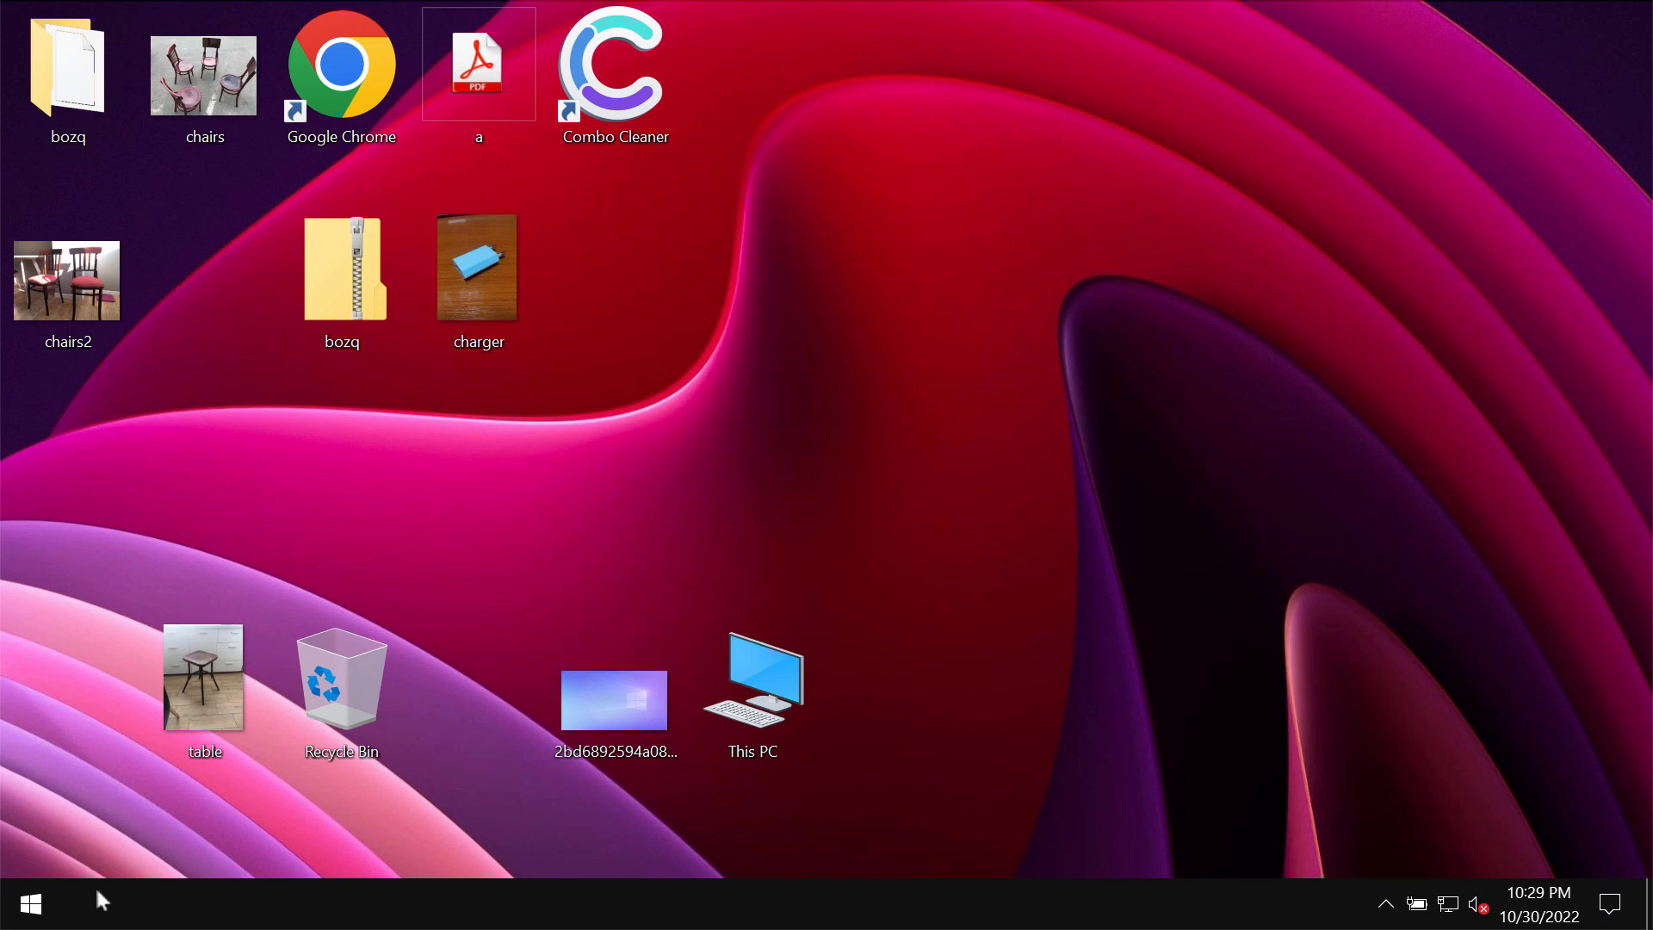
{"action": "left_click", "coordinate": [341, 266]}
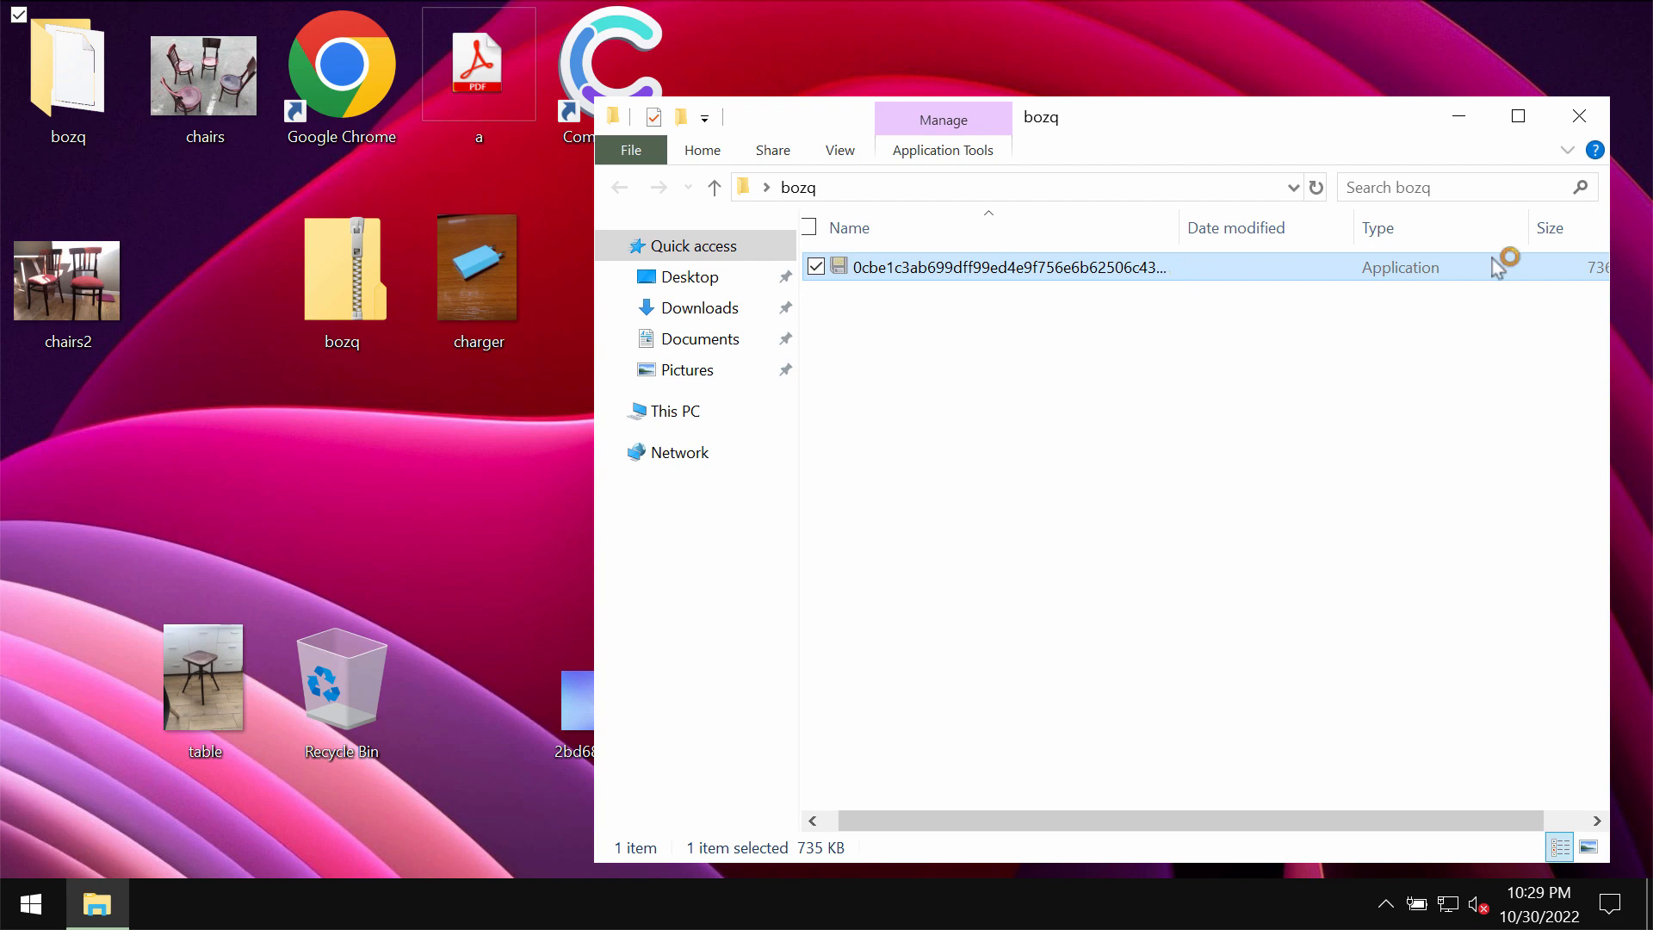
{"action": "left_click", "coordinate": [1579, 115]}
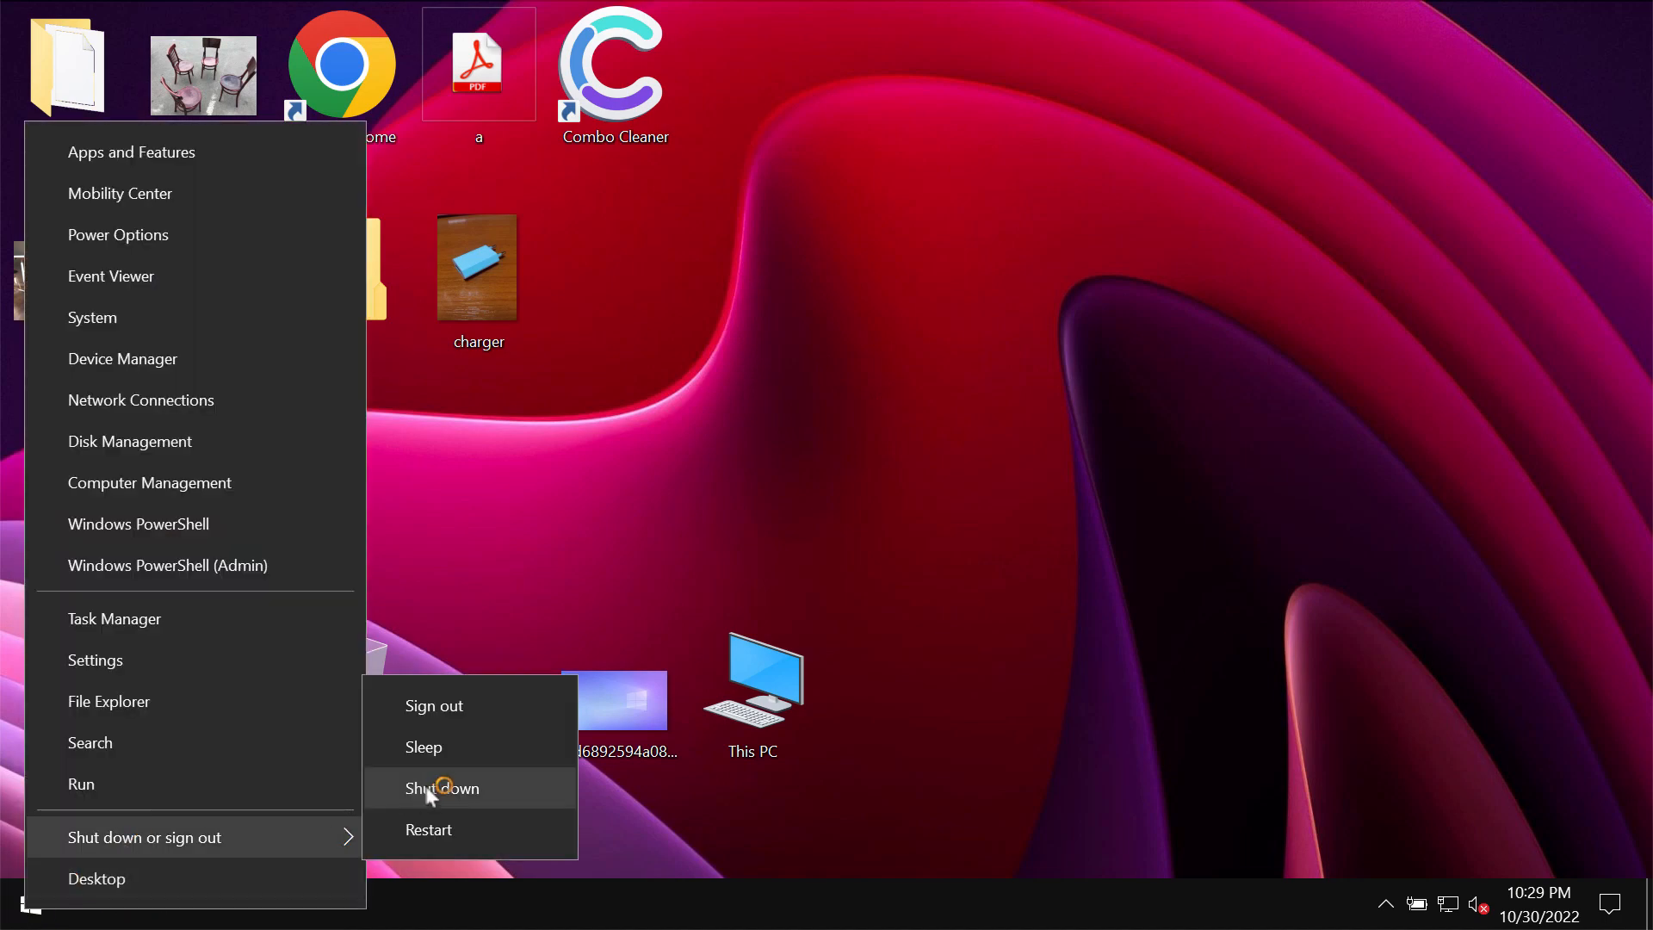
Shut the PC down, returning to desktop files encrypted with .bozq and .powd extensions
{"action": "left_click", "coordinate": [434, 706]}
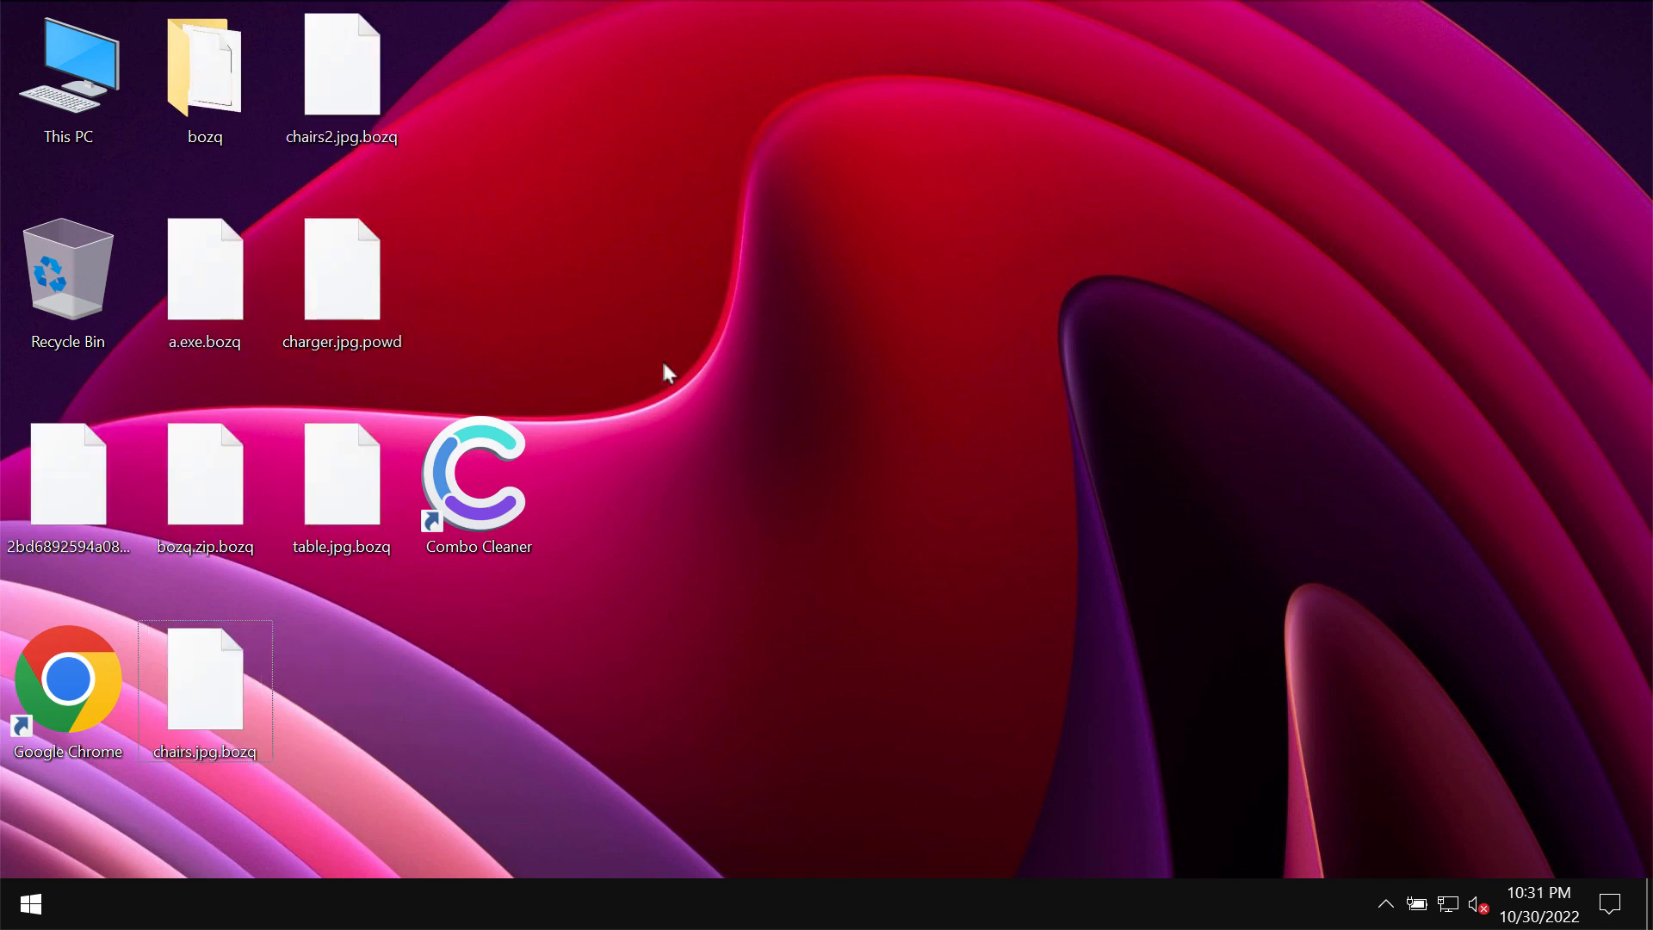
Try opening the encrypted charger .bozq file and dismiss the can't-open message
{"action": "left_click", "coordinate": [341, 267]}
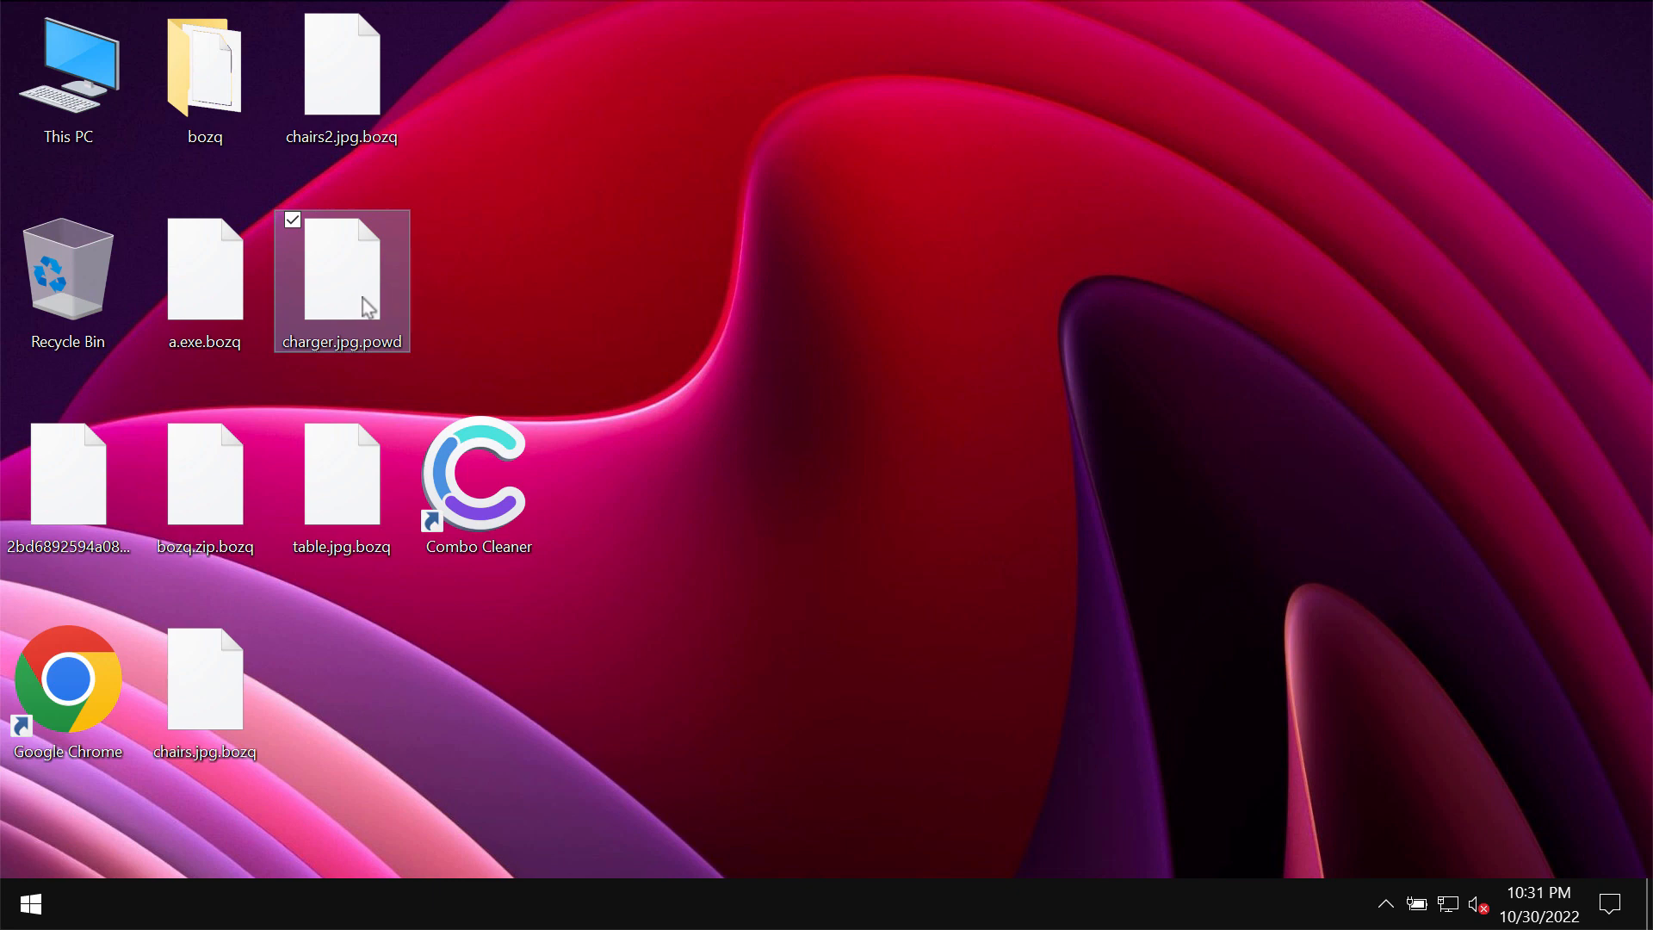
{"action": "double_click", "coordinate": [341, 272]}
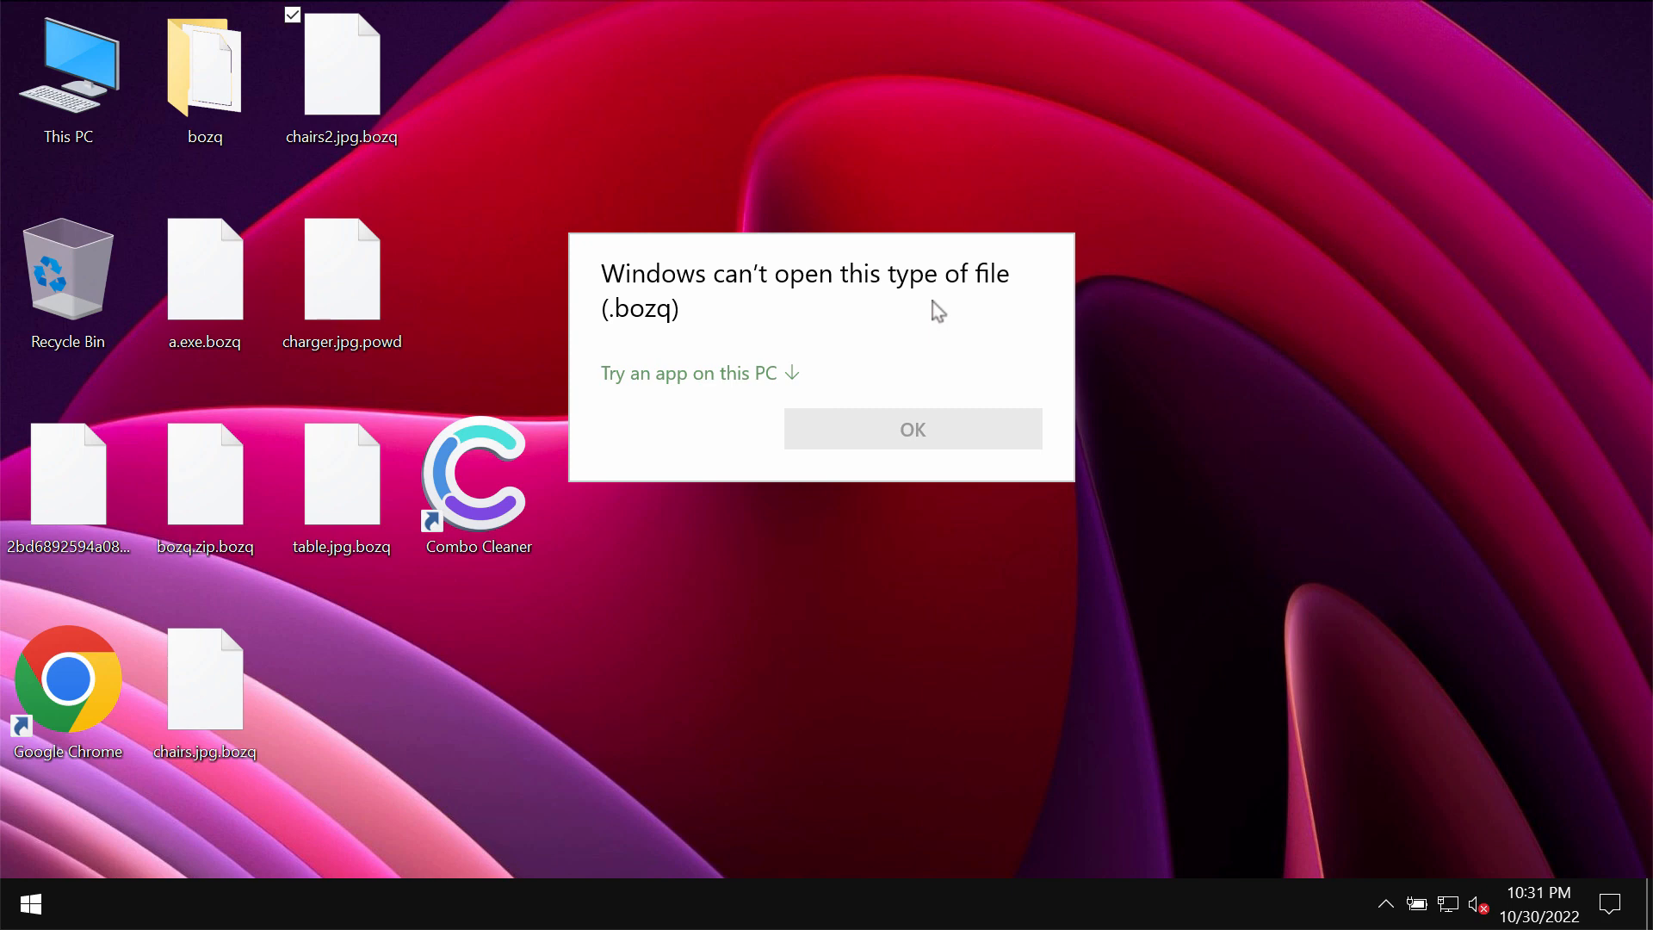
{"action": "mouse_move", "coordinate": [74, 103]}
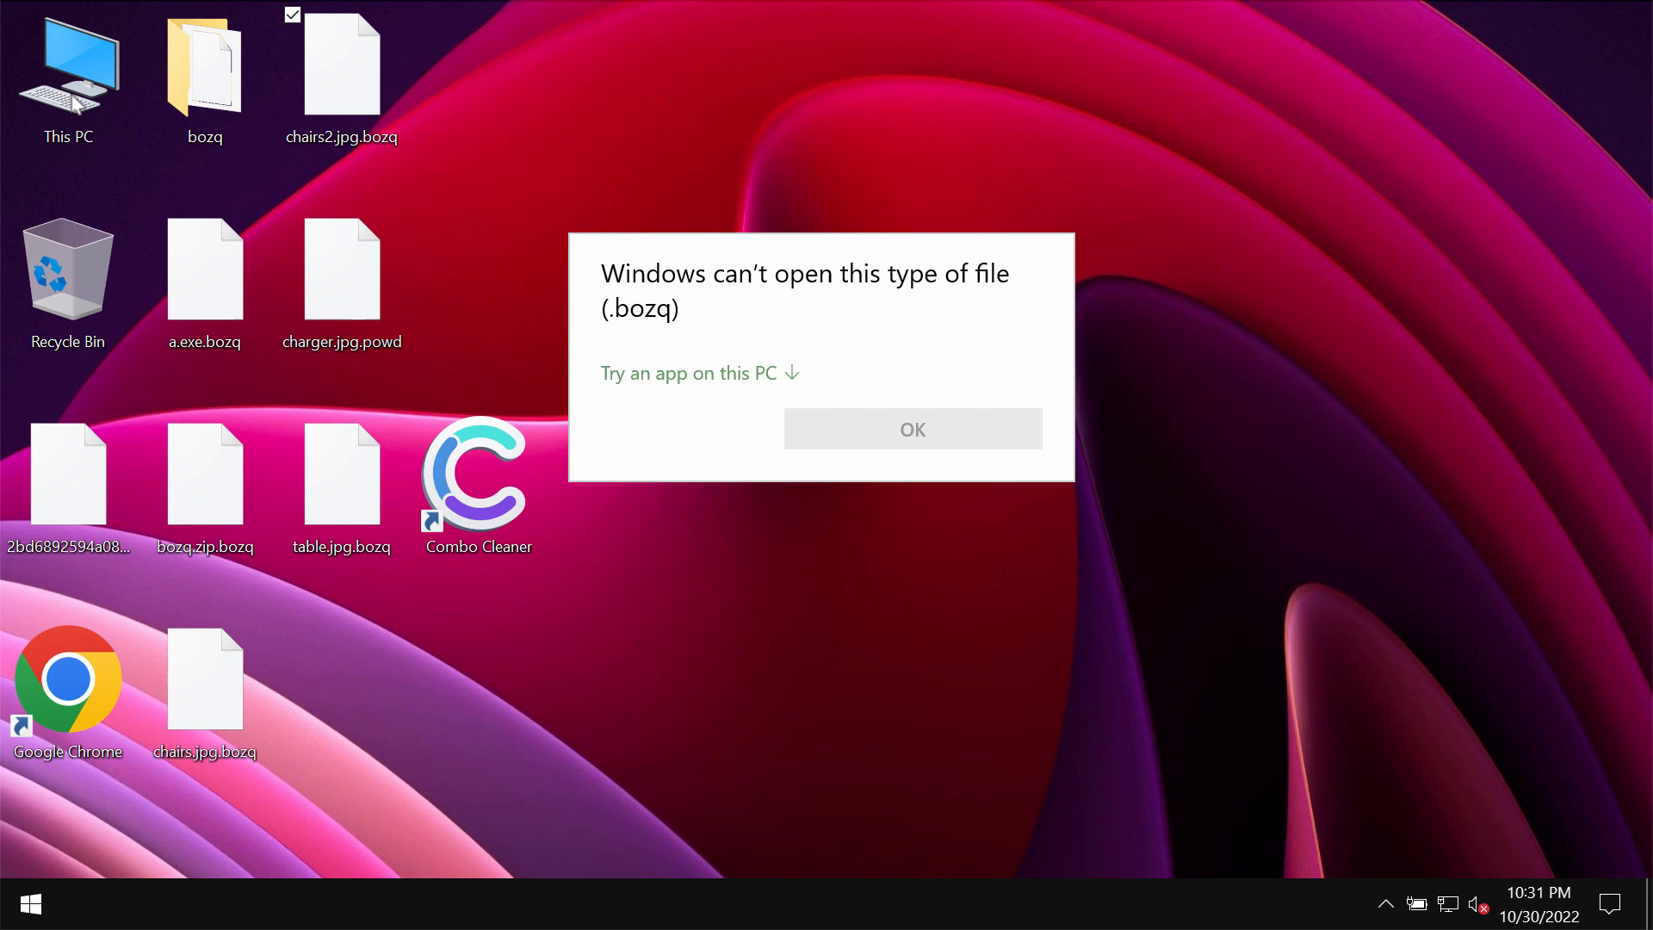
{"action": "mouse_move", "coordinate": [208, 589]}
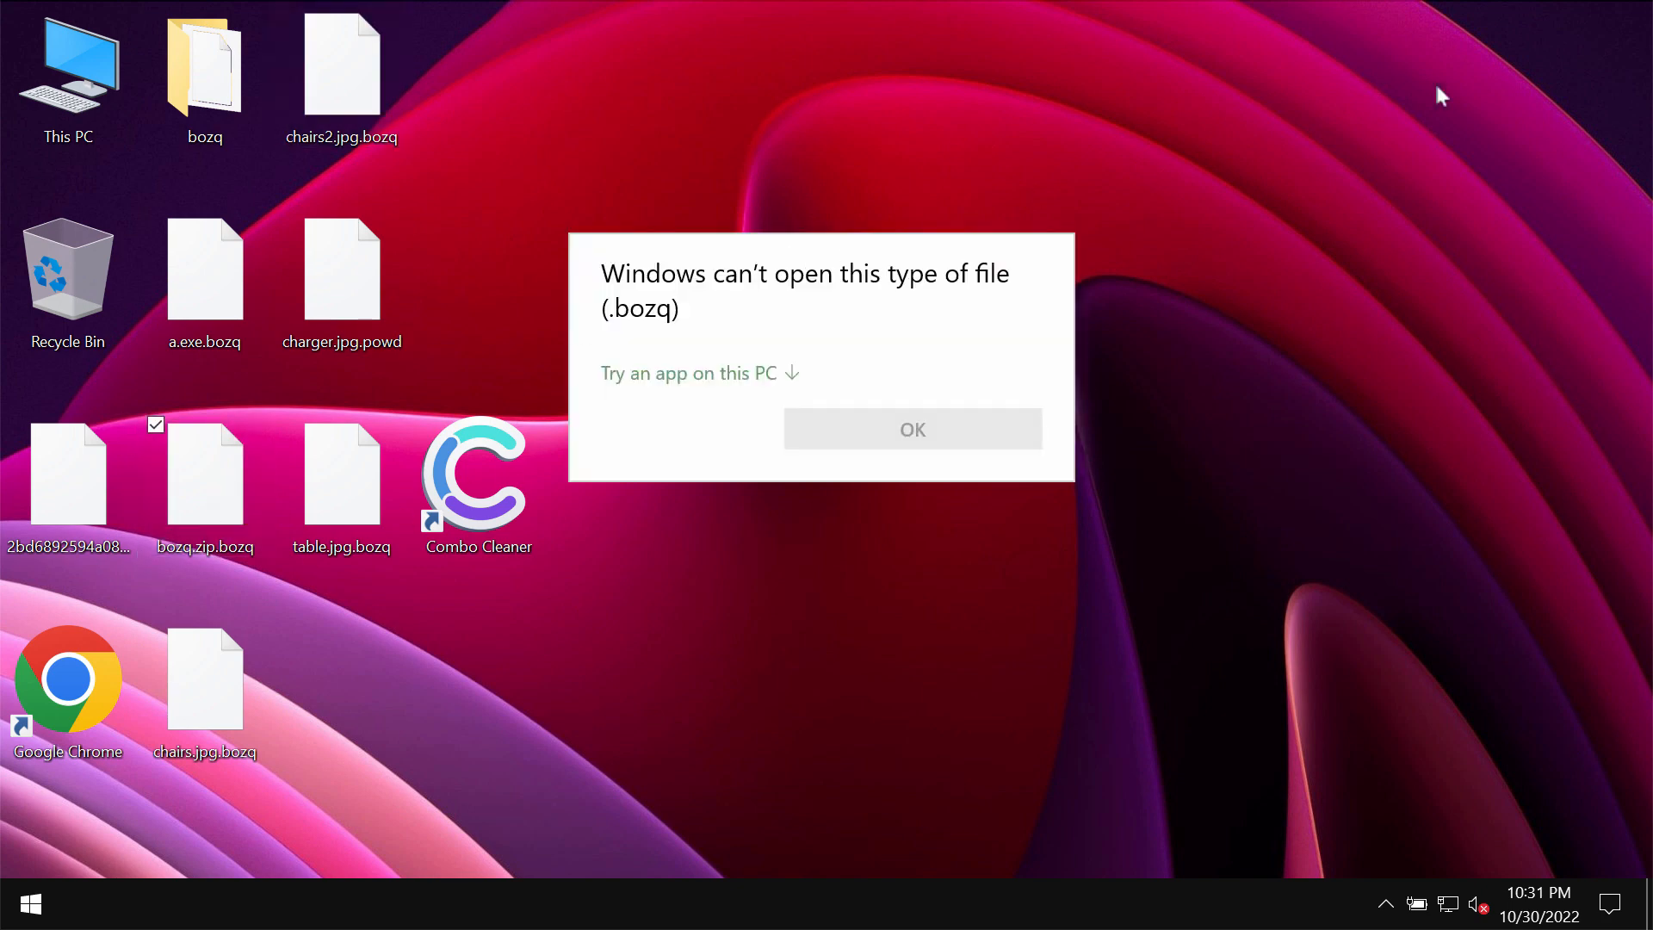
{"action": "left_click", "coordinate": [911, 429]}
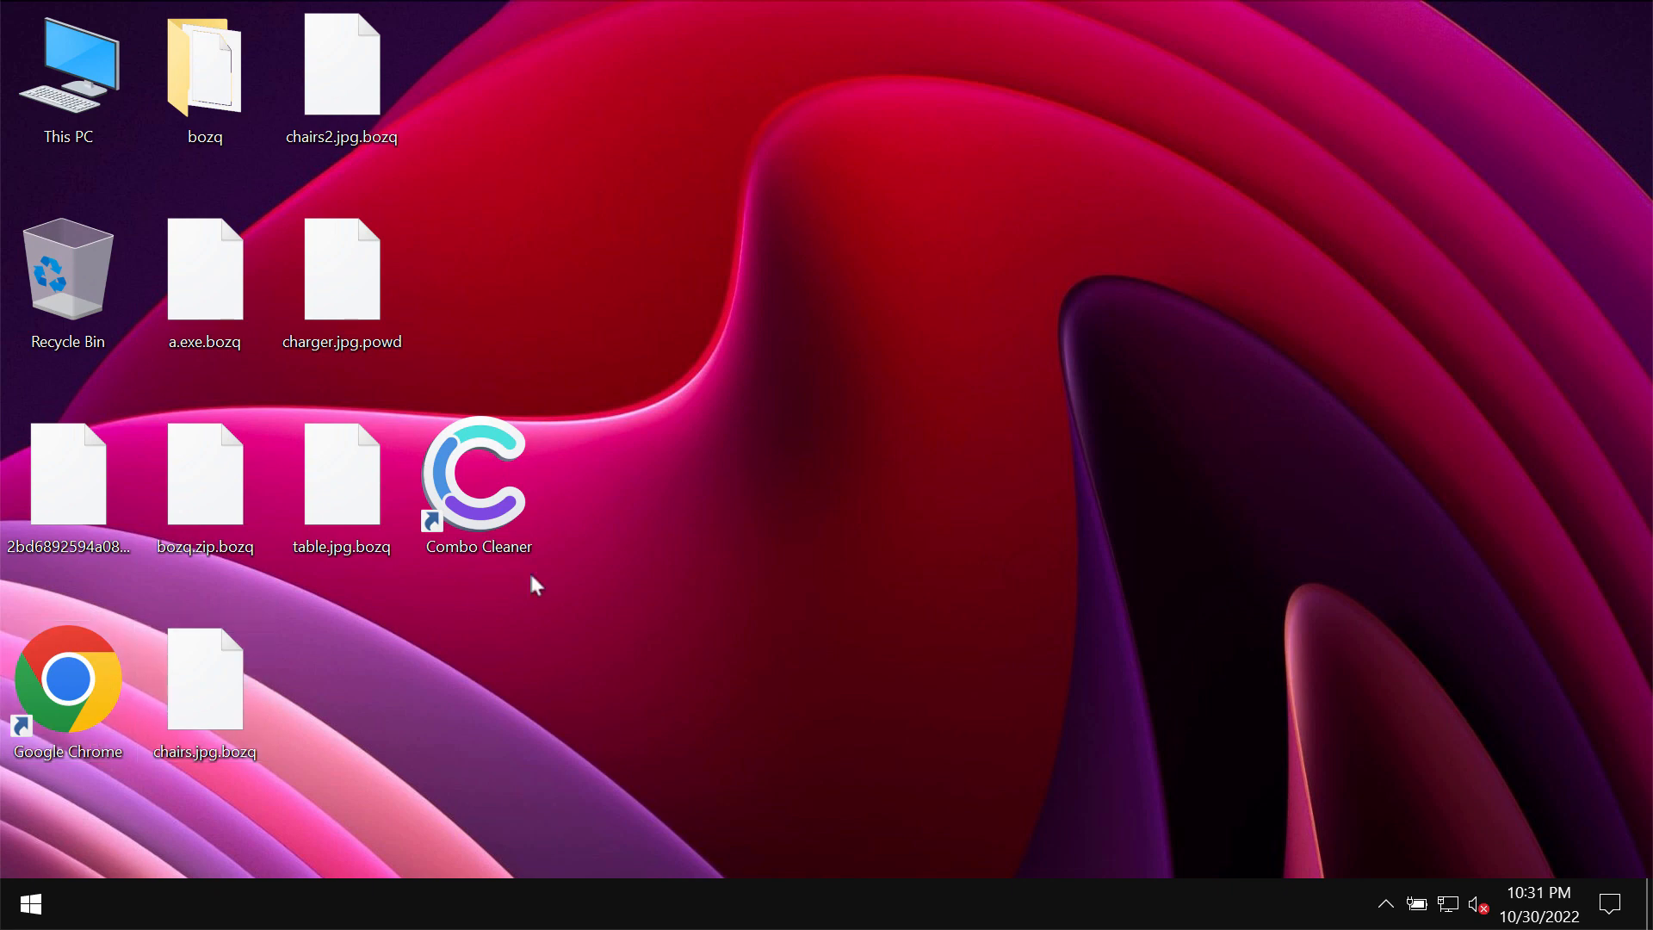
{"action": "mouse_move", "coordinate": [241, 699]}
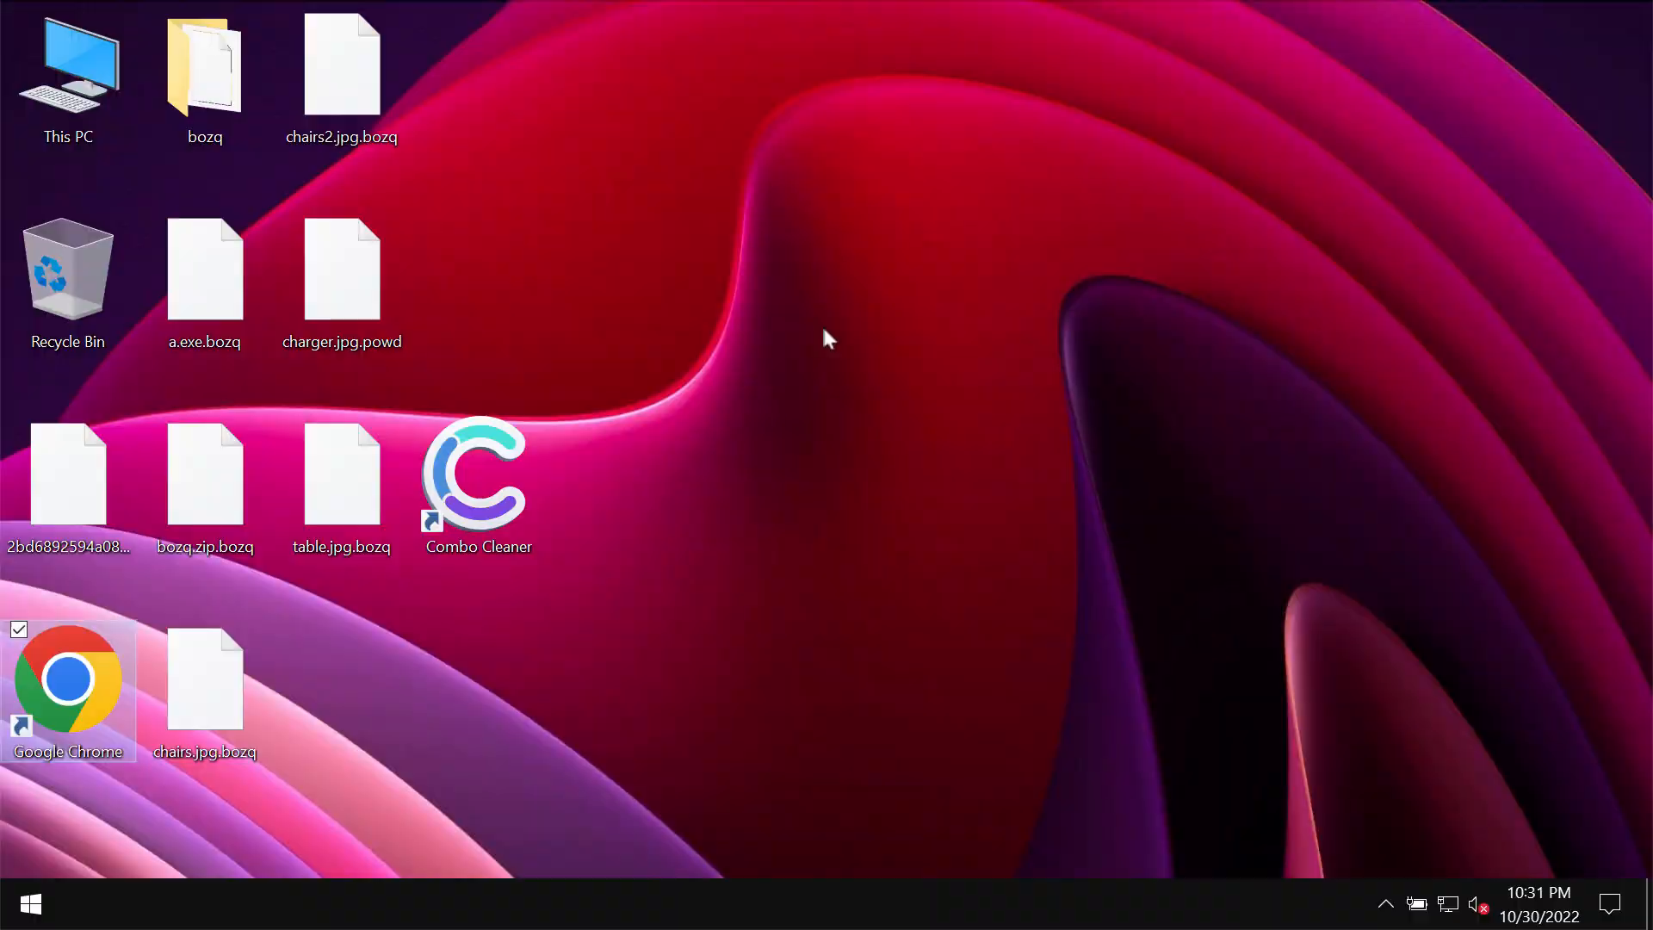
Load combocleaner.com in Chrome, then minimize the browser to the desktop
{"action": "double_click", "coordinate": [67, 690]}
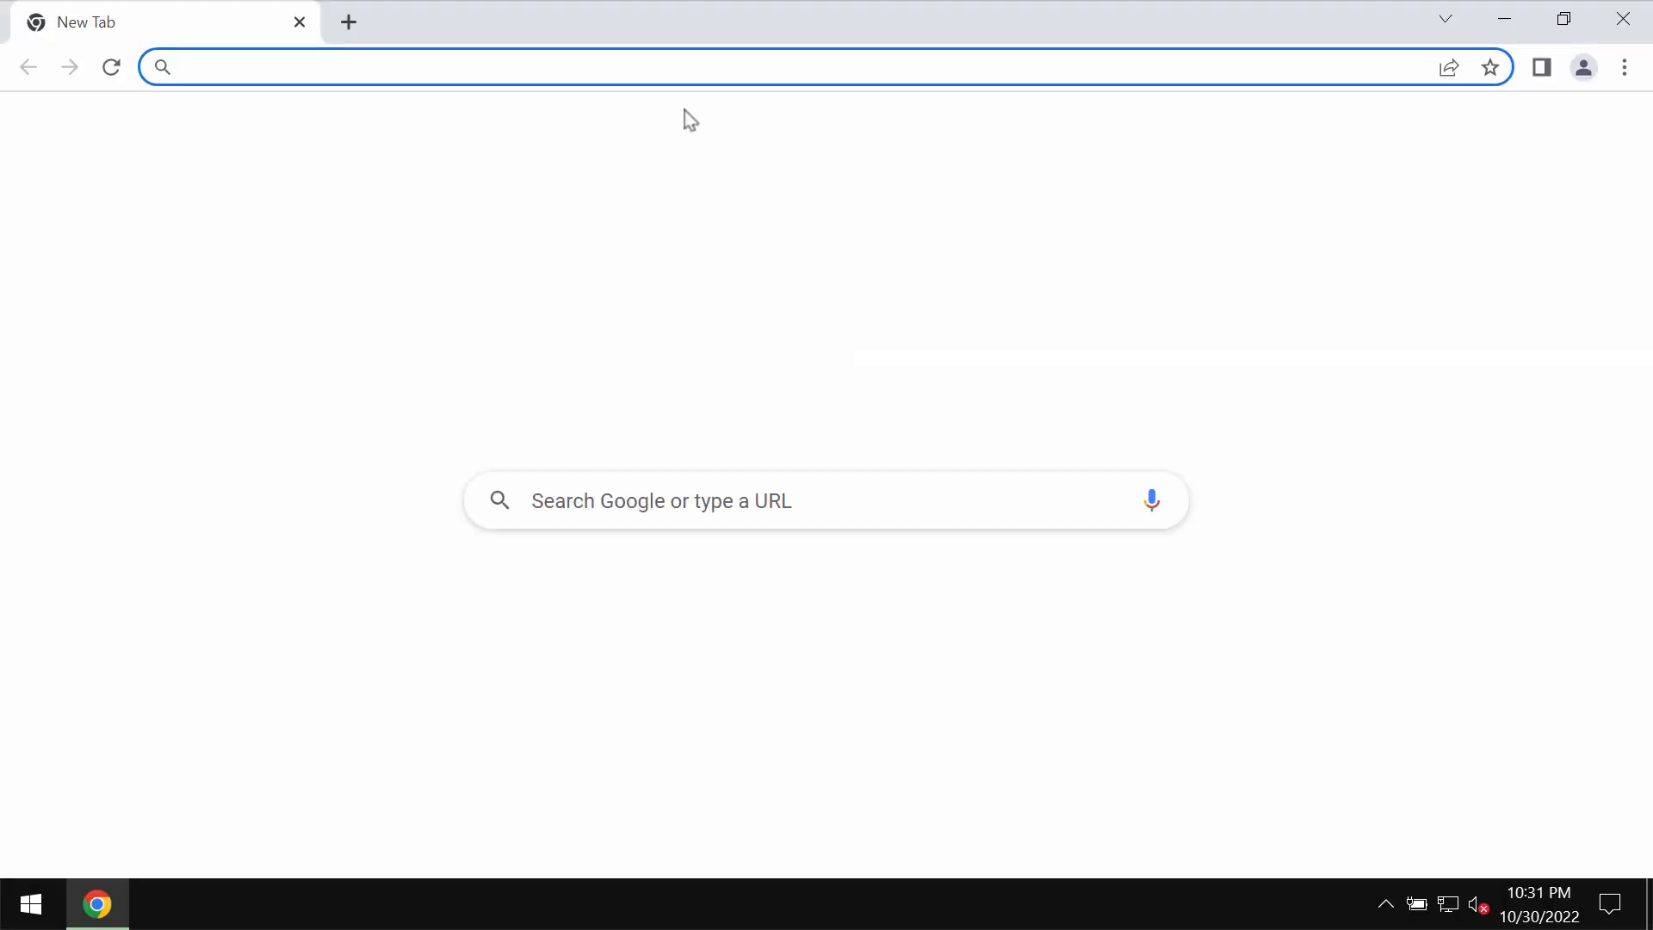
{"action": "type", "text": "combocleaner.com"}
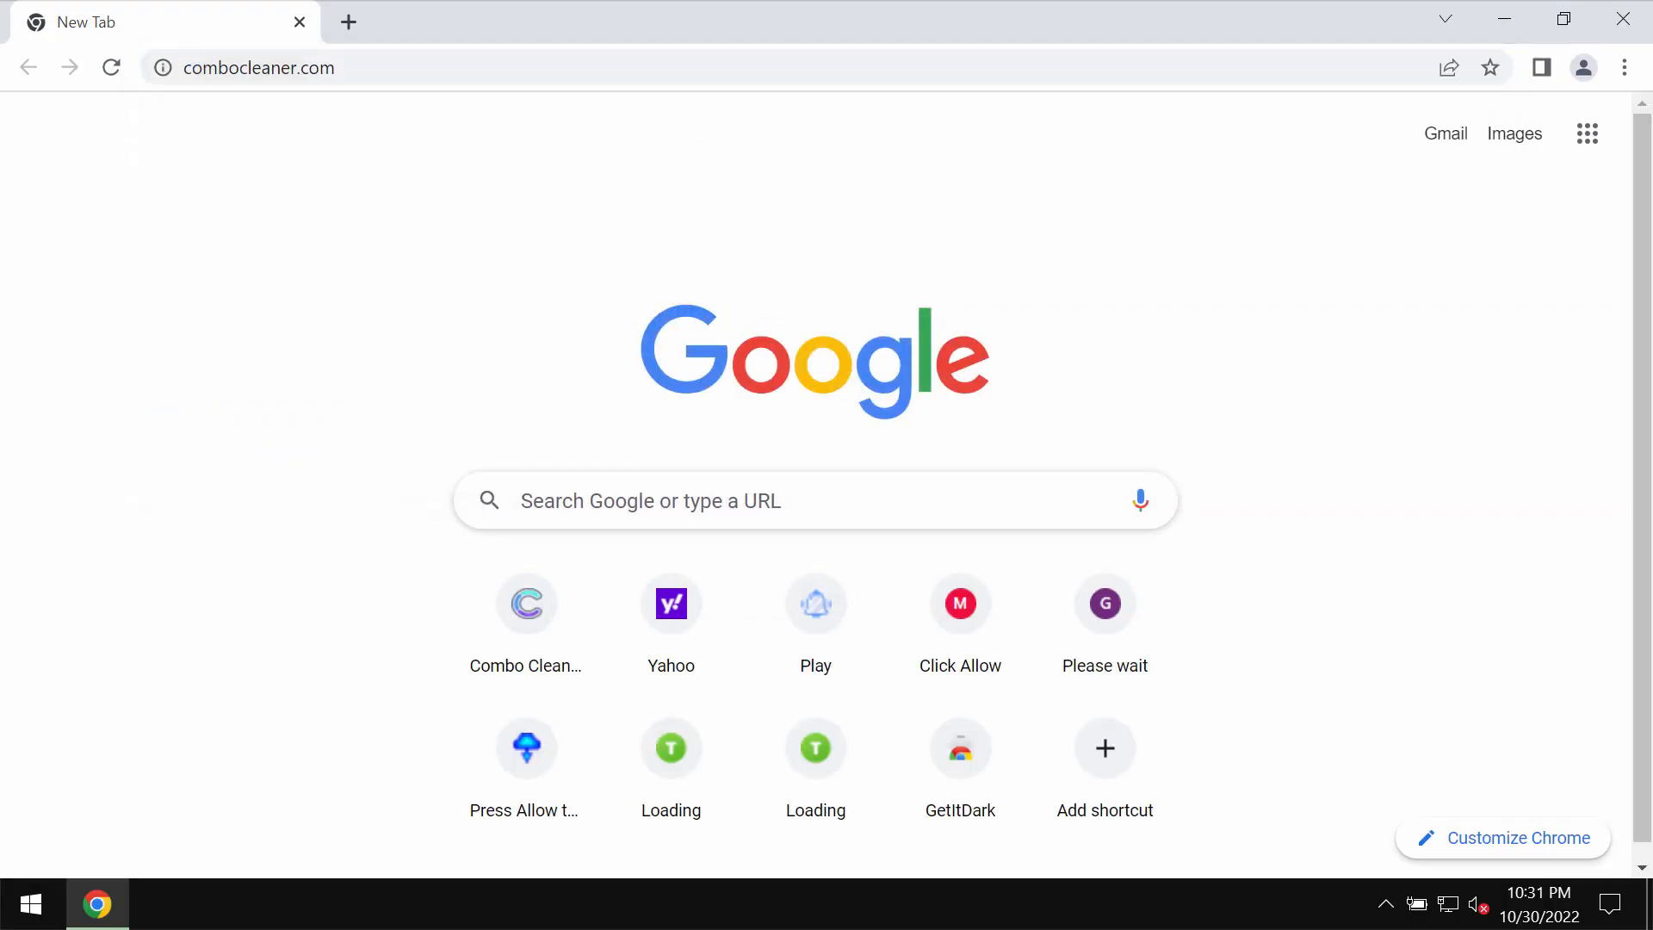
{"action": "left_click", "coordinate": [525, 603]}
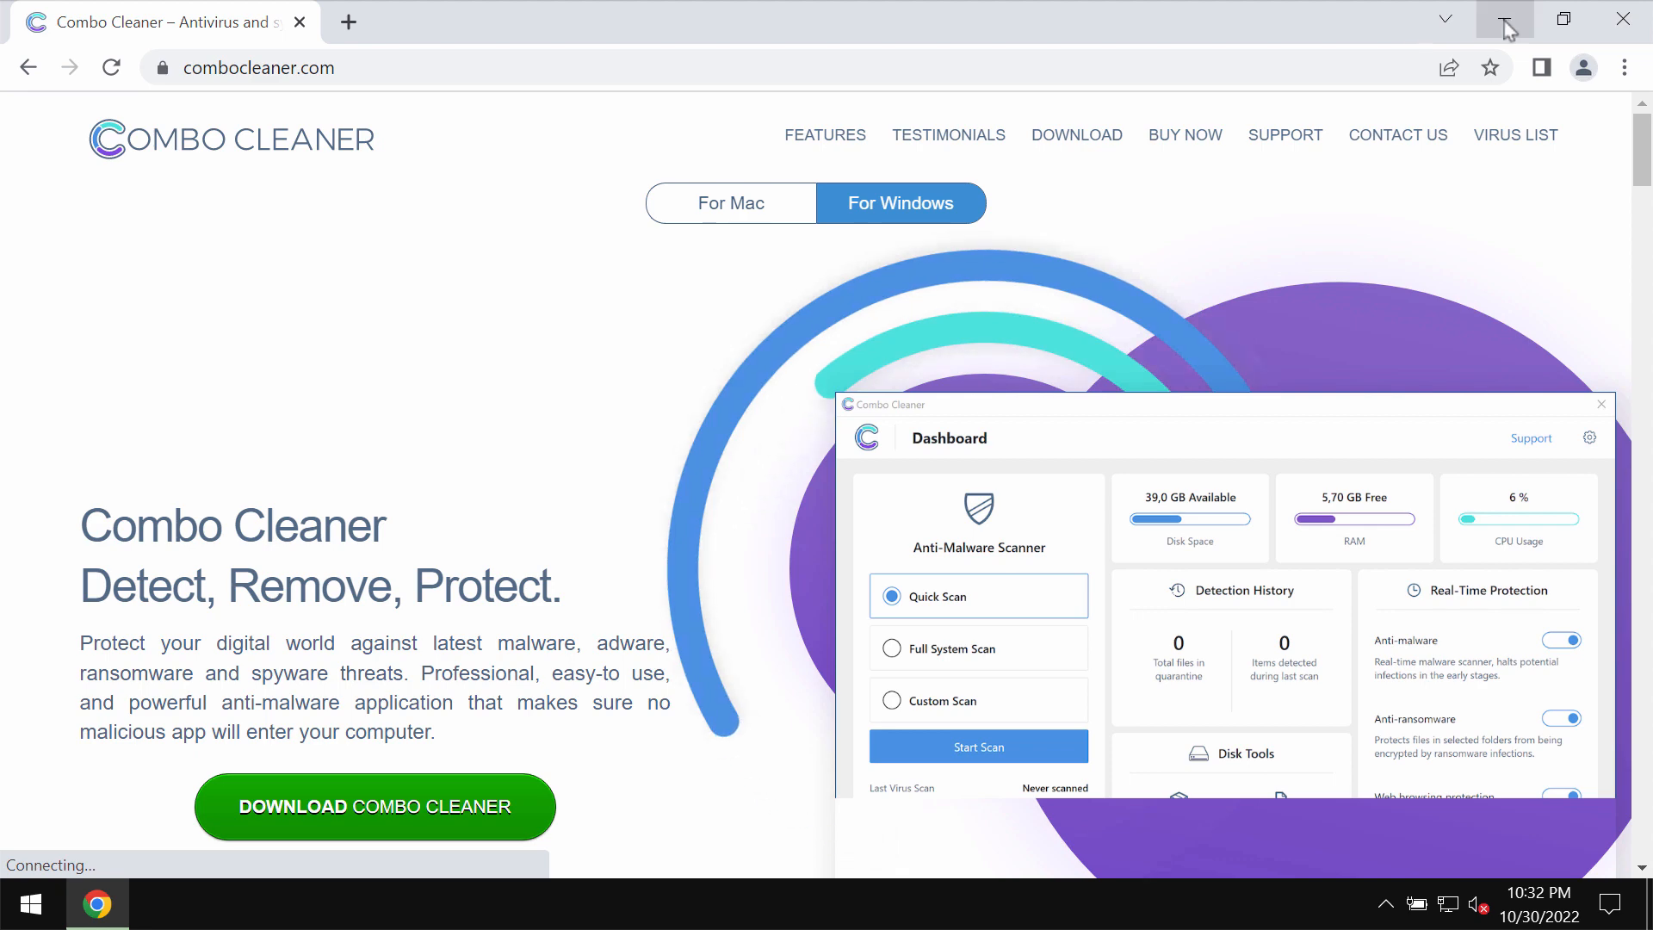
{"action": "mouse_move", "coordinate": [1505, 19]}
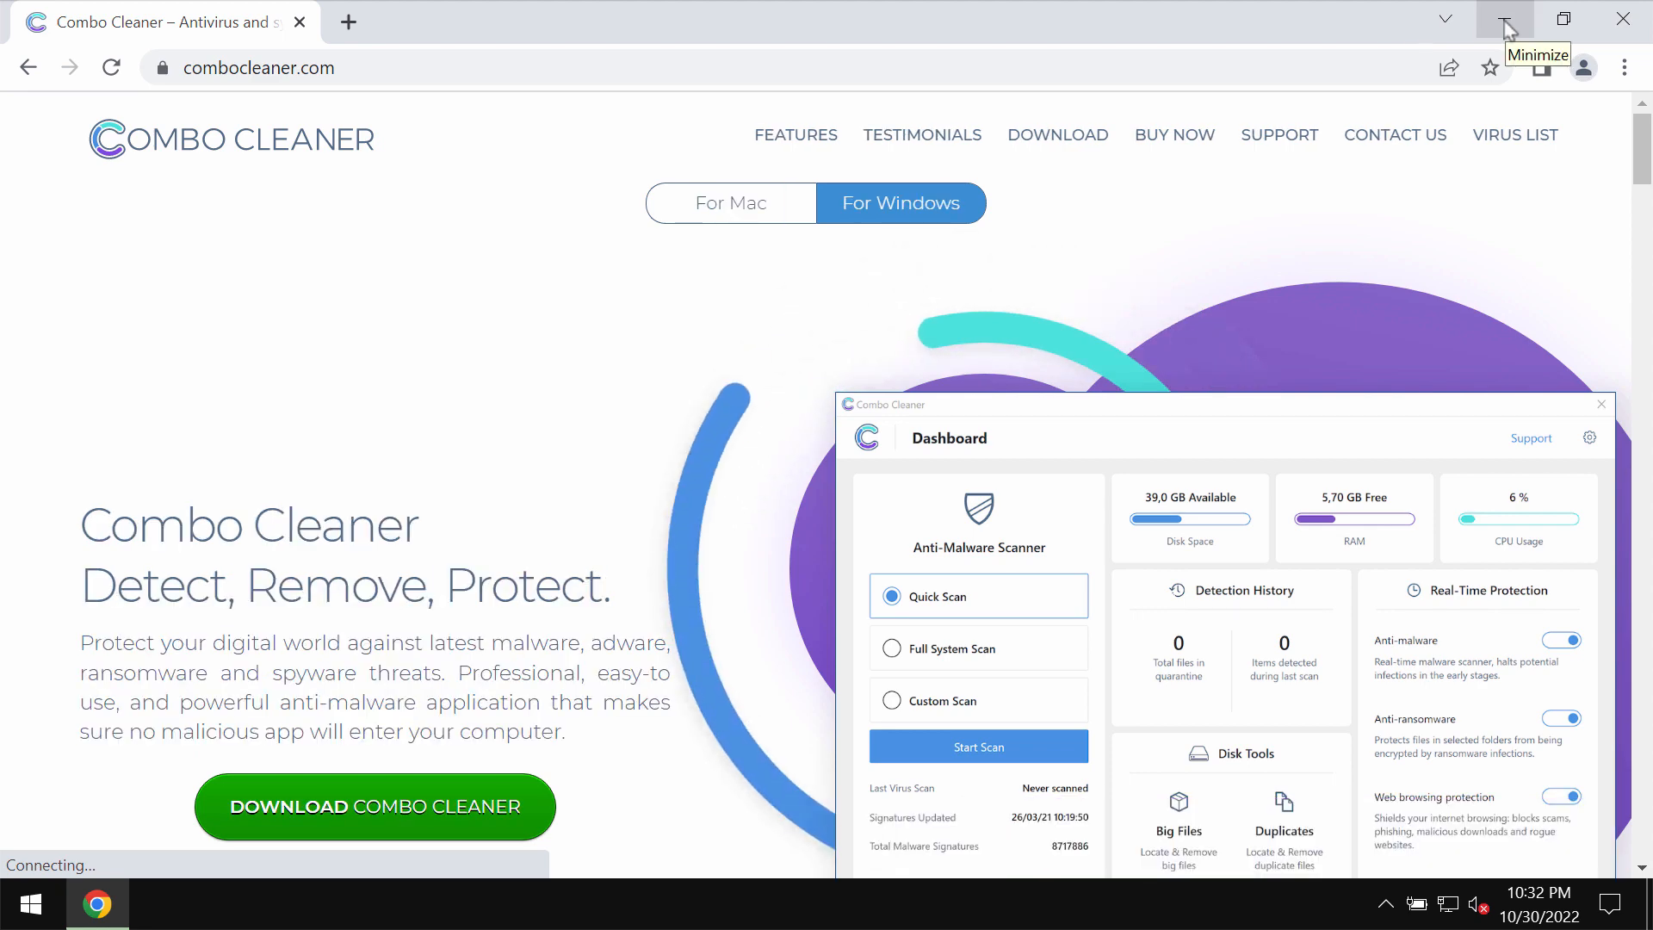
{"action": "left_click", "coordinate": [1505, 19]}
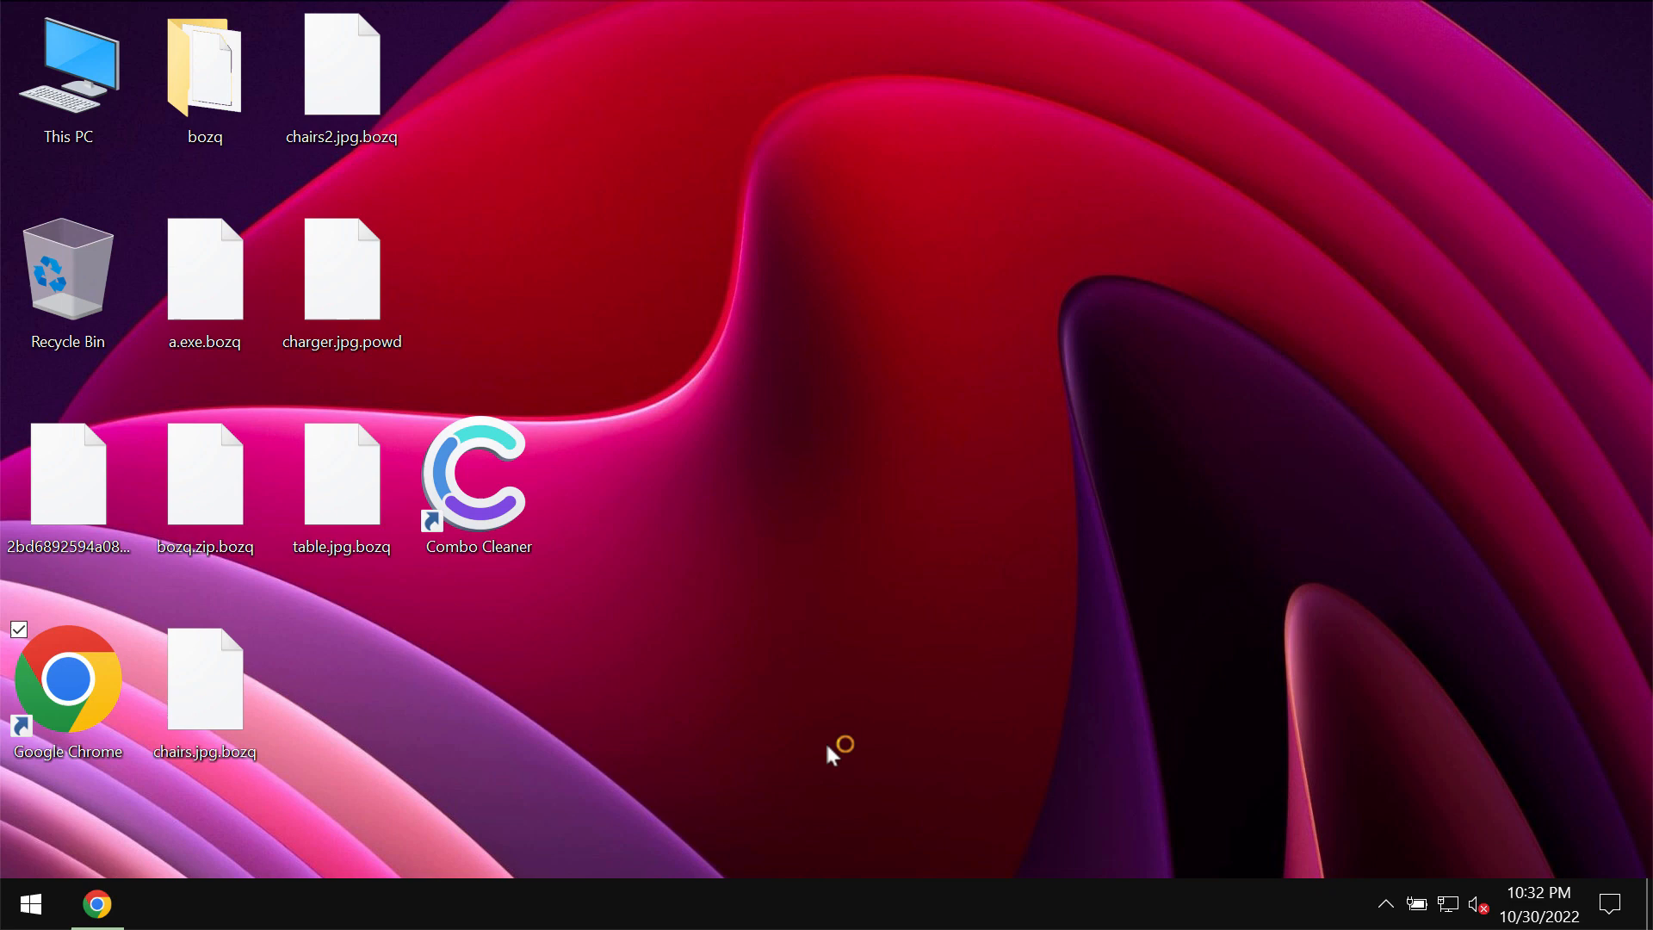
Launch Combo Cleaner from its desktop shortcut to reach the Dashboard
{"action": "left_click", "coordinate": [477, 486]}
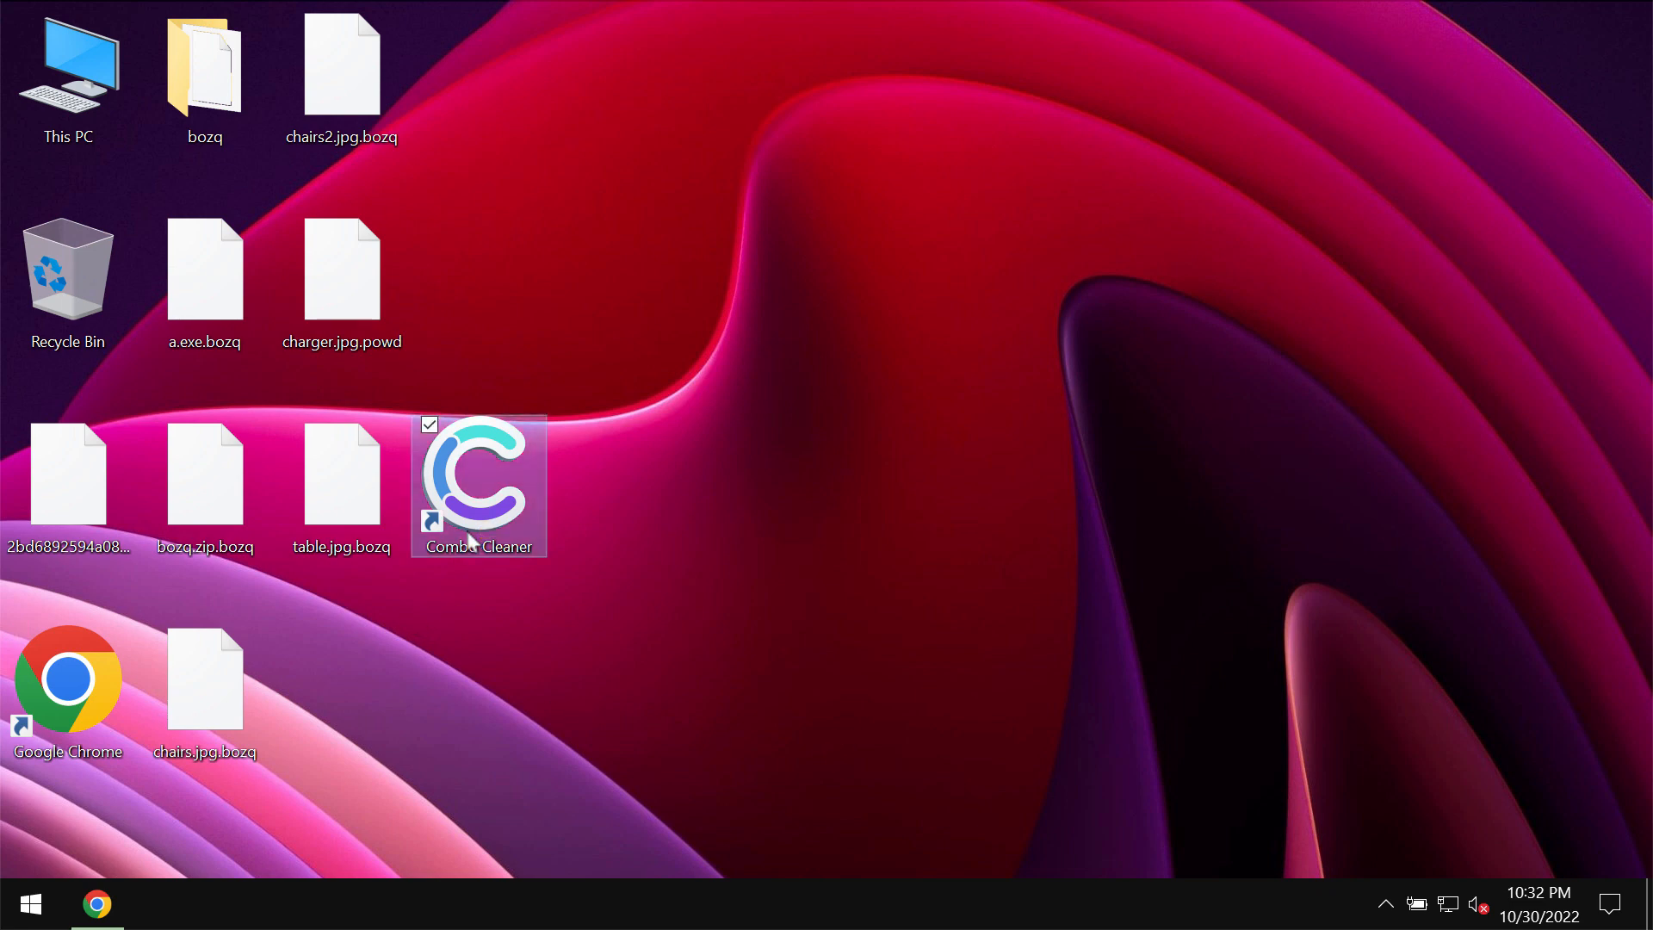
{"action": "double_click", "coordinate": [477, 482]}
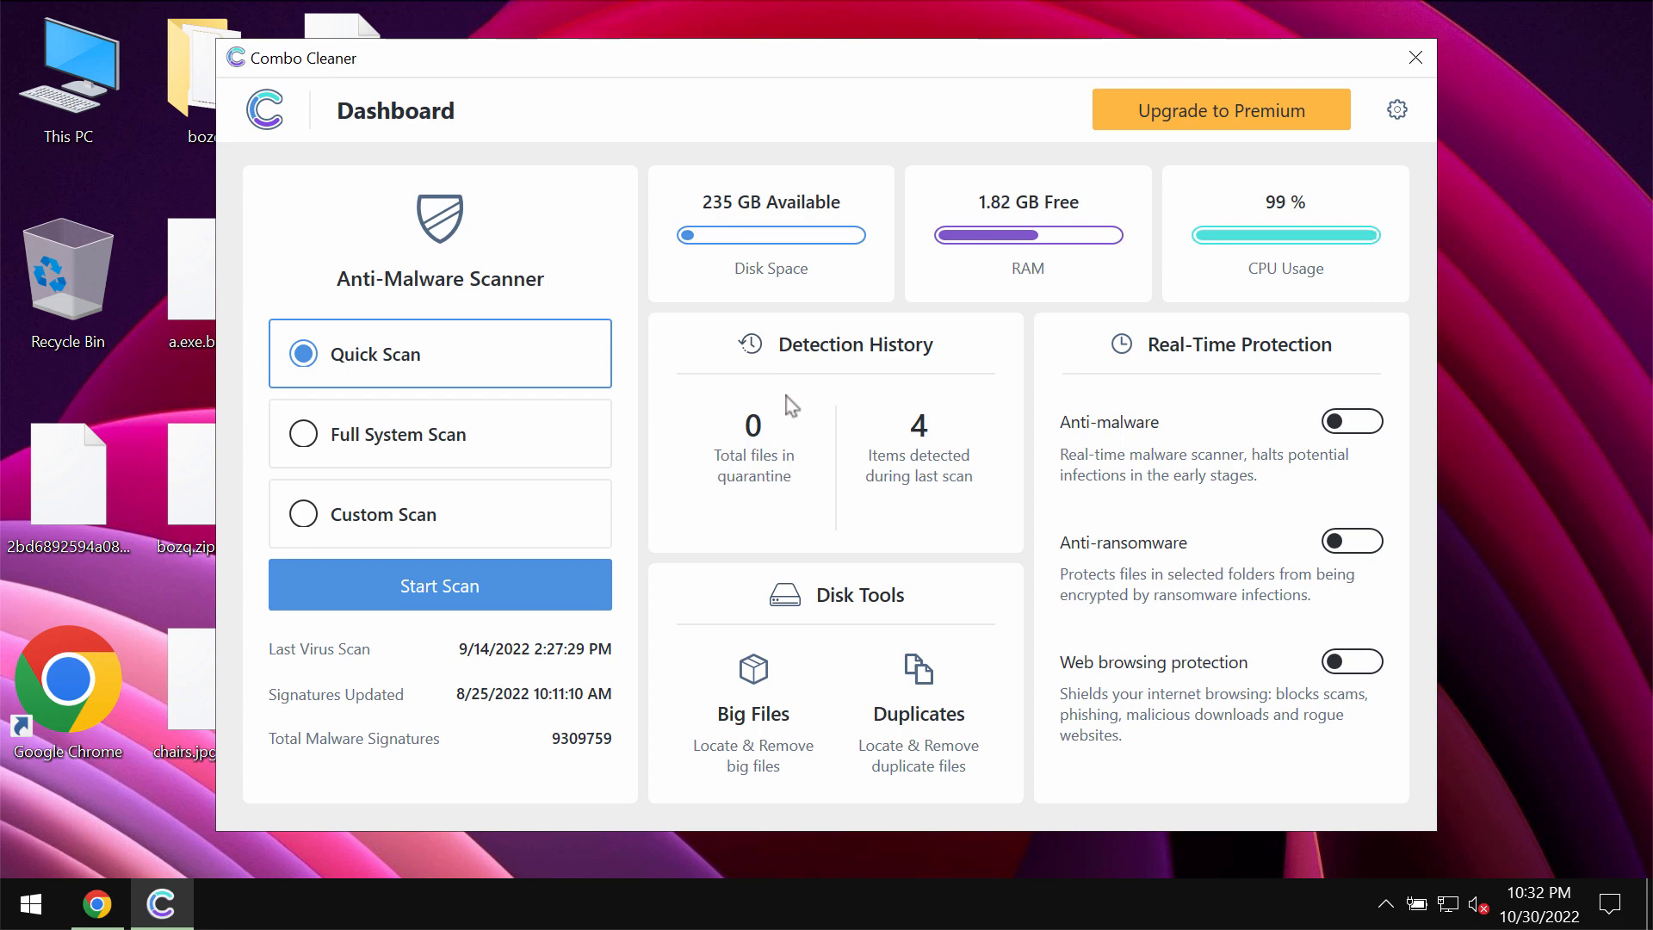
Start a Quick Scan, revisit its progress, then go to Settings on Anti-Ransomware
{"action": "left_click", "coordinate": [439, 586]}
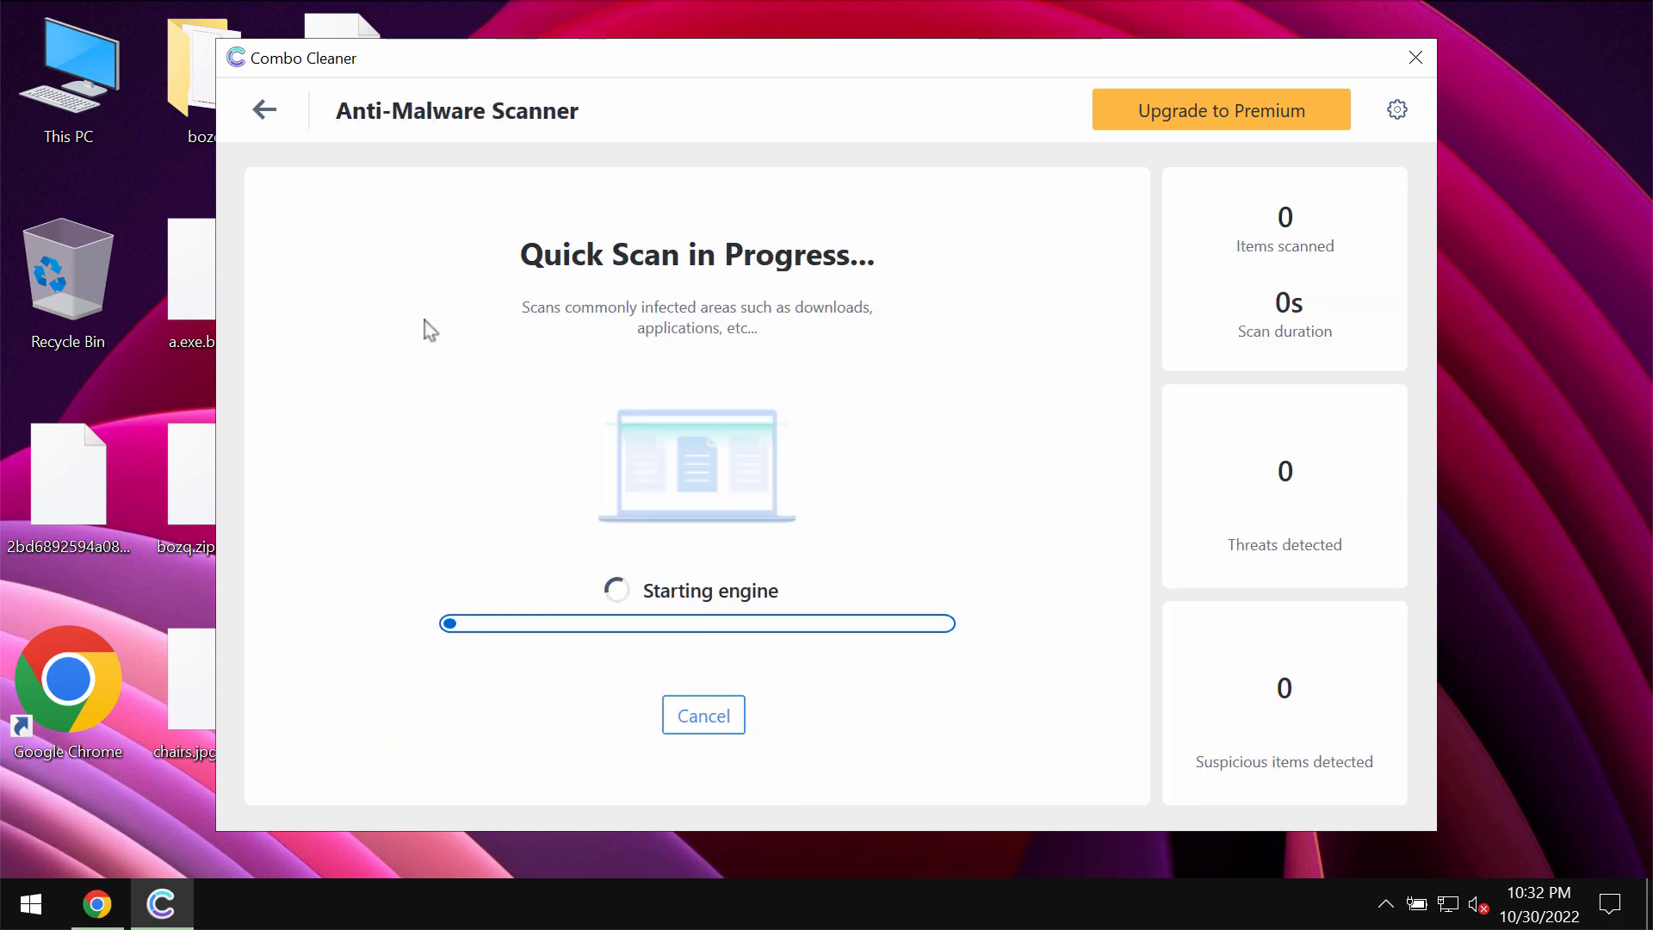
{"action": "left_click", "coordinate": [265, 110]}
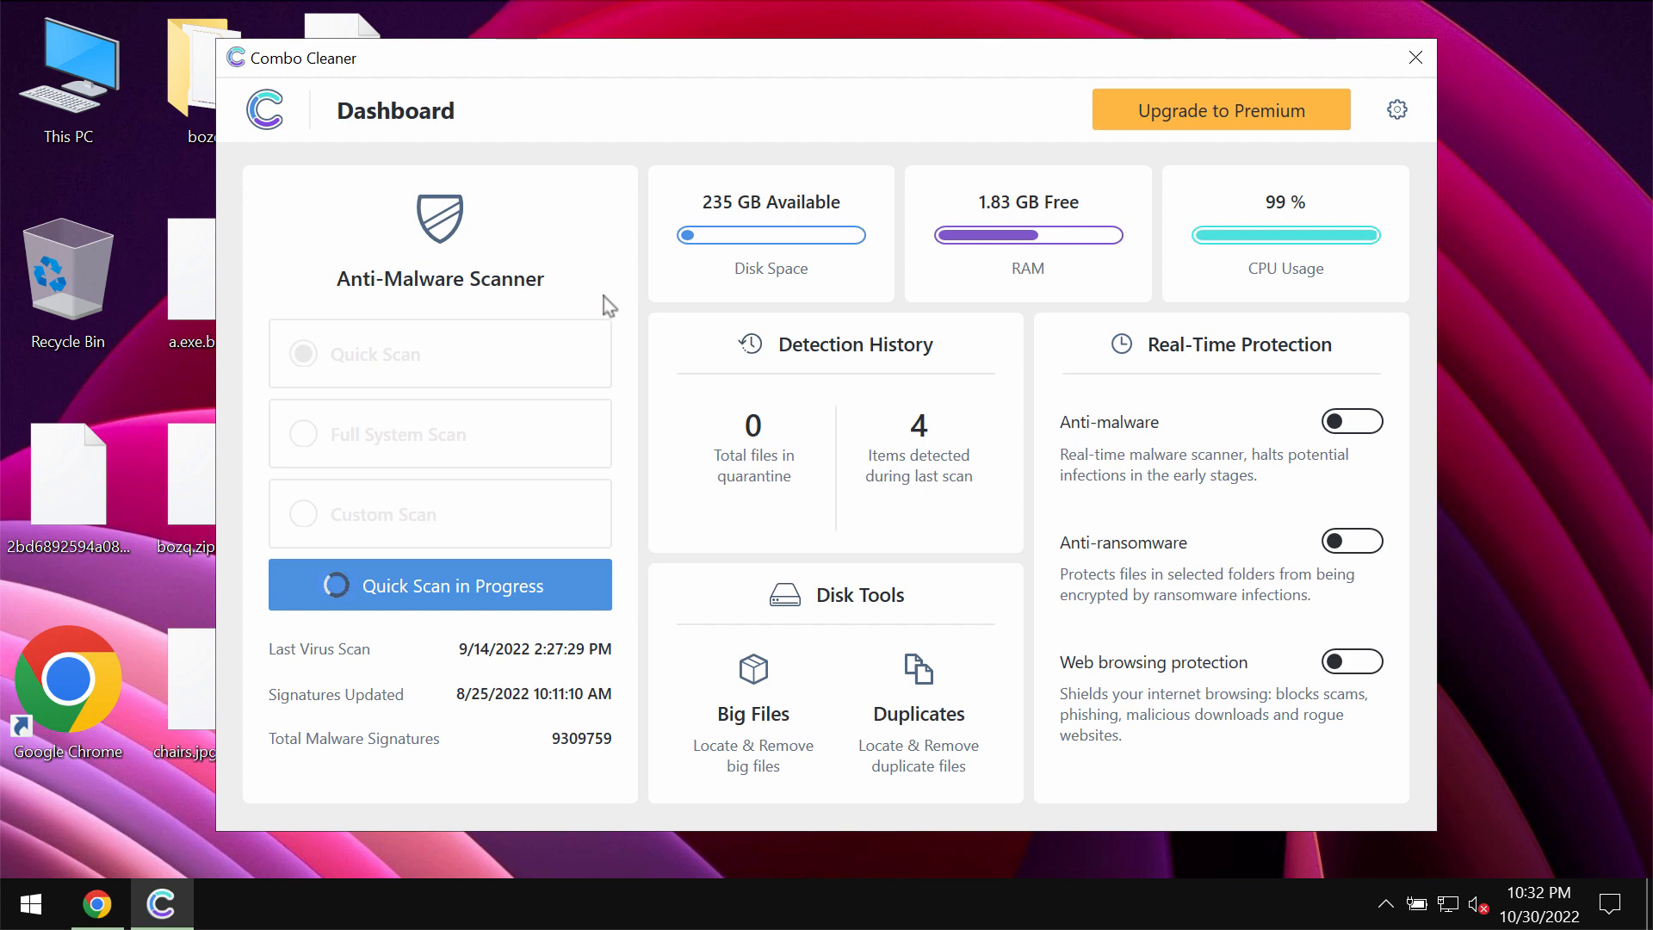
{"action": "mouse_move", "coordinate": [379, 411]}
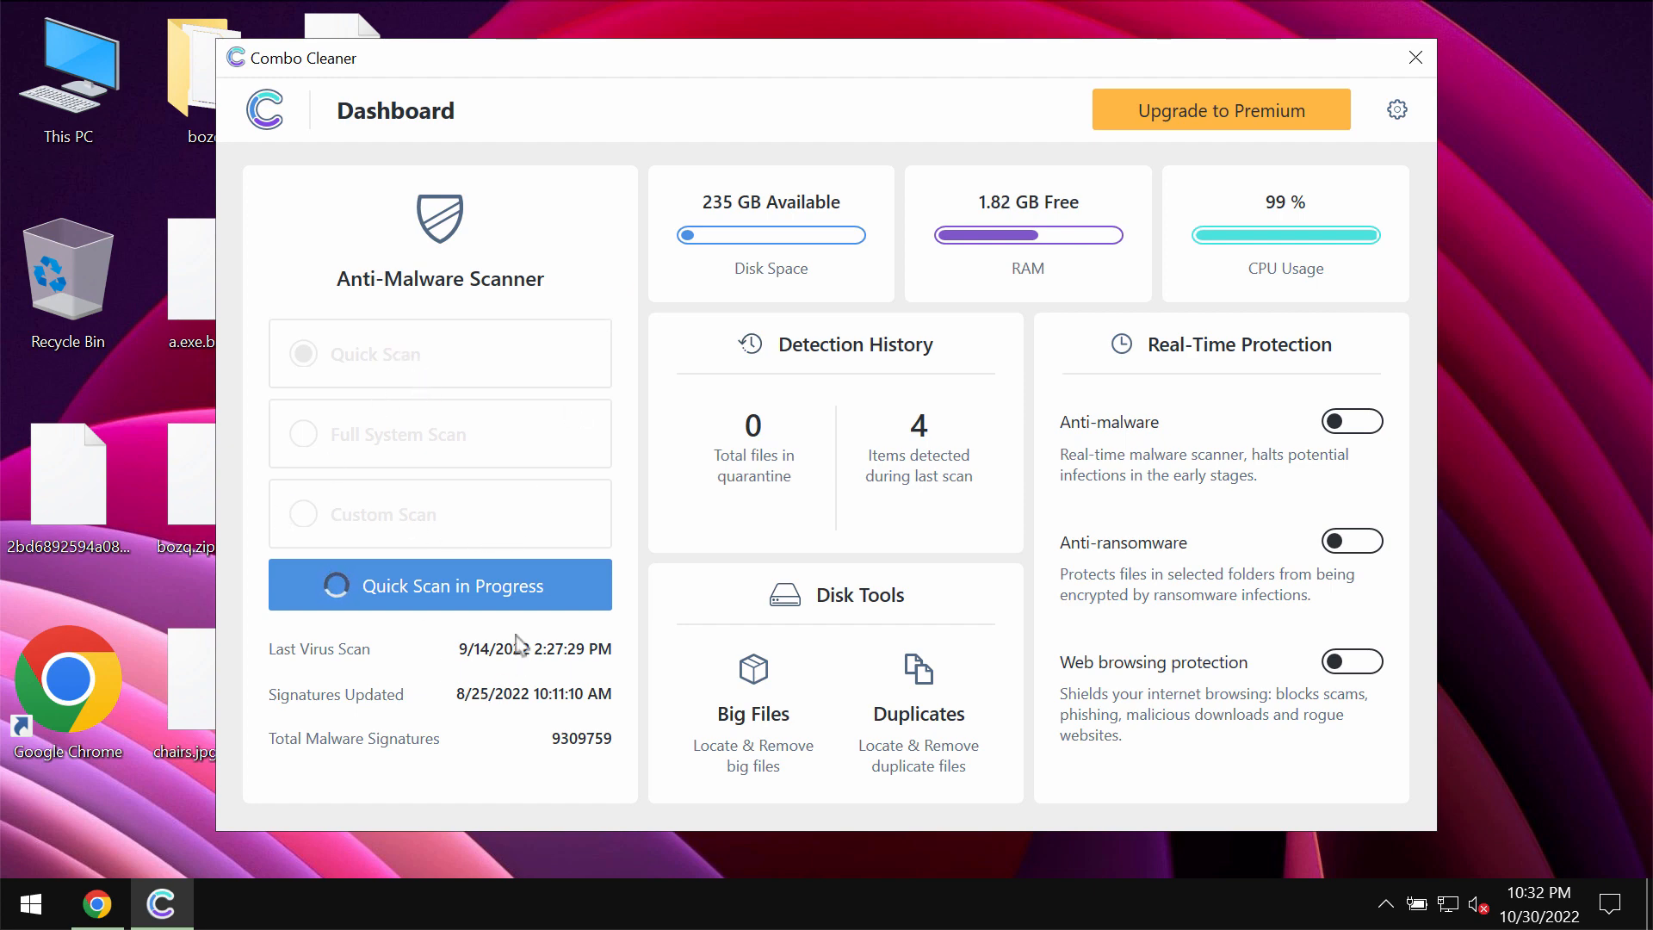
{"action": "left_click", "coordinate": [439, 585]}
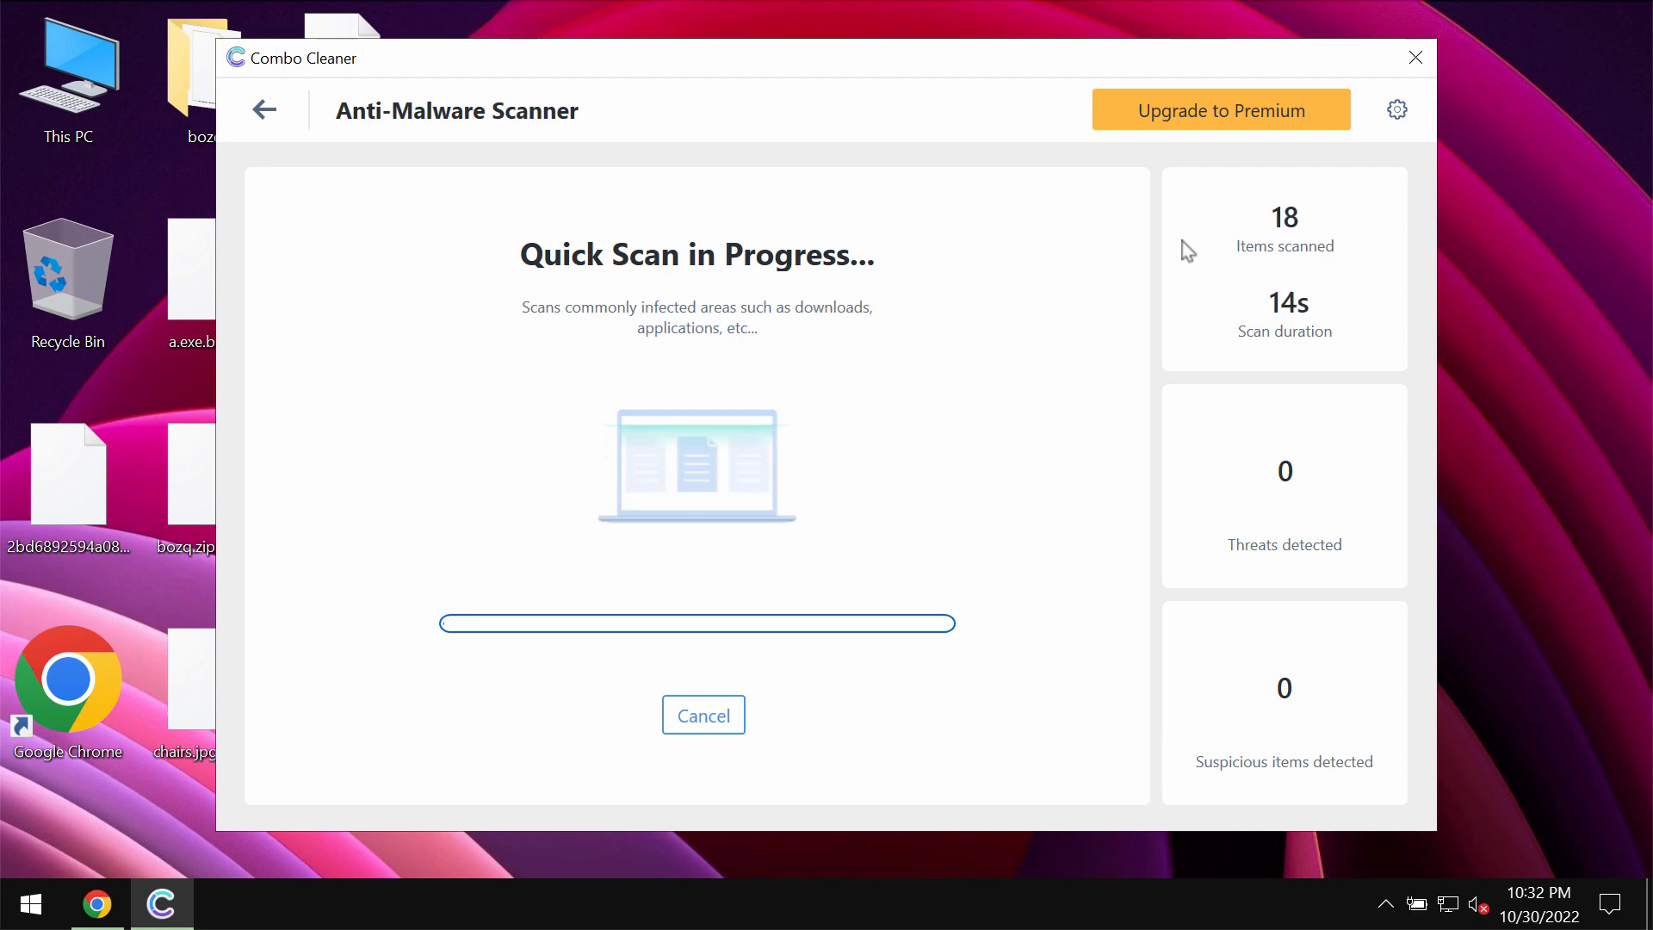
{"action": "mouse_move", "coordinate": [1393, 118]}
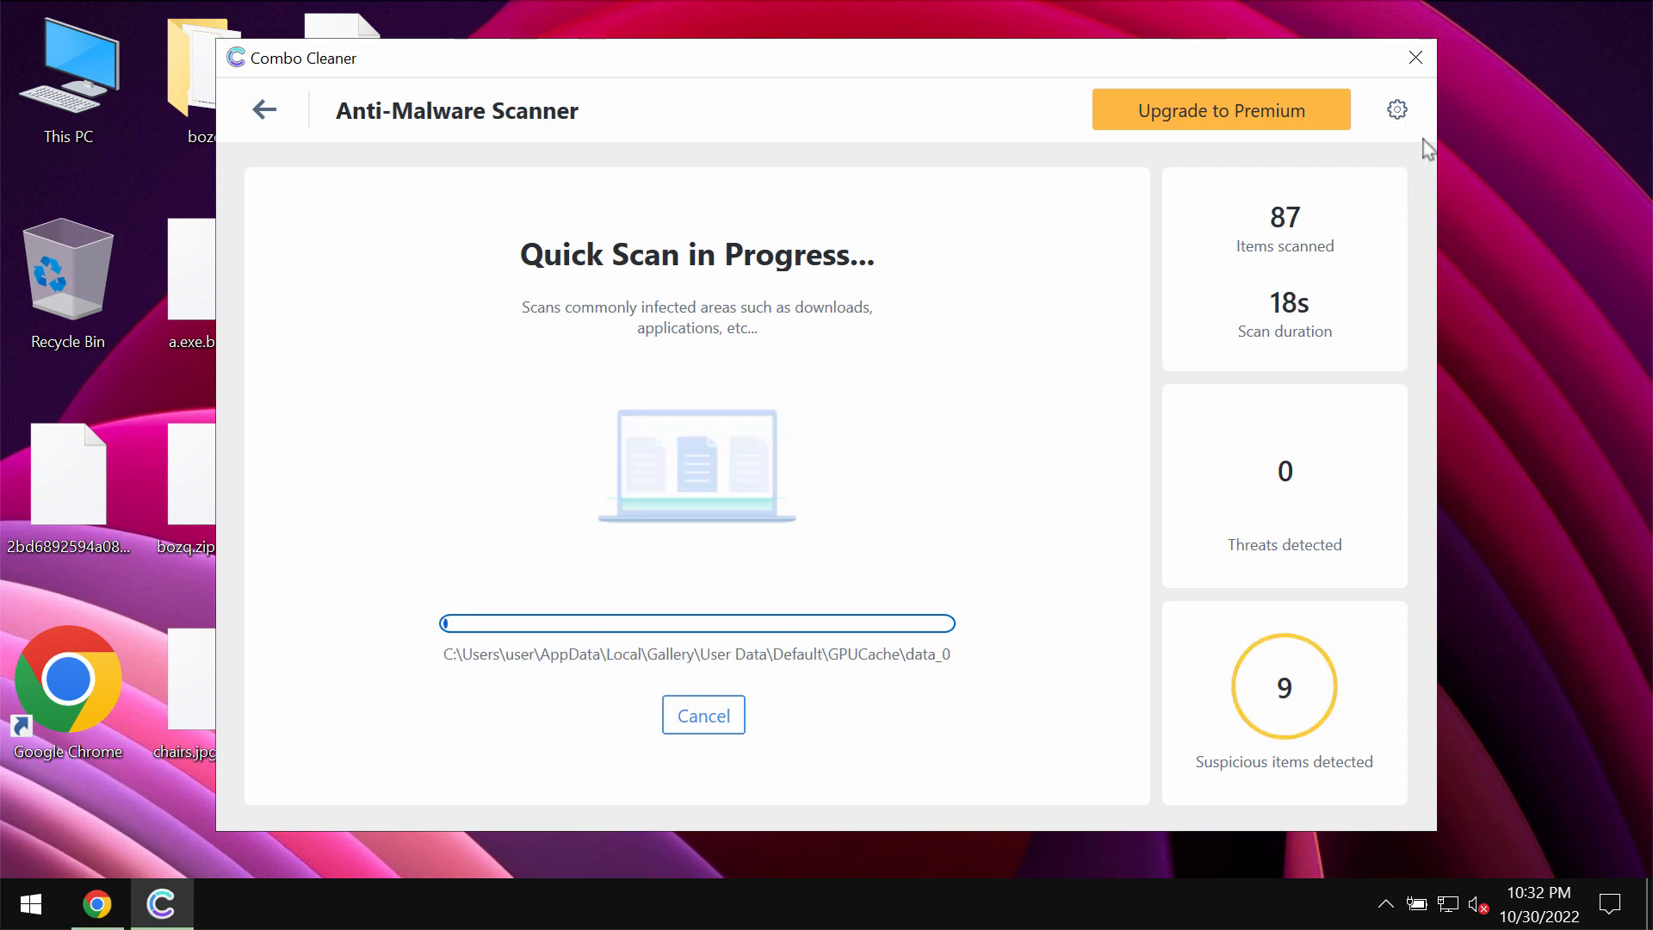
{"action": "left_click", "coordinate": [1397, 109]}
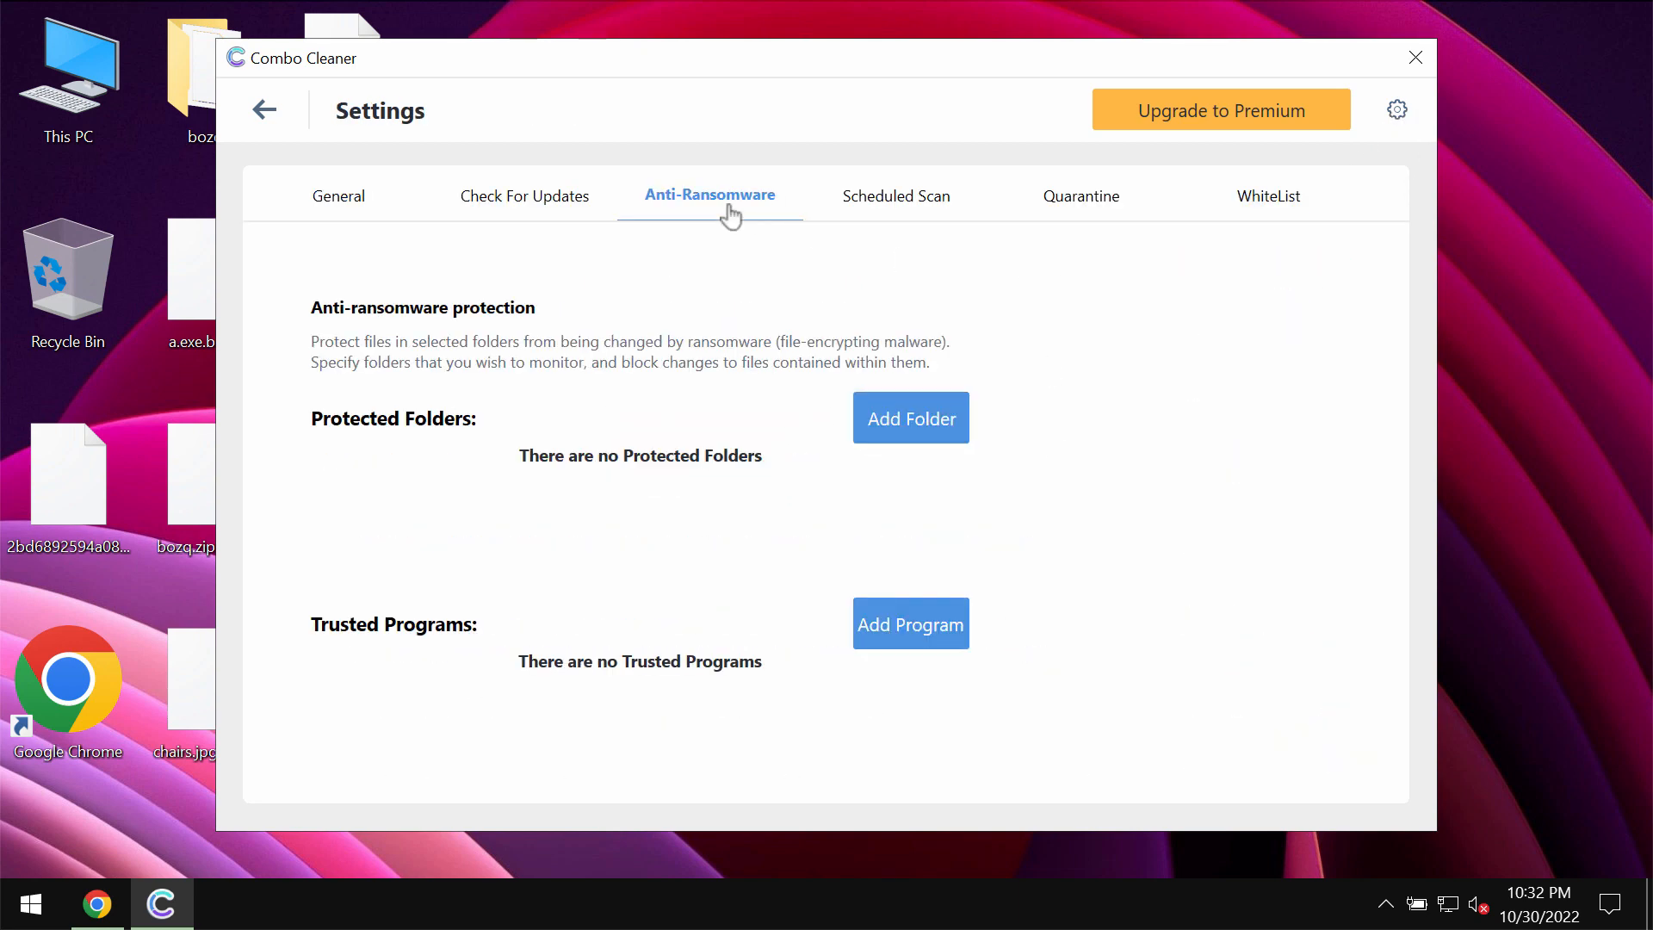
{"action": "mouse_move", "coordinate": [744, 224]}
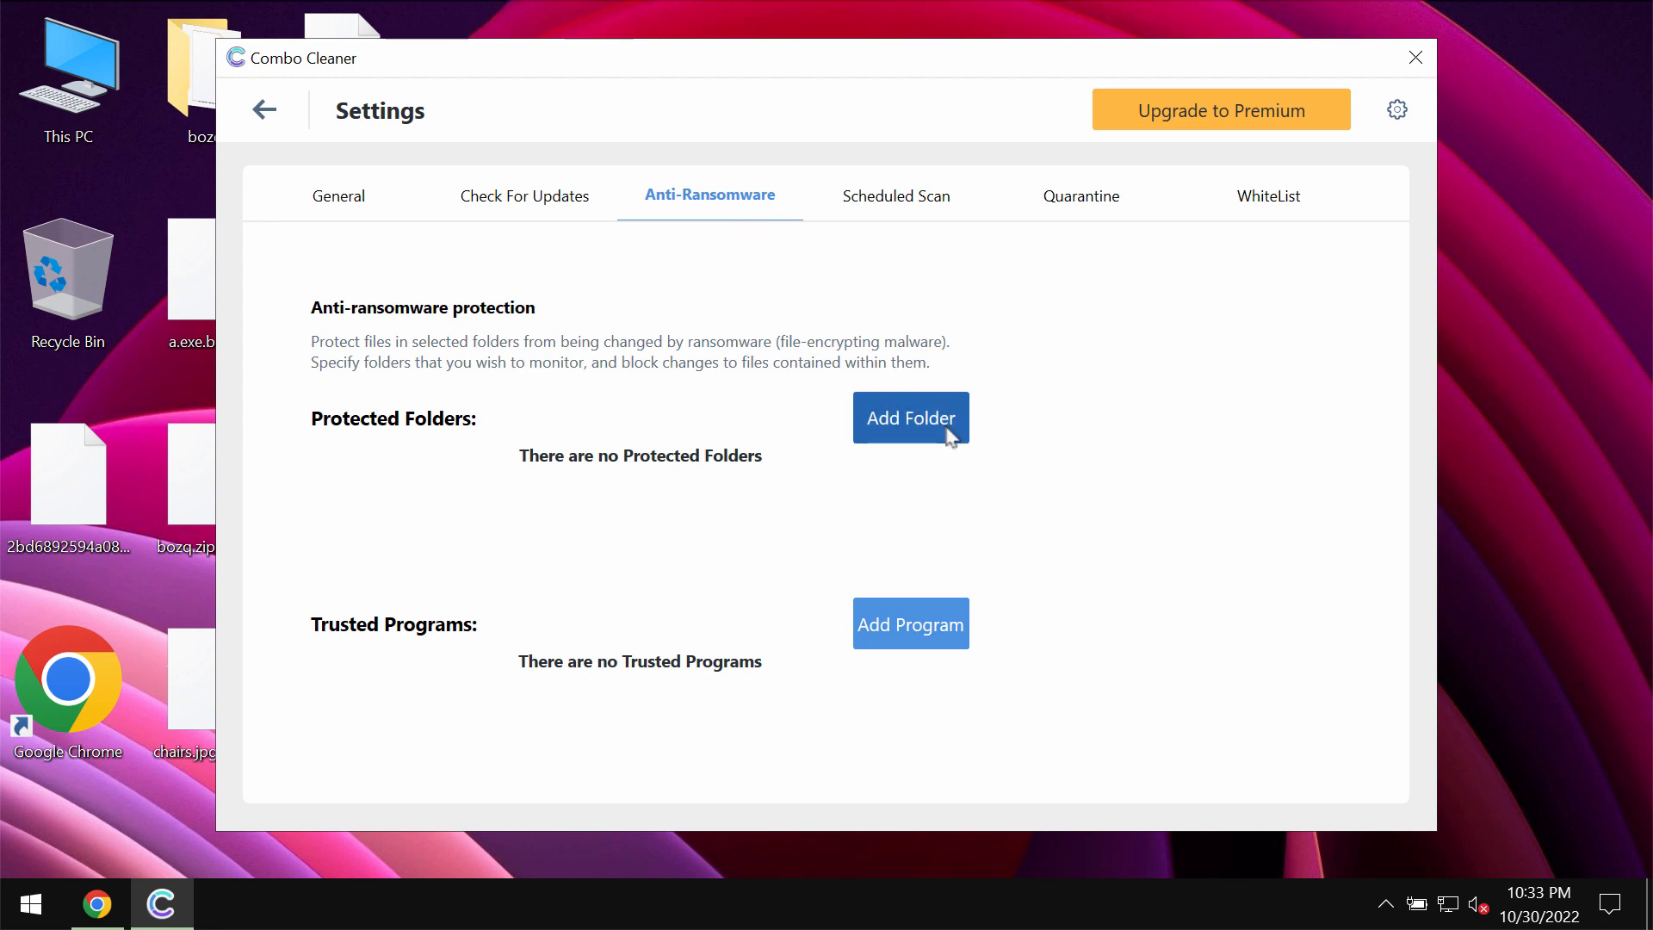
Attempt Add Folder under Anti-Ransomware and dismiss the Feature Not Available notice
{"action": "left_click", "coordinate": [909, 416]}
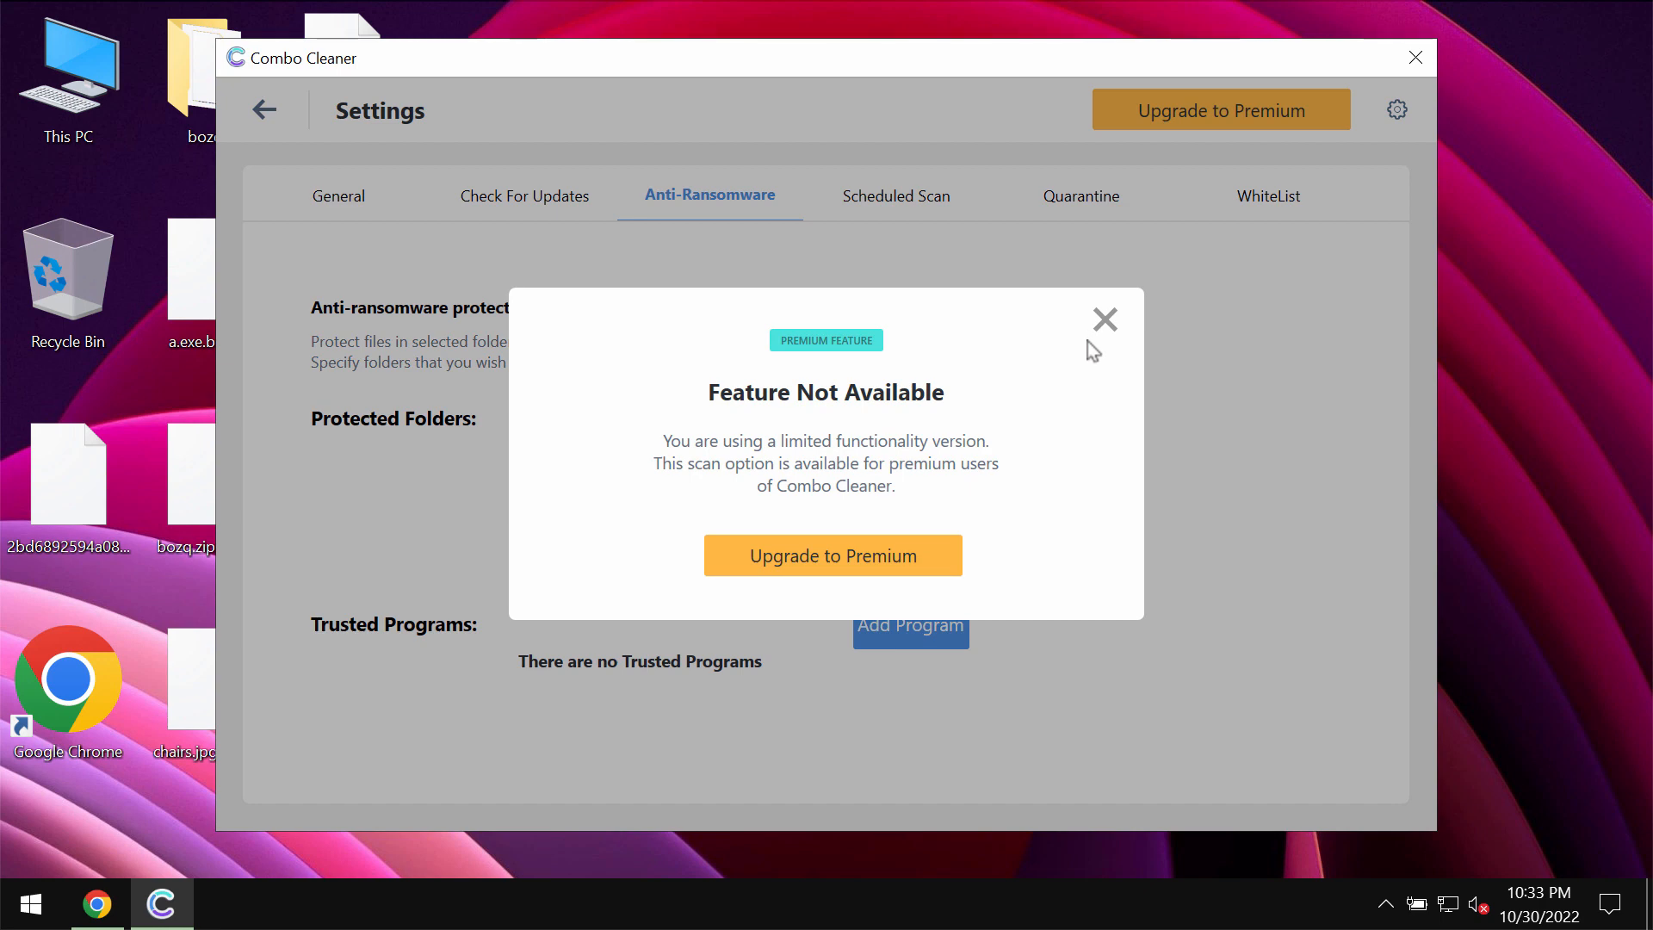
{"action": "left_click", "coordinate": [1104, 319]}
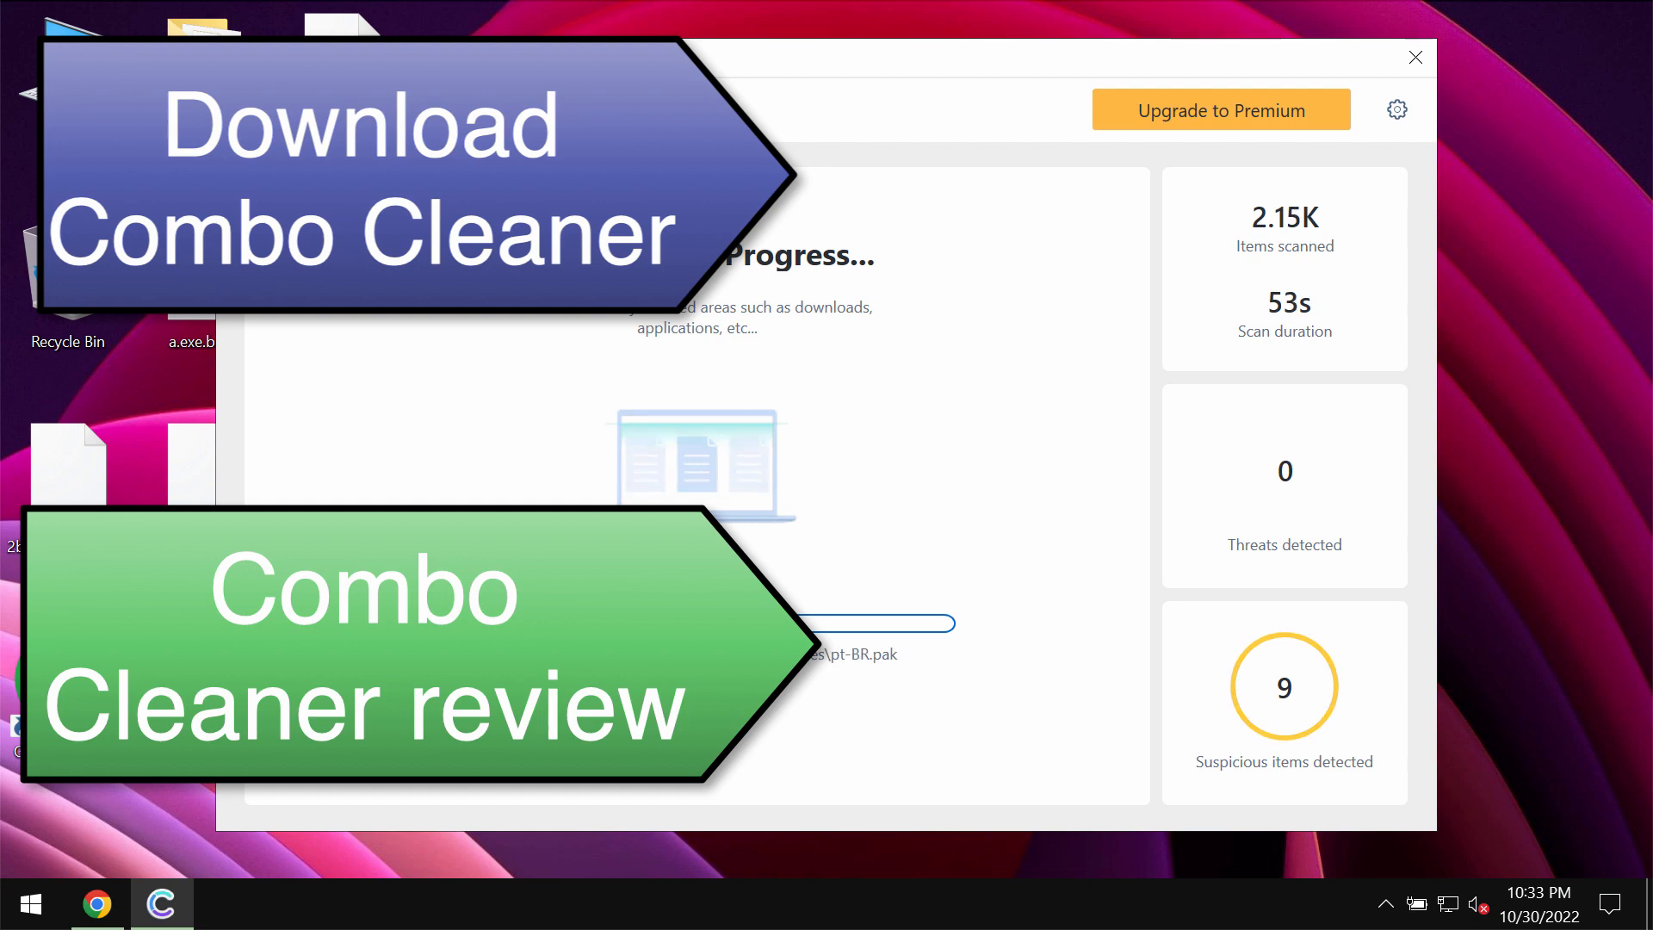
Stop the scan to list 9 threats, then choose Remove all threats, reaching the Upgrade screen
{"action": "left_click", "coordinate": [1397, 110]}
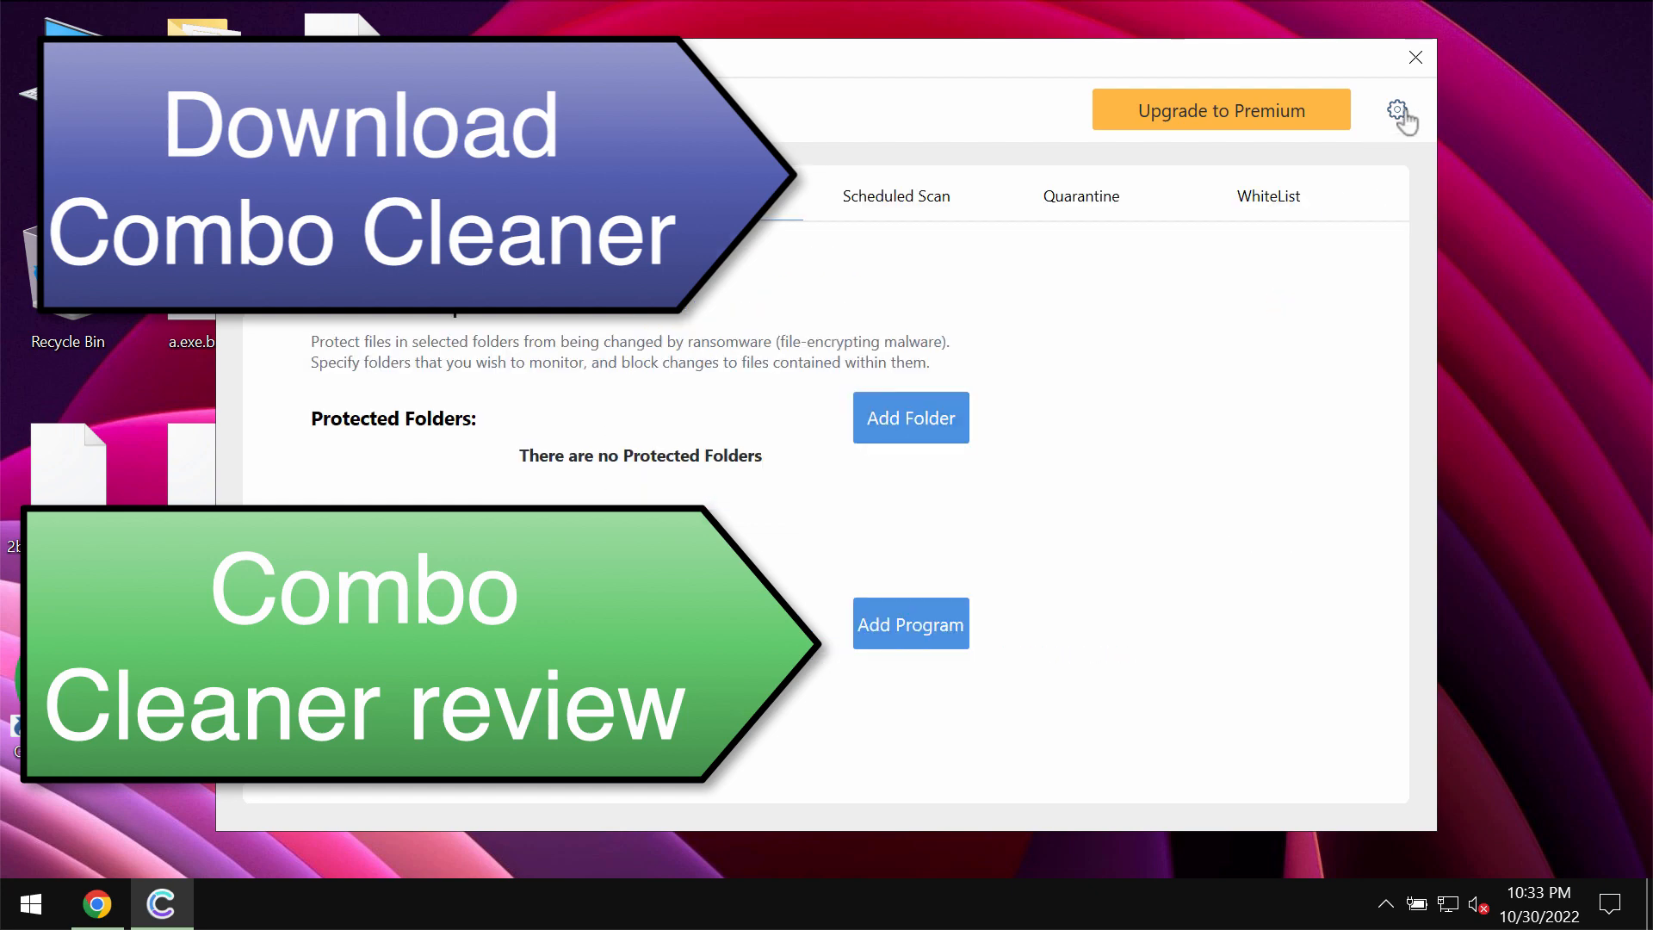
{"action": "left_click", "coordinate": [1396, 110]}
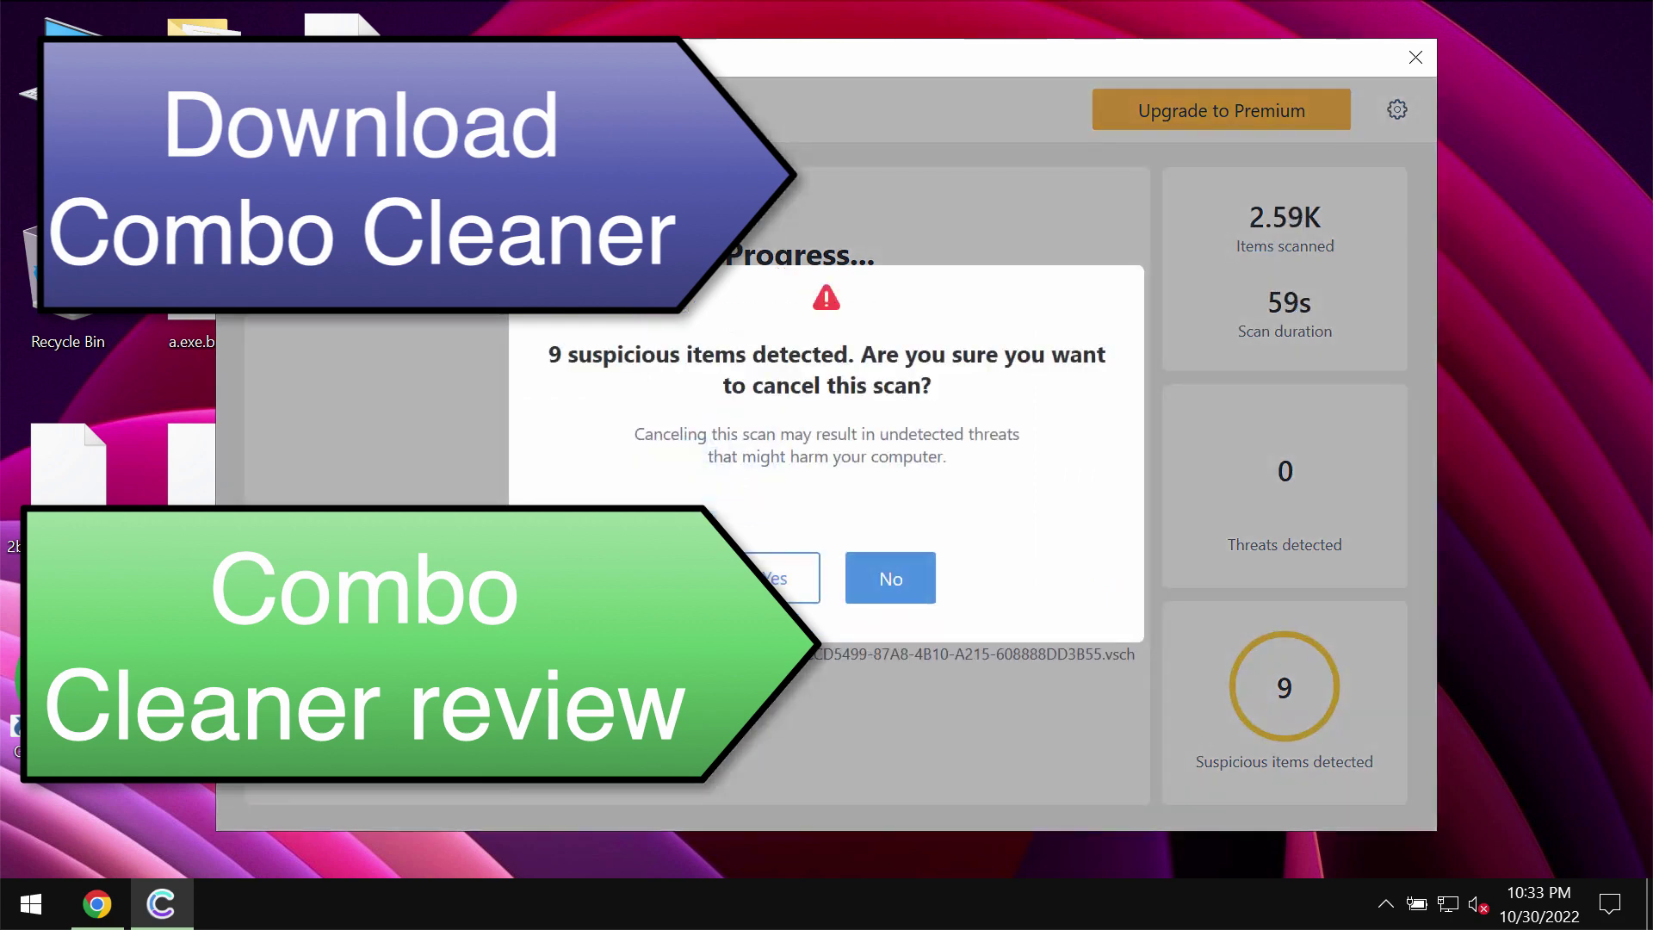
{"action": "left_click", "coordinate": [888, 578]}
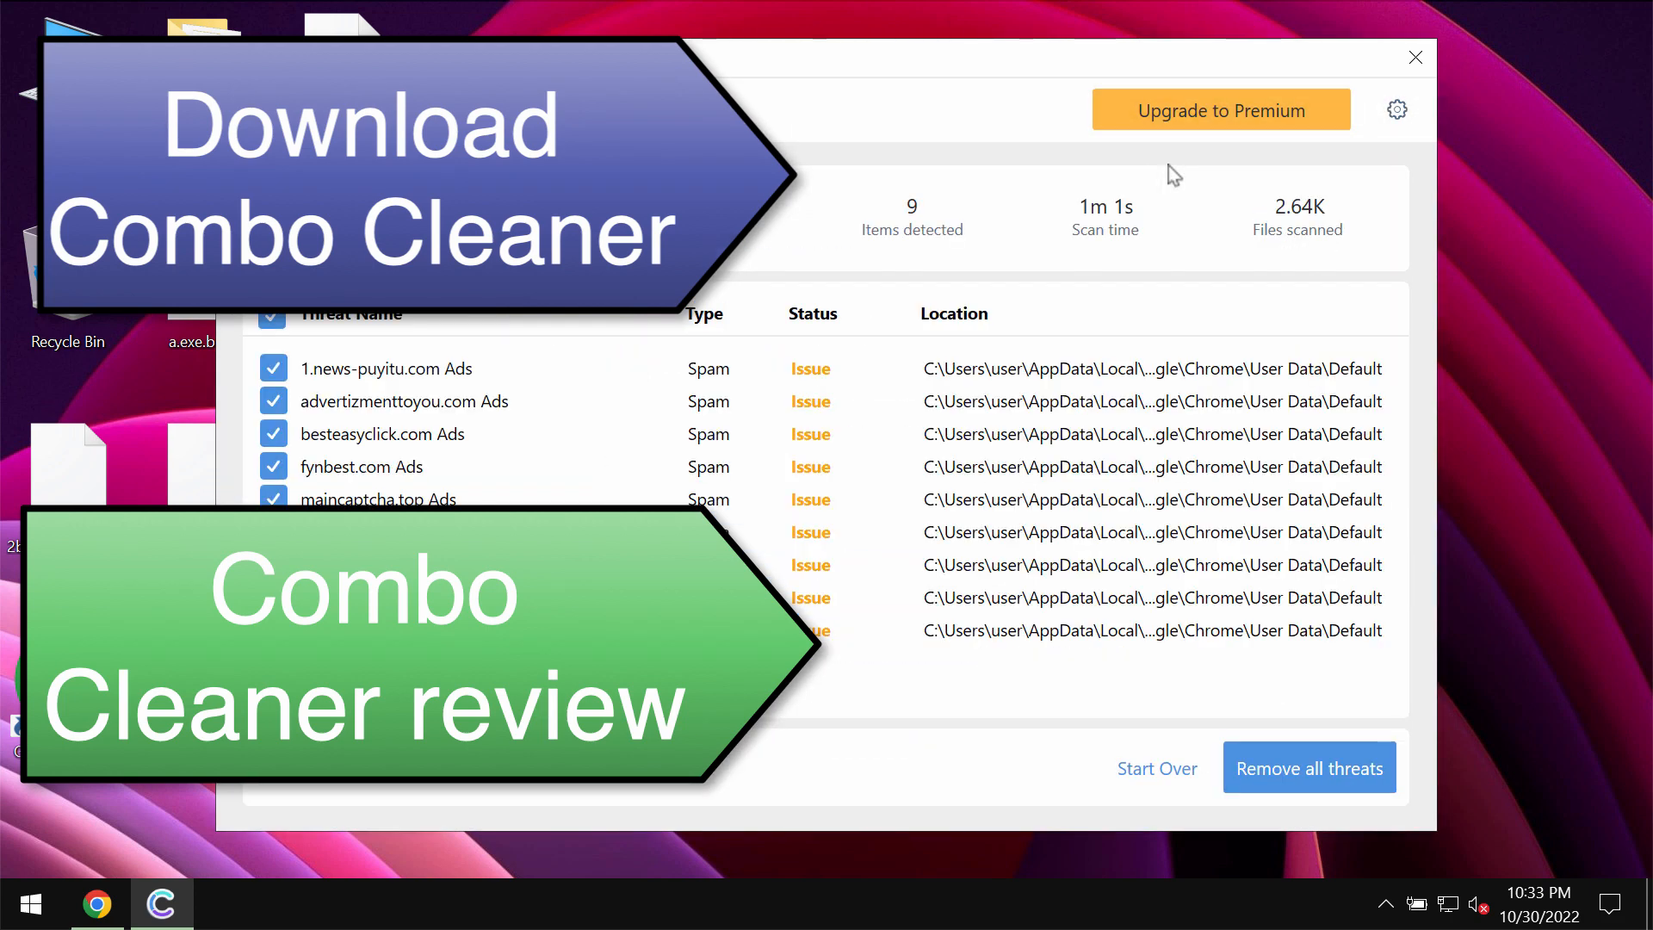
{"action": "left_click", "coordinate": [1219, 108]}
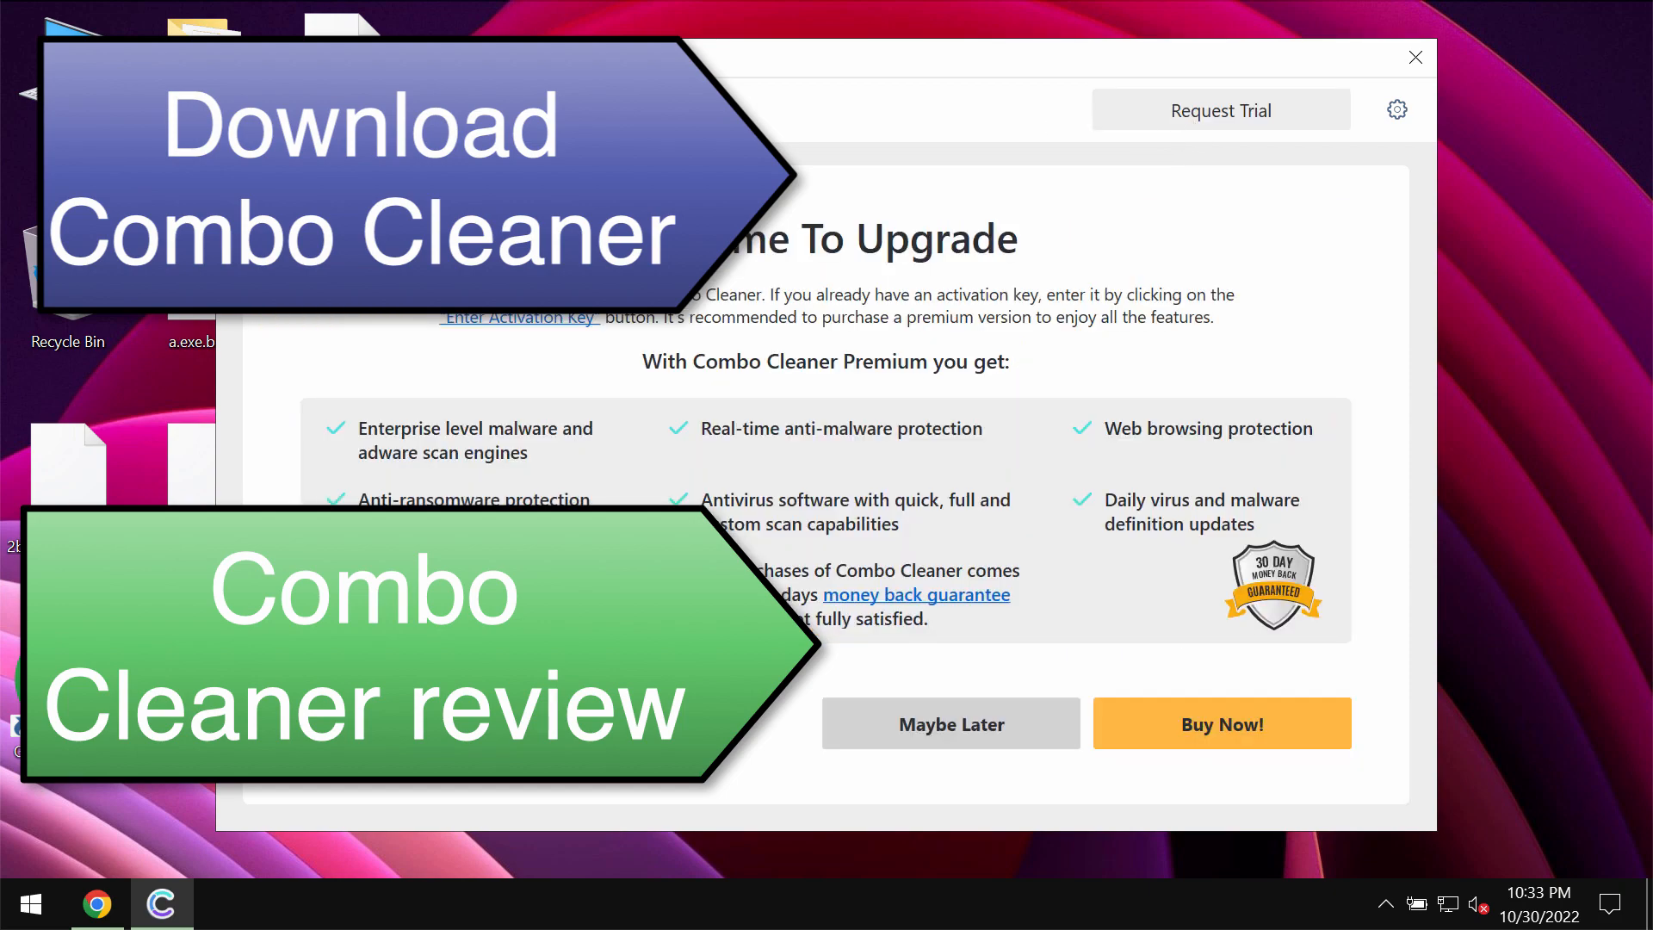